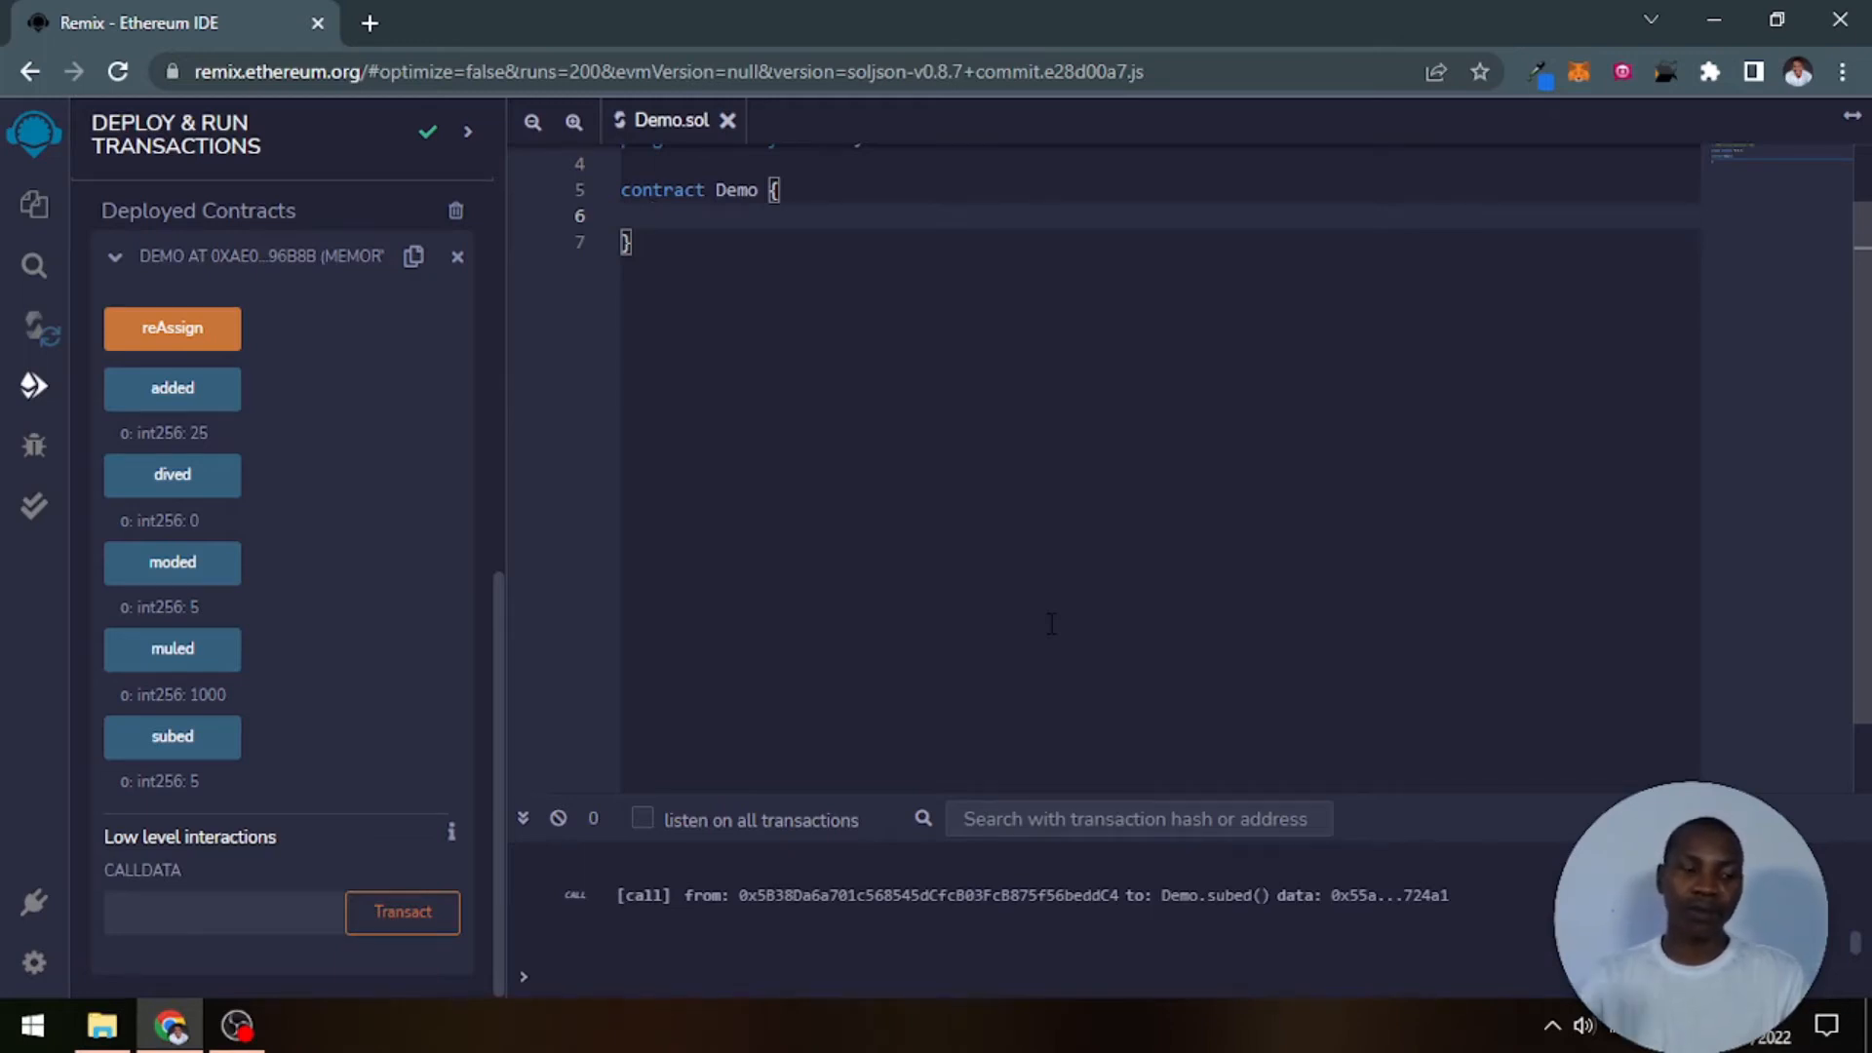
# Step: Declare function performConditional with two int parameters named num in Demo
pyautogui.write('fun')
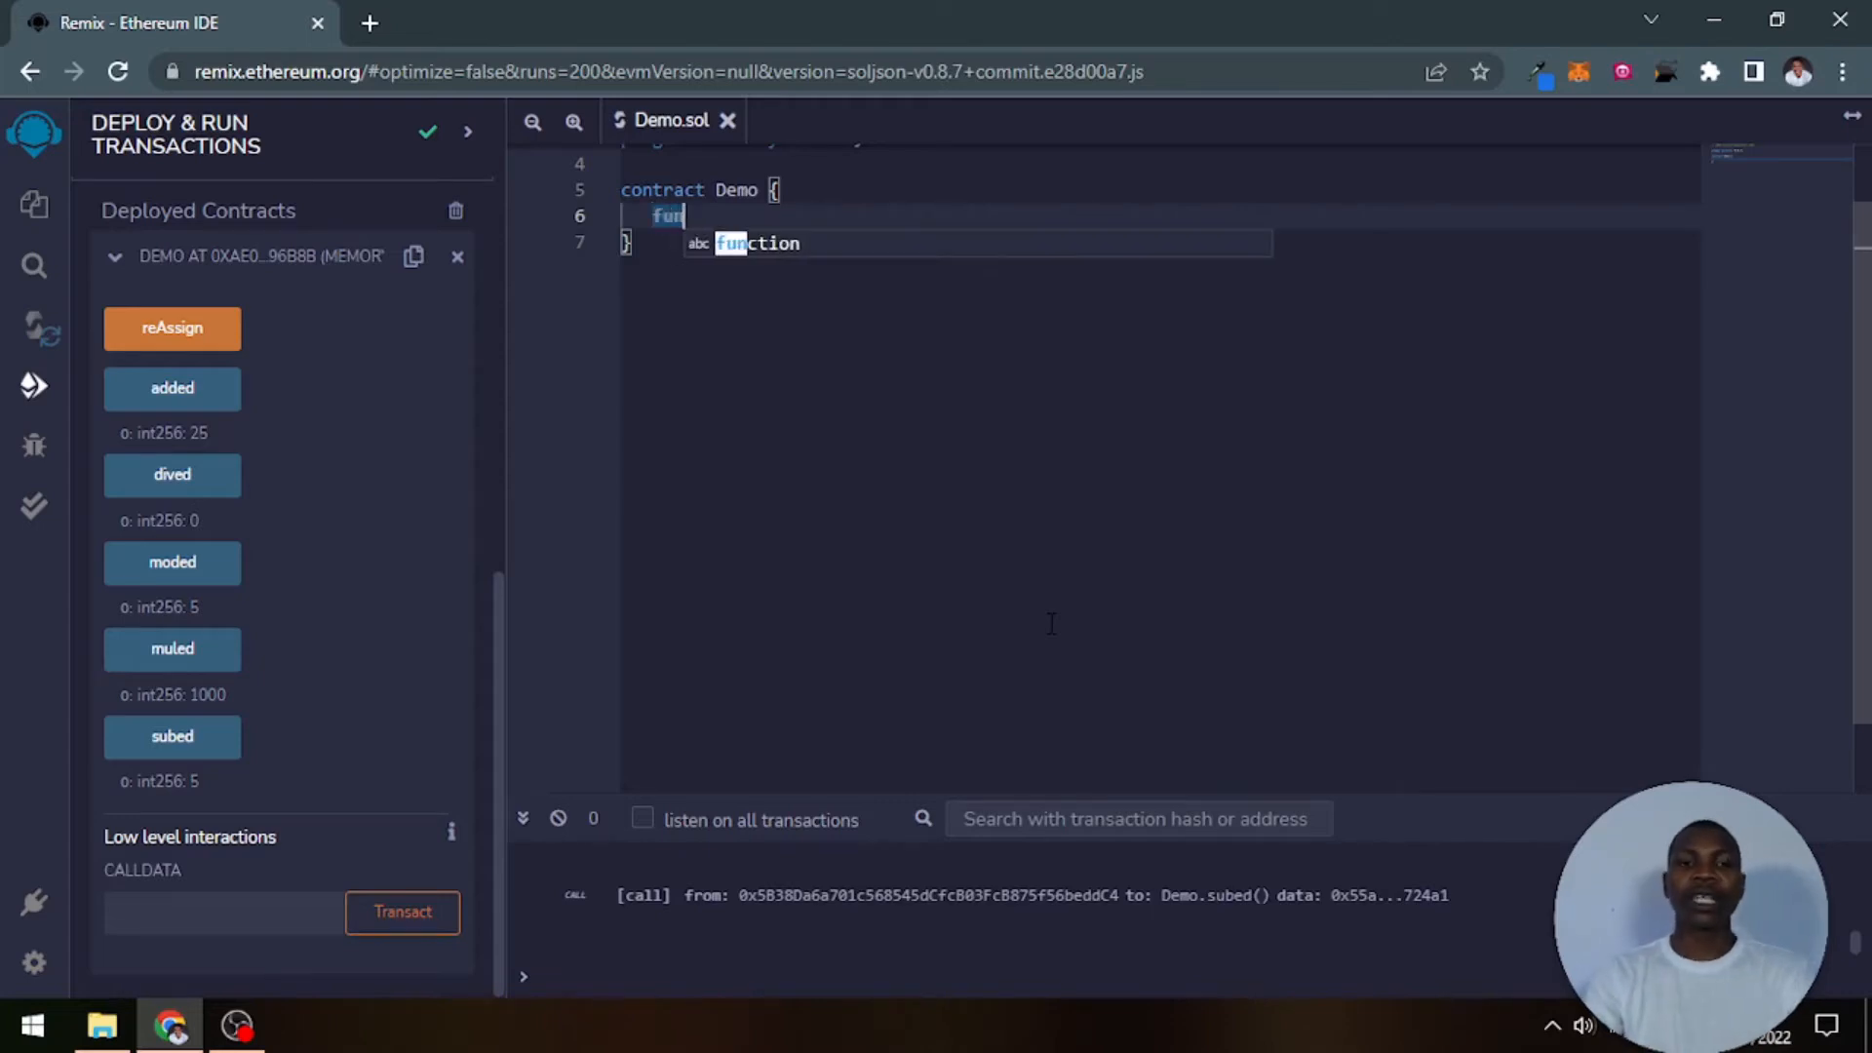
pyautogui.press('Tab')
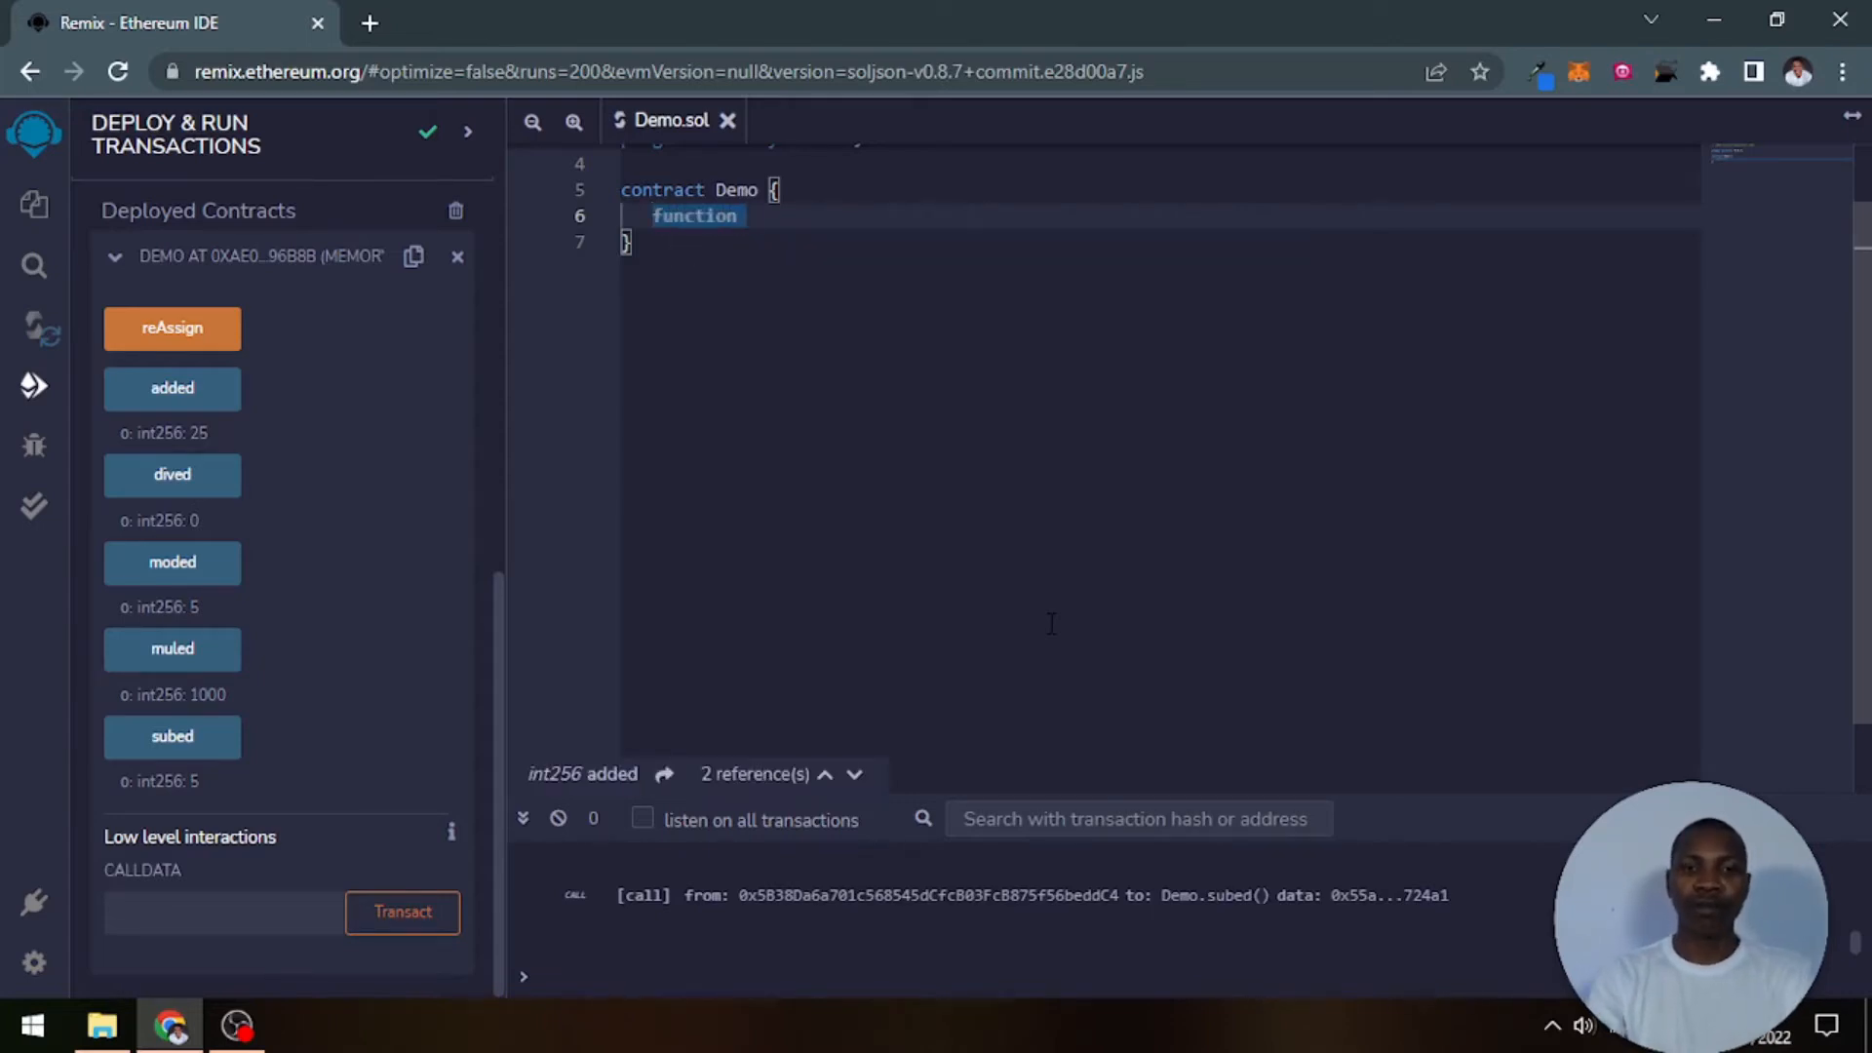
pyautogui.write('perform')
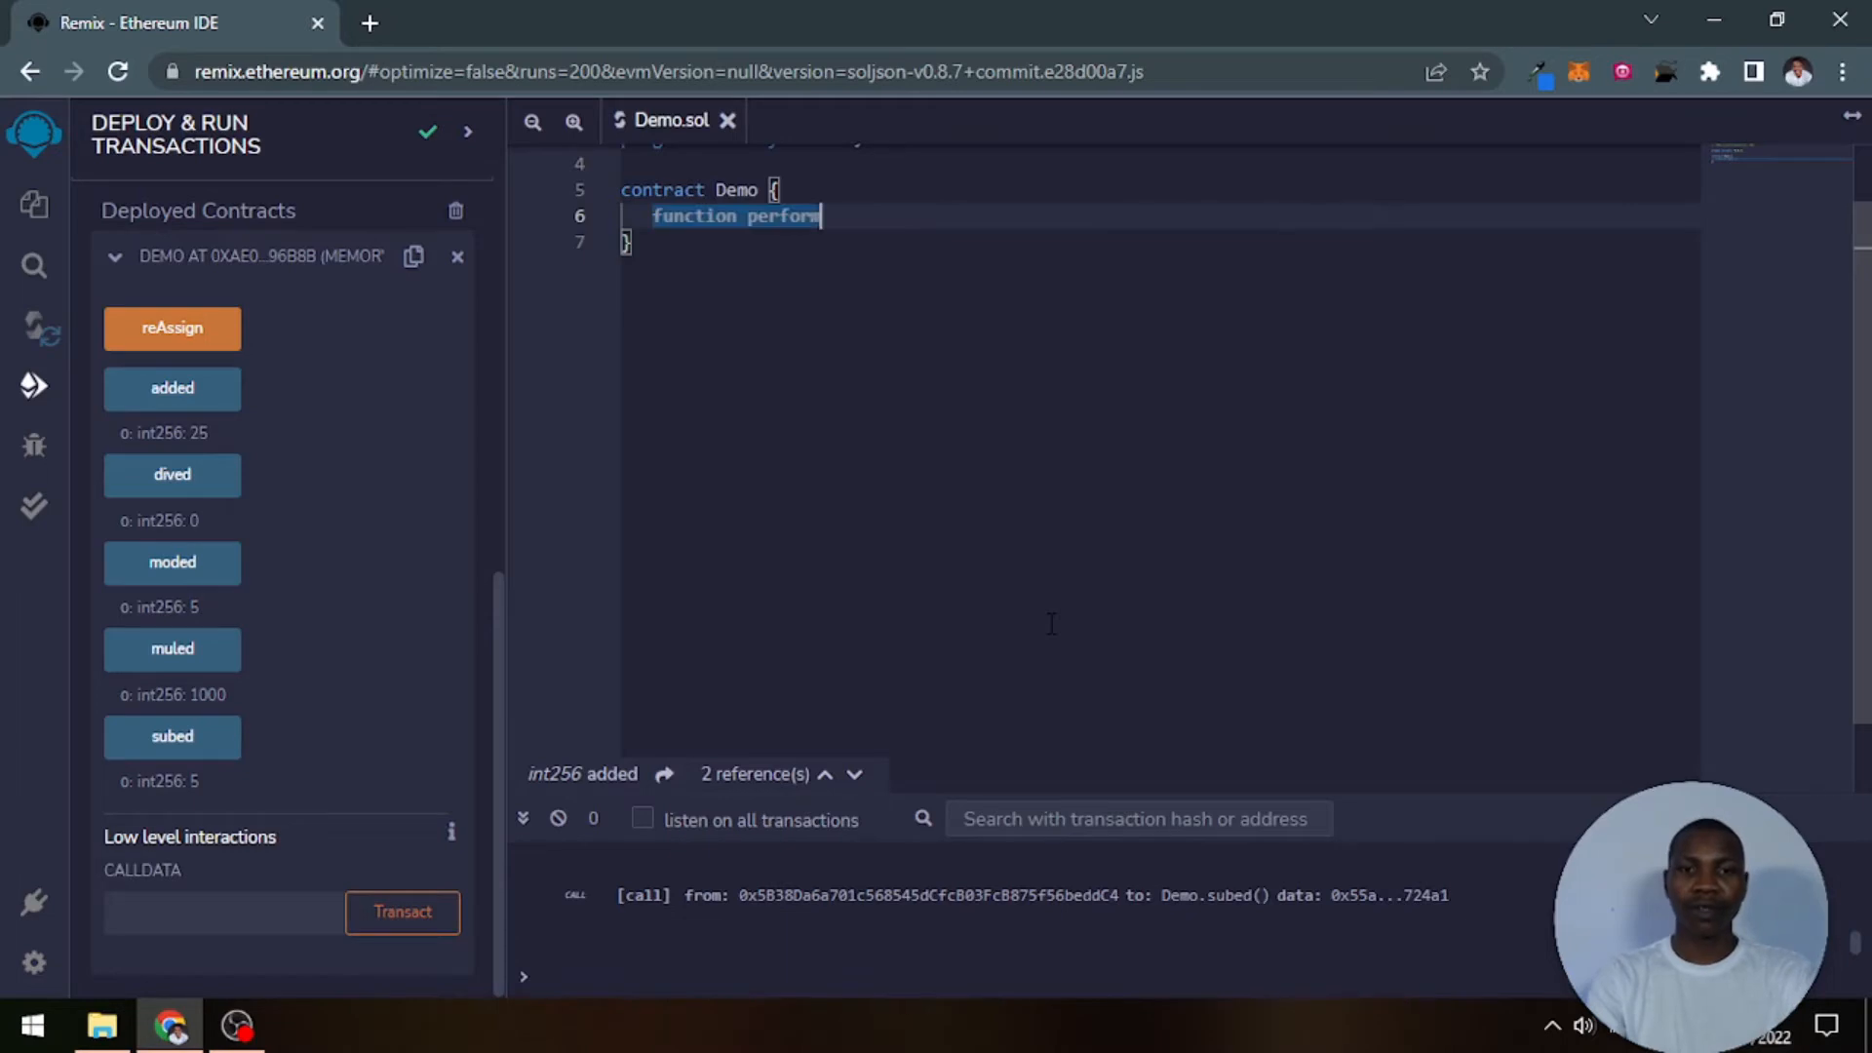
pyautogui.write('Conditi')
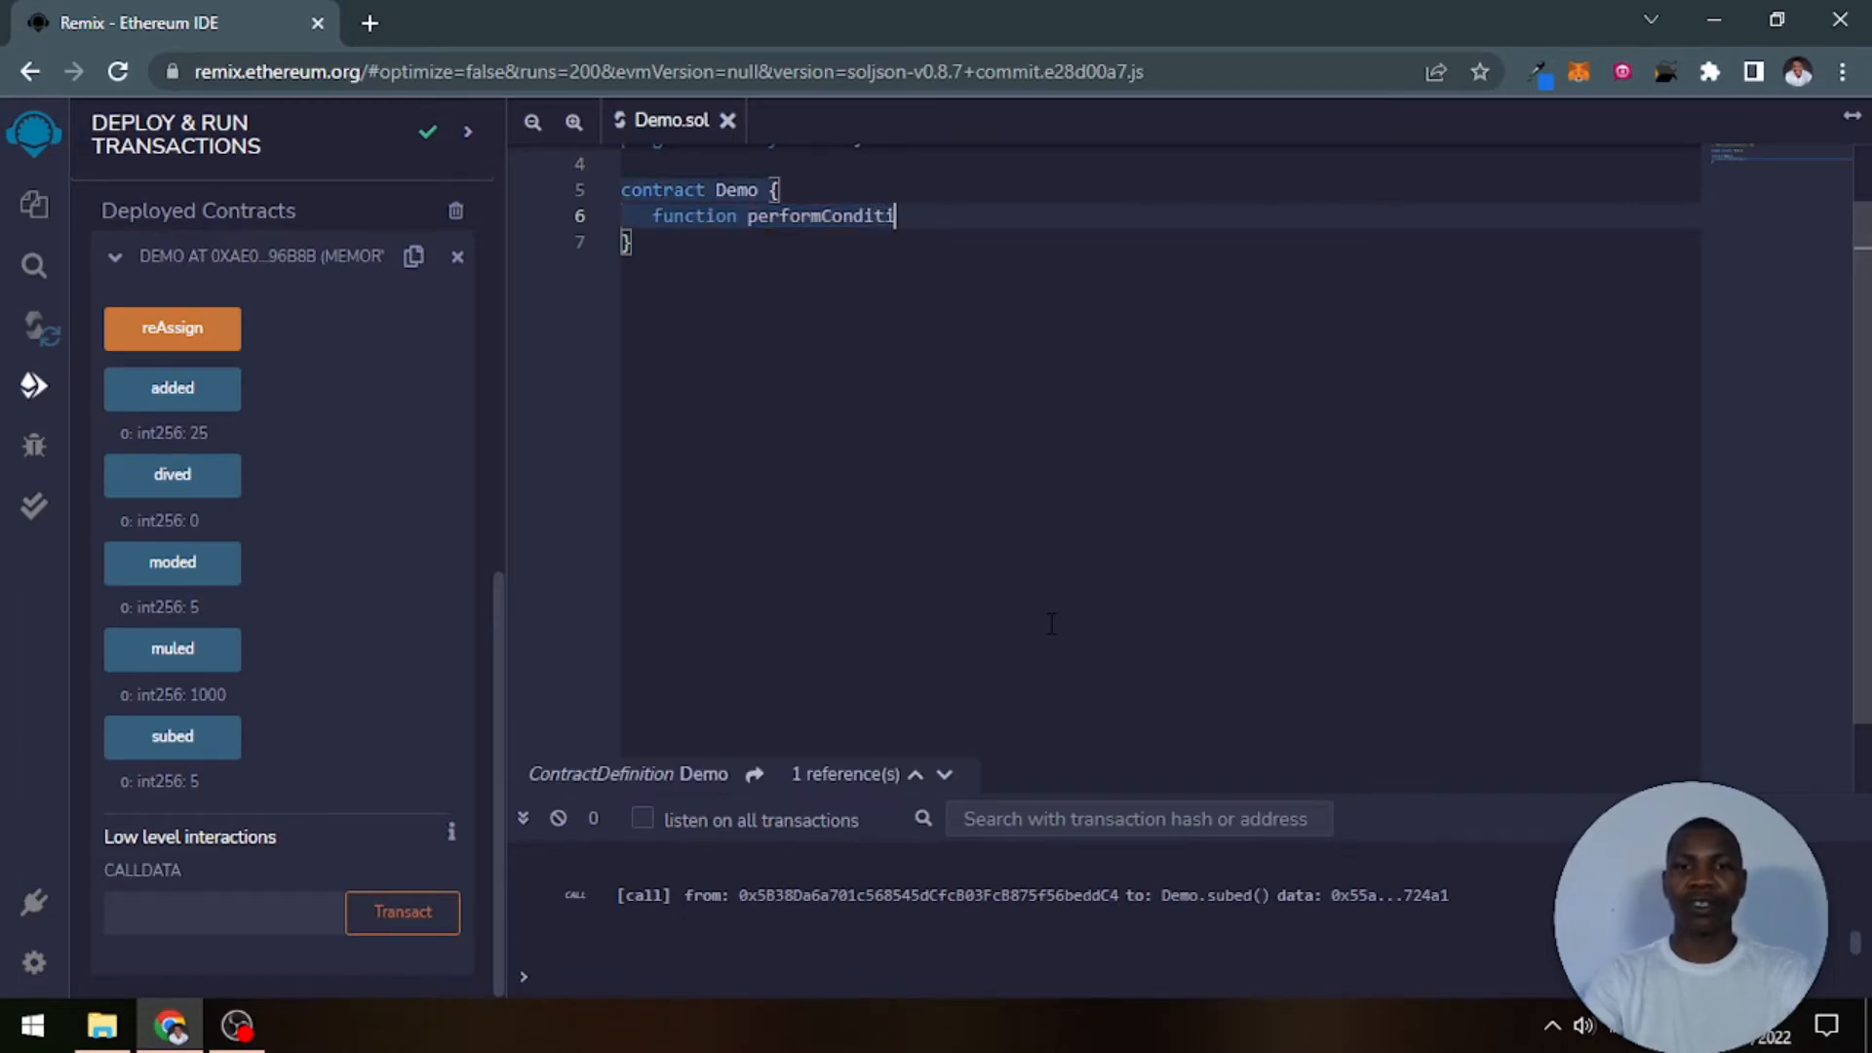
pyautogui.write('onal')
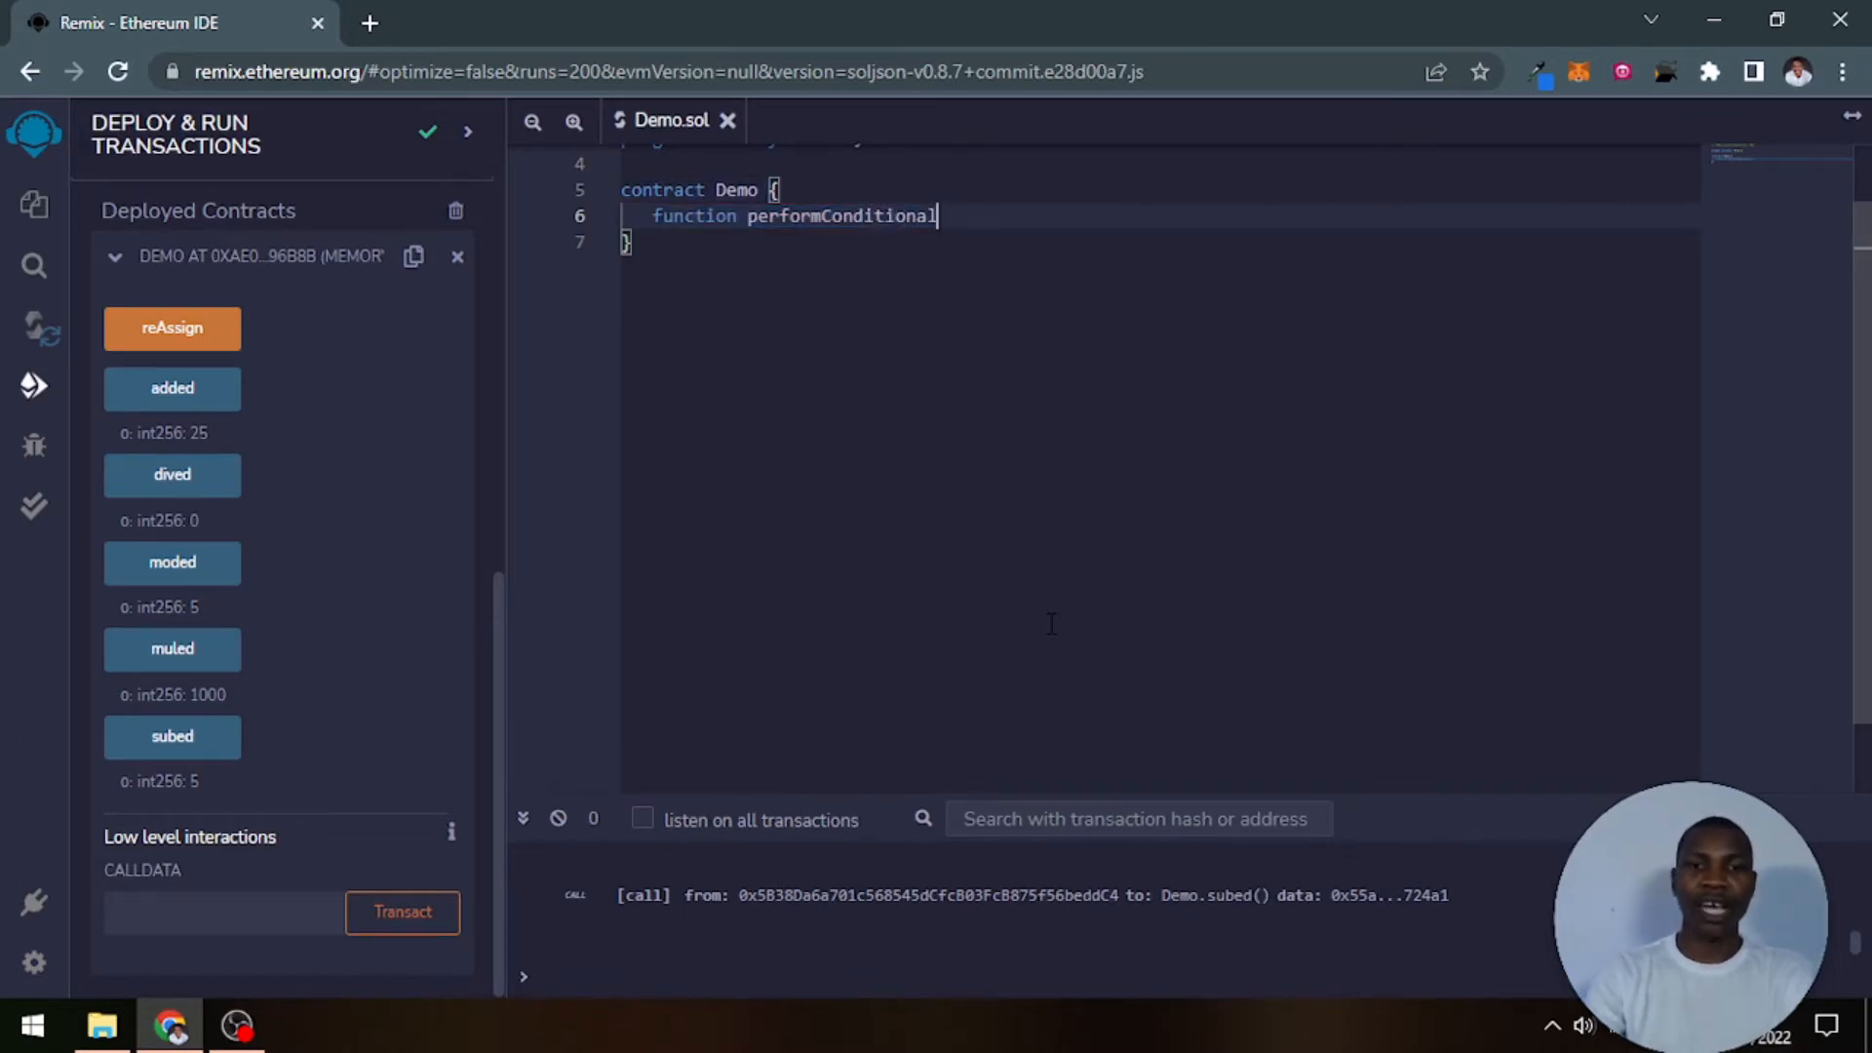
pyautogui.write('()')
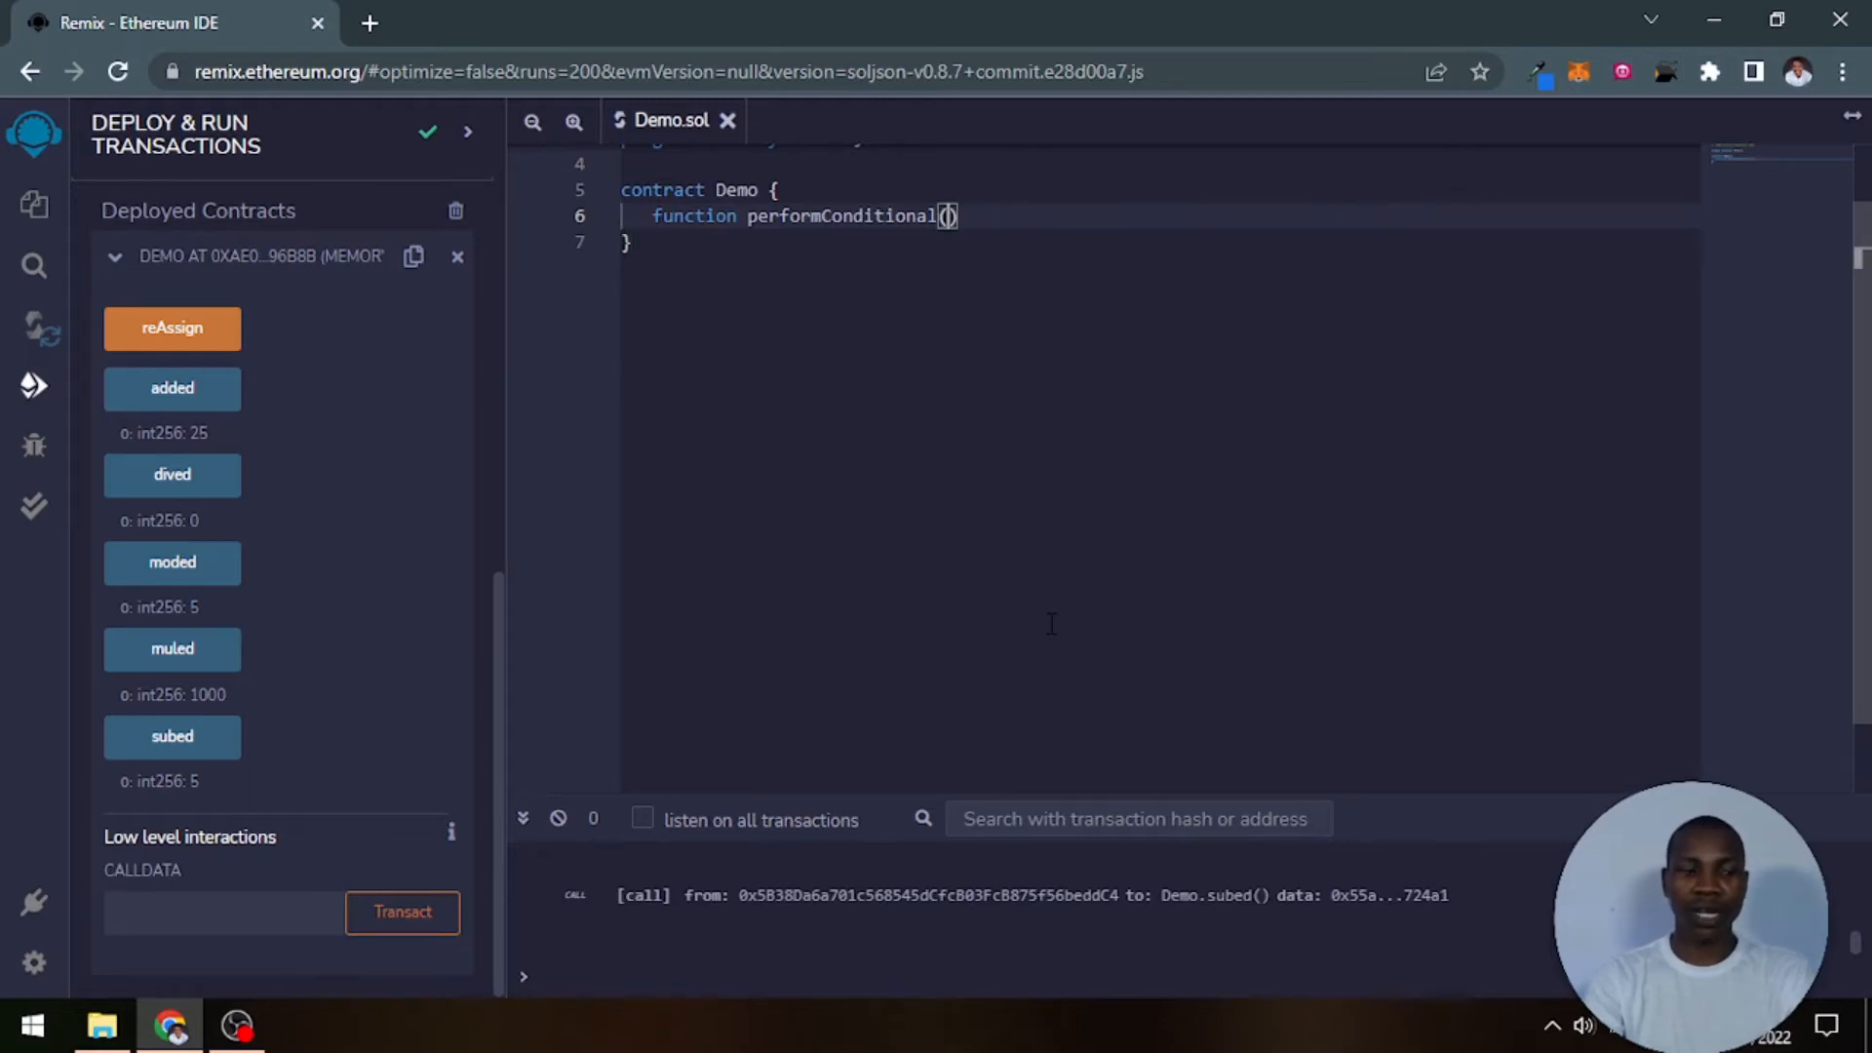
pyautogui.write('int')
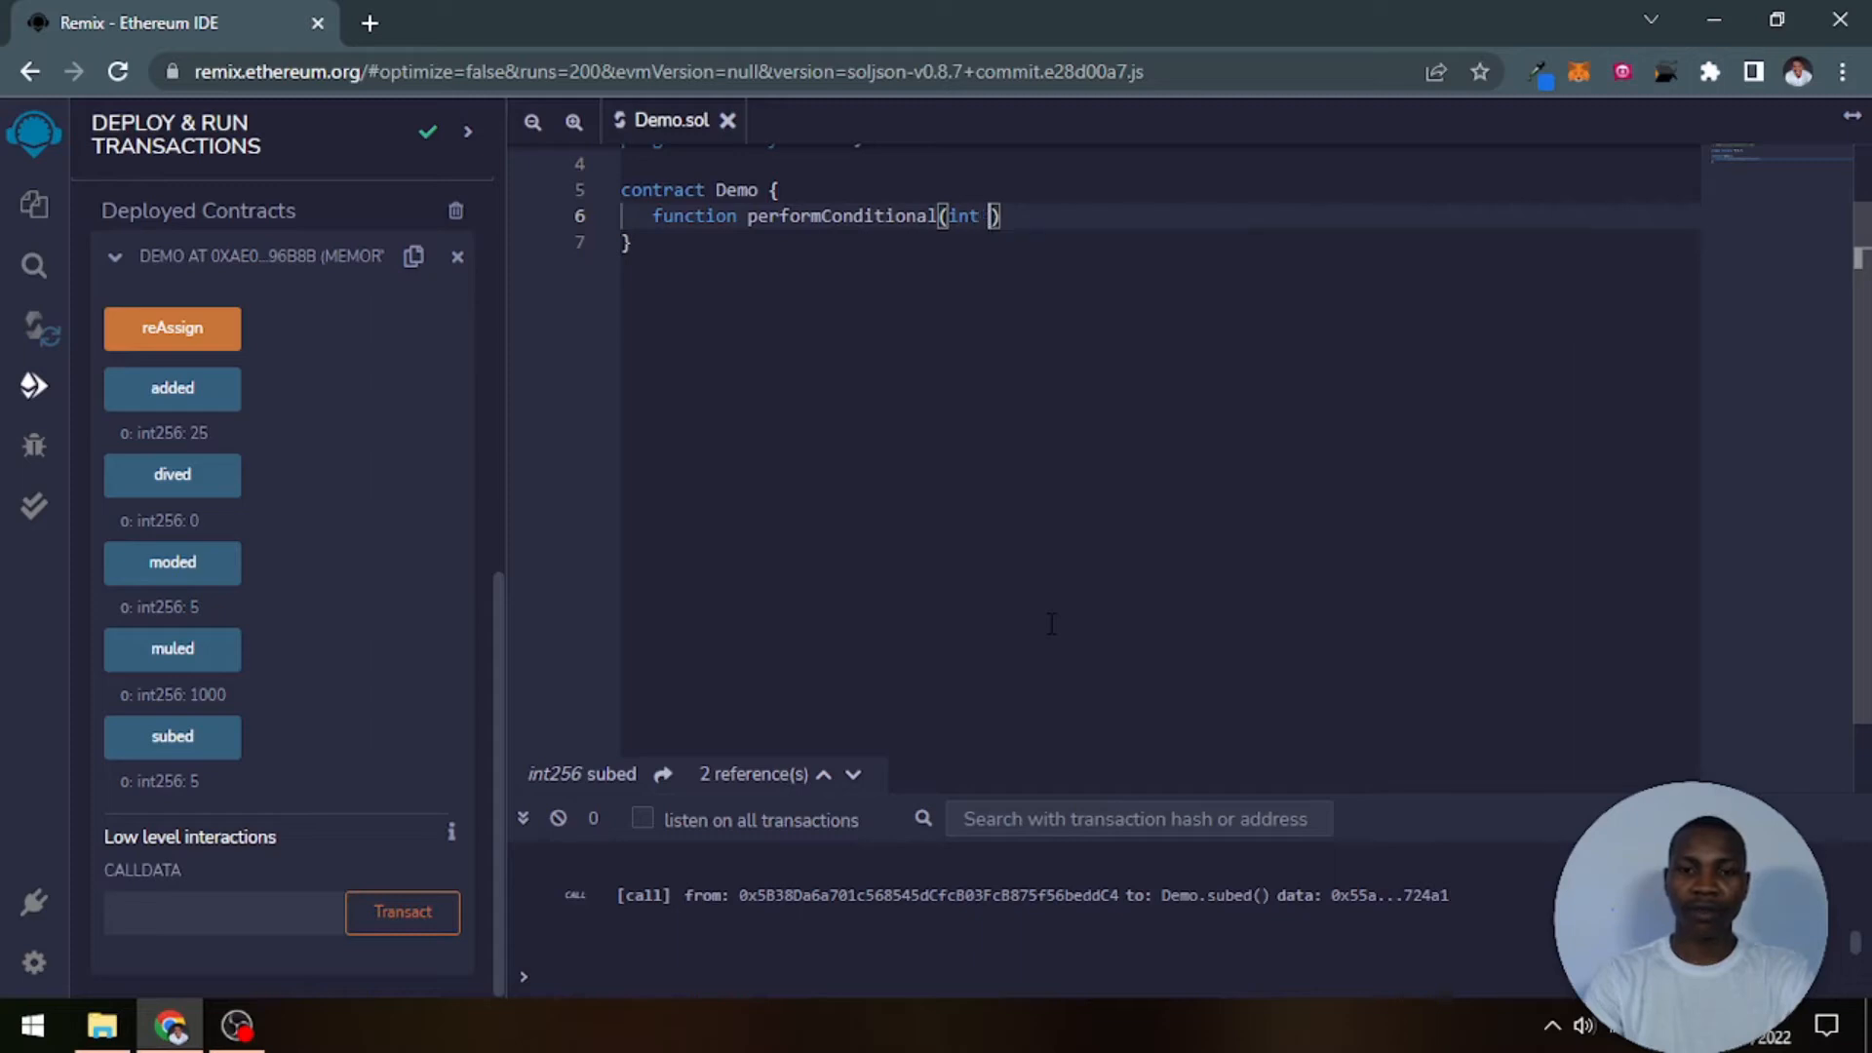
pyautogui.write('num,')
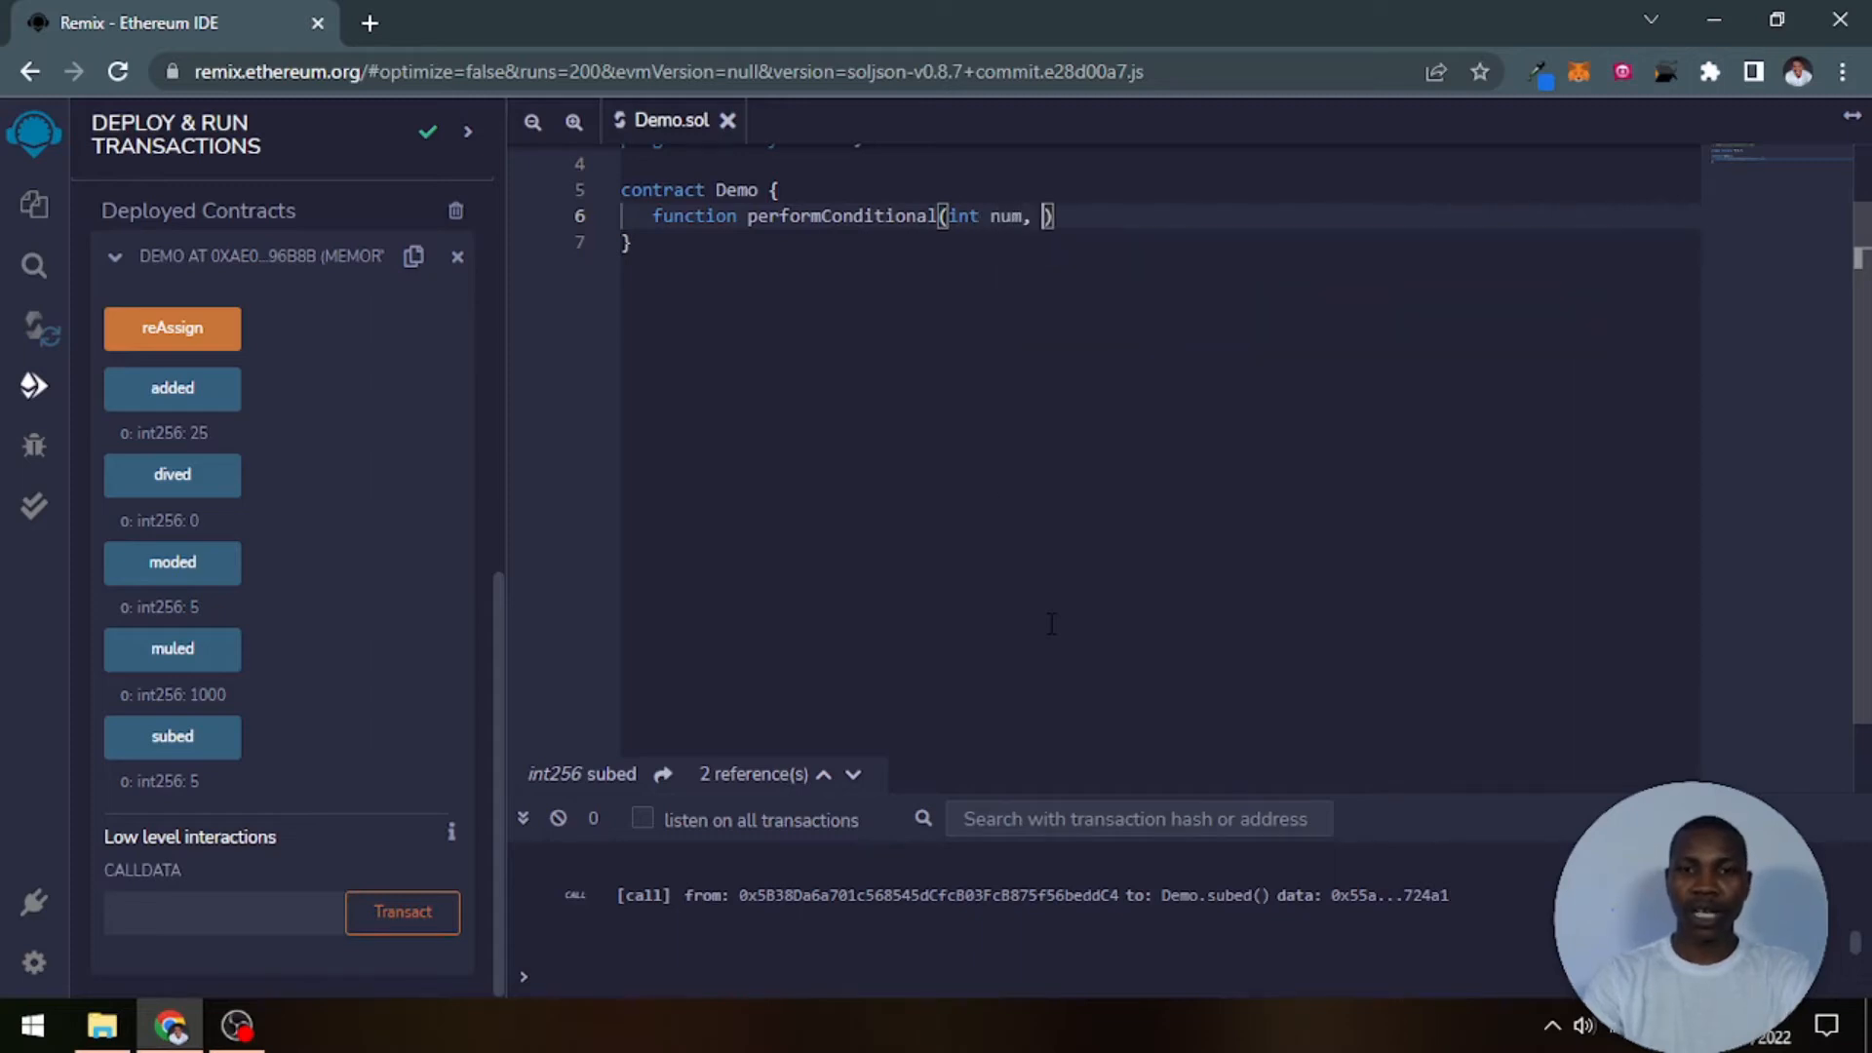
pyautogui.write('int')
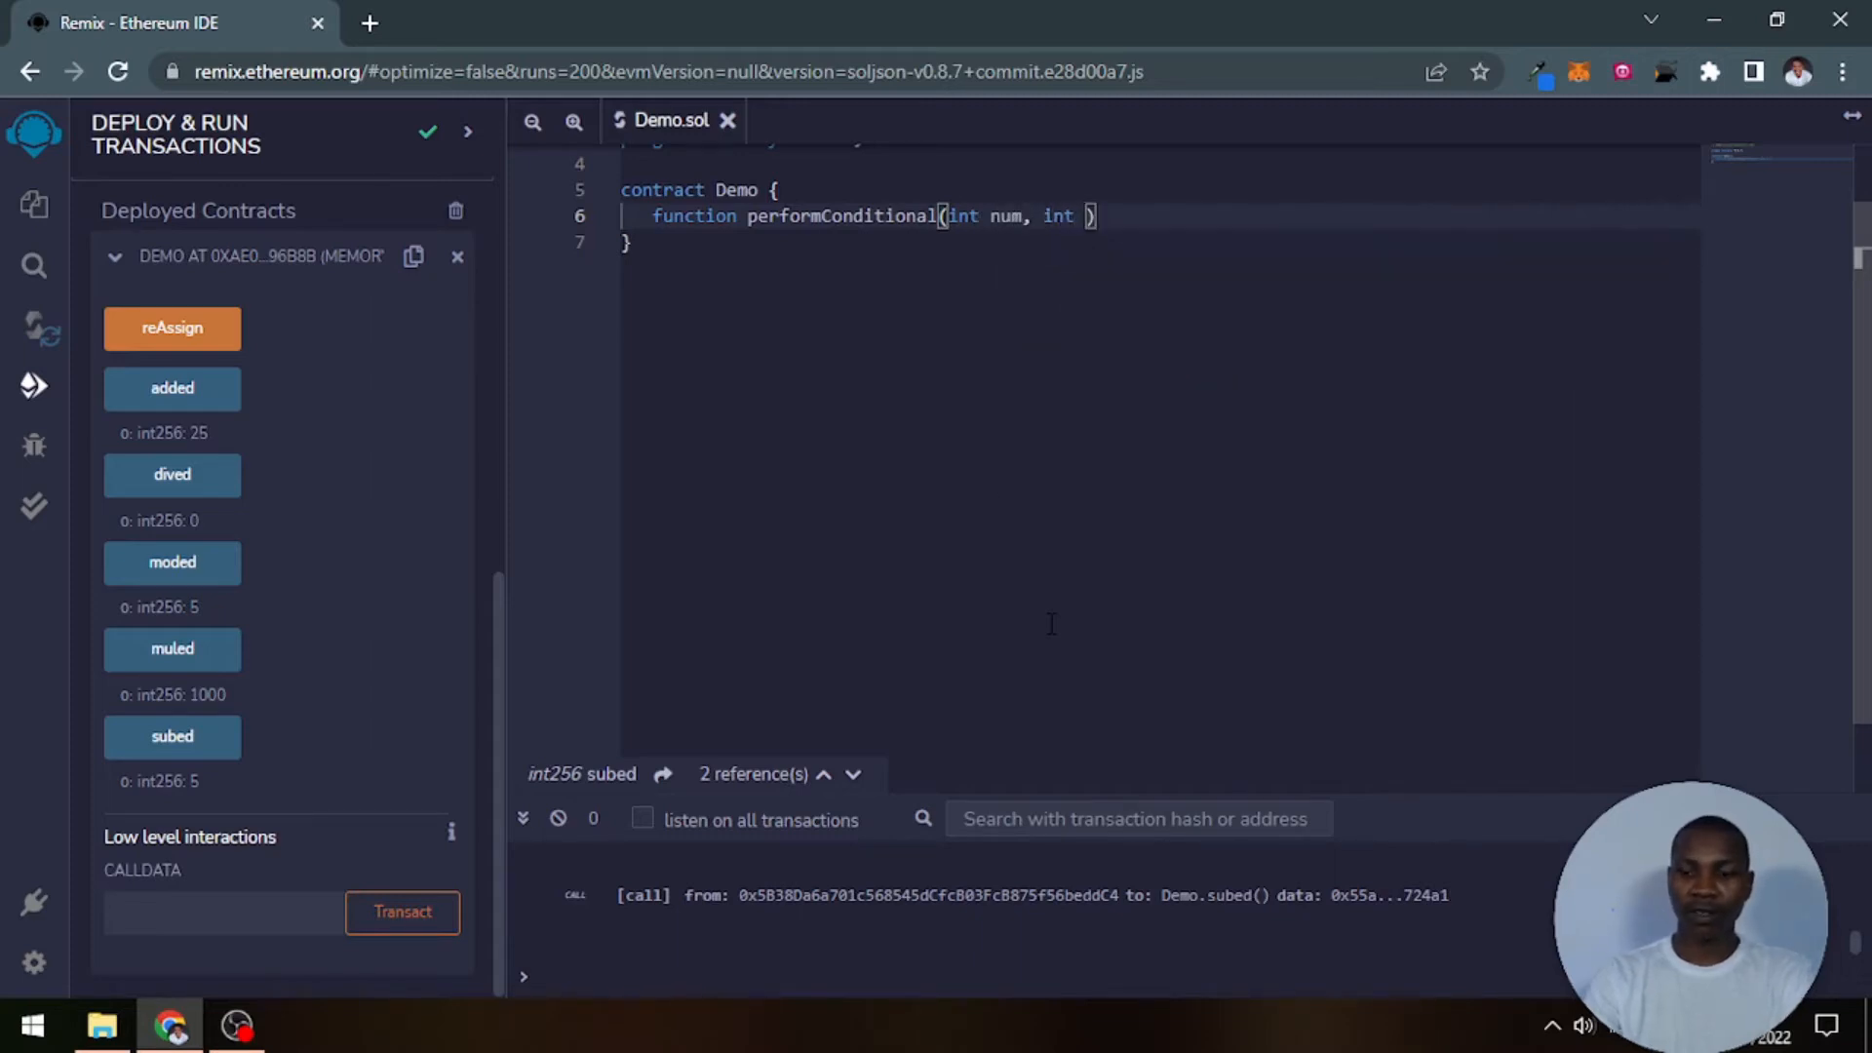
pyautogui.write('num')
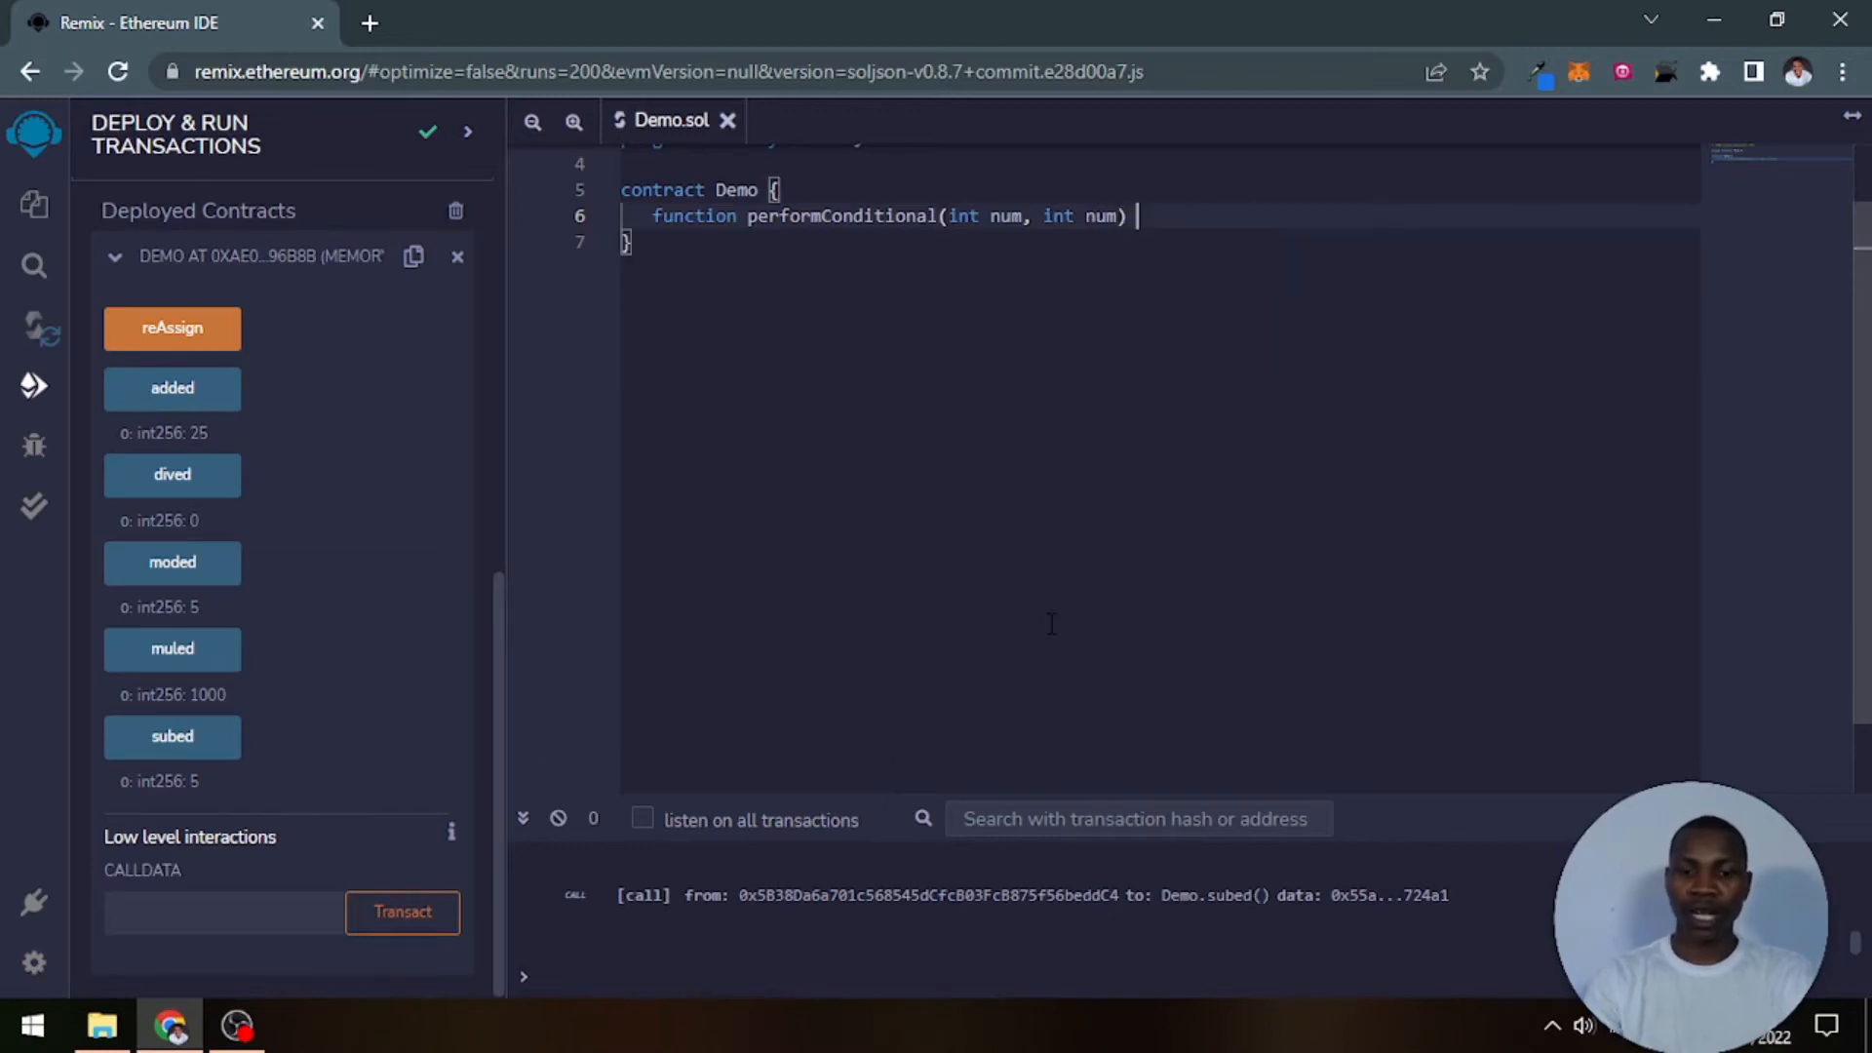
# Step: Mark performConditional public pure, returning bool, and open its empty body
pyautogui.write('public')
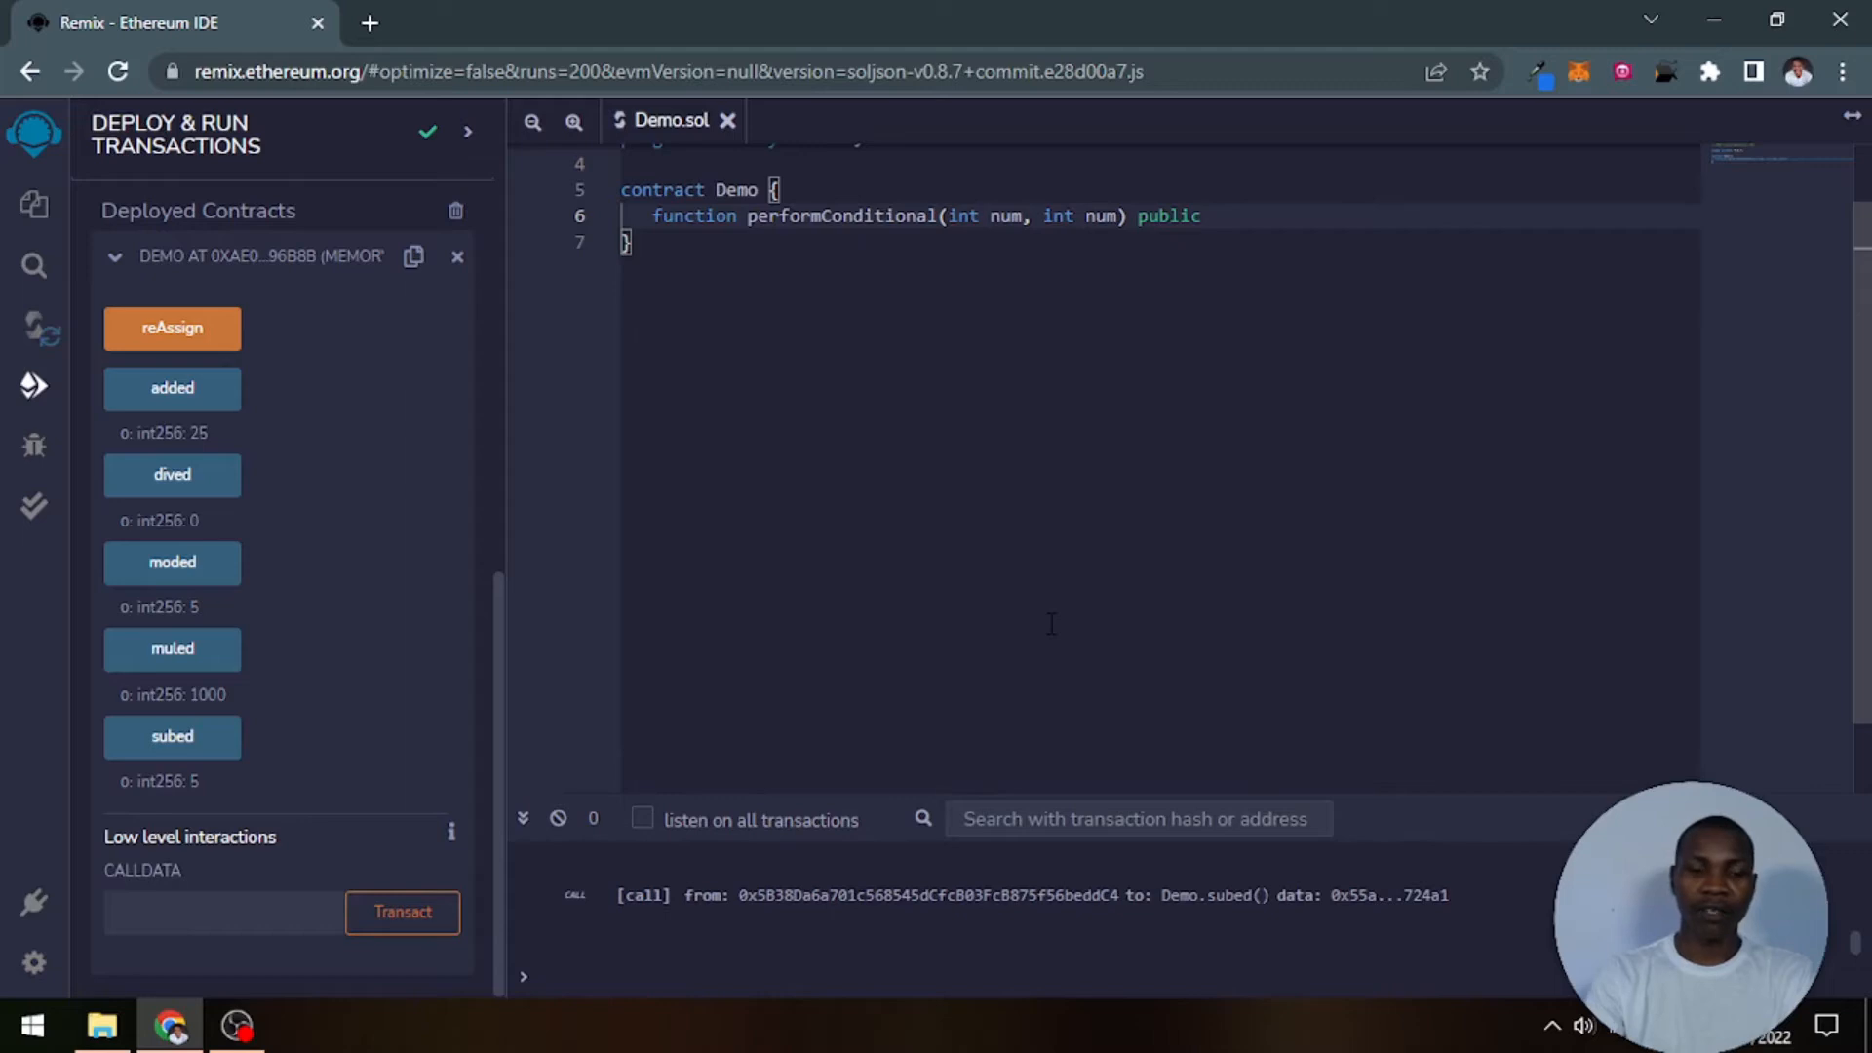
pyautogui.write('returns (')
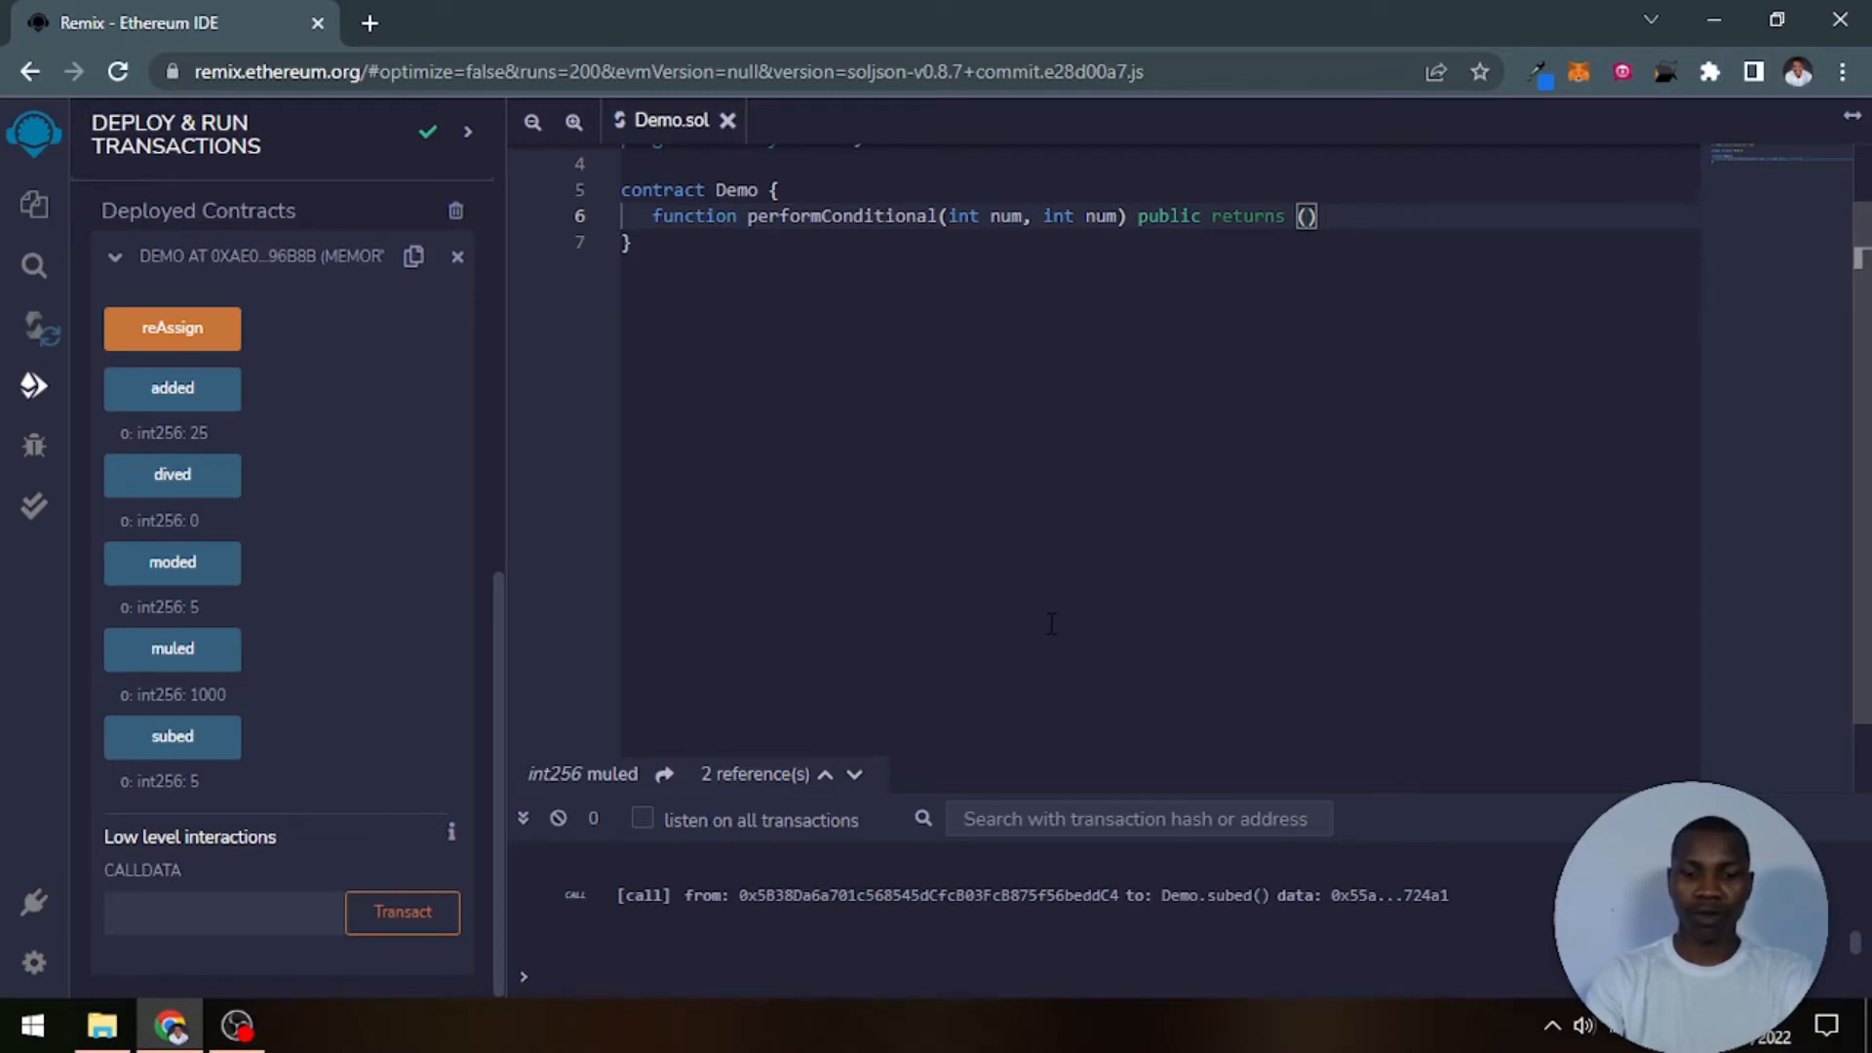
pyautogui.write('bool')
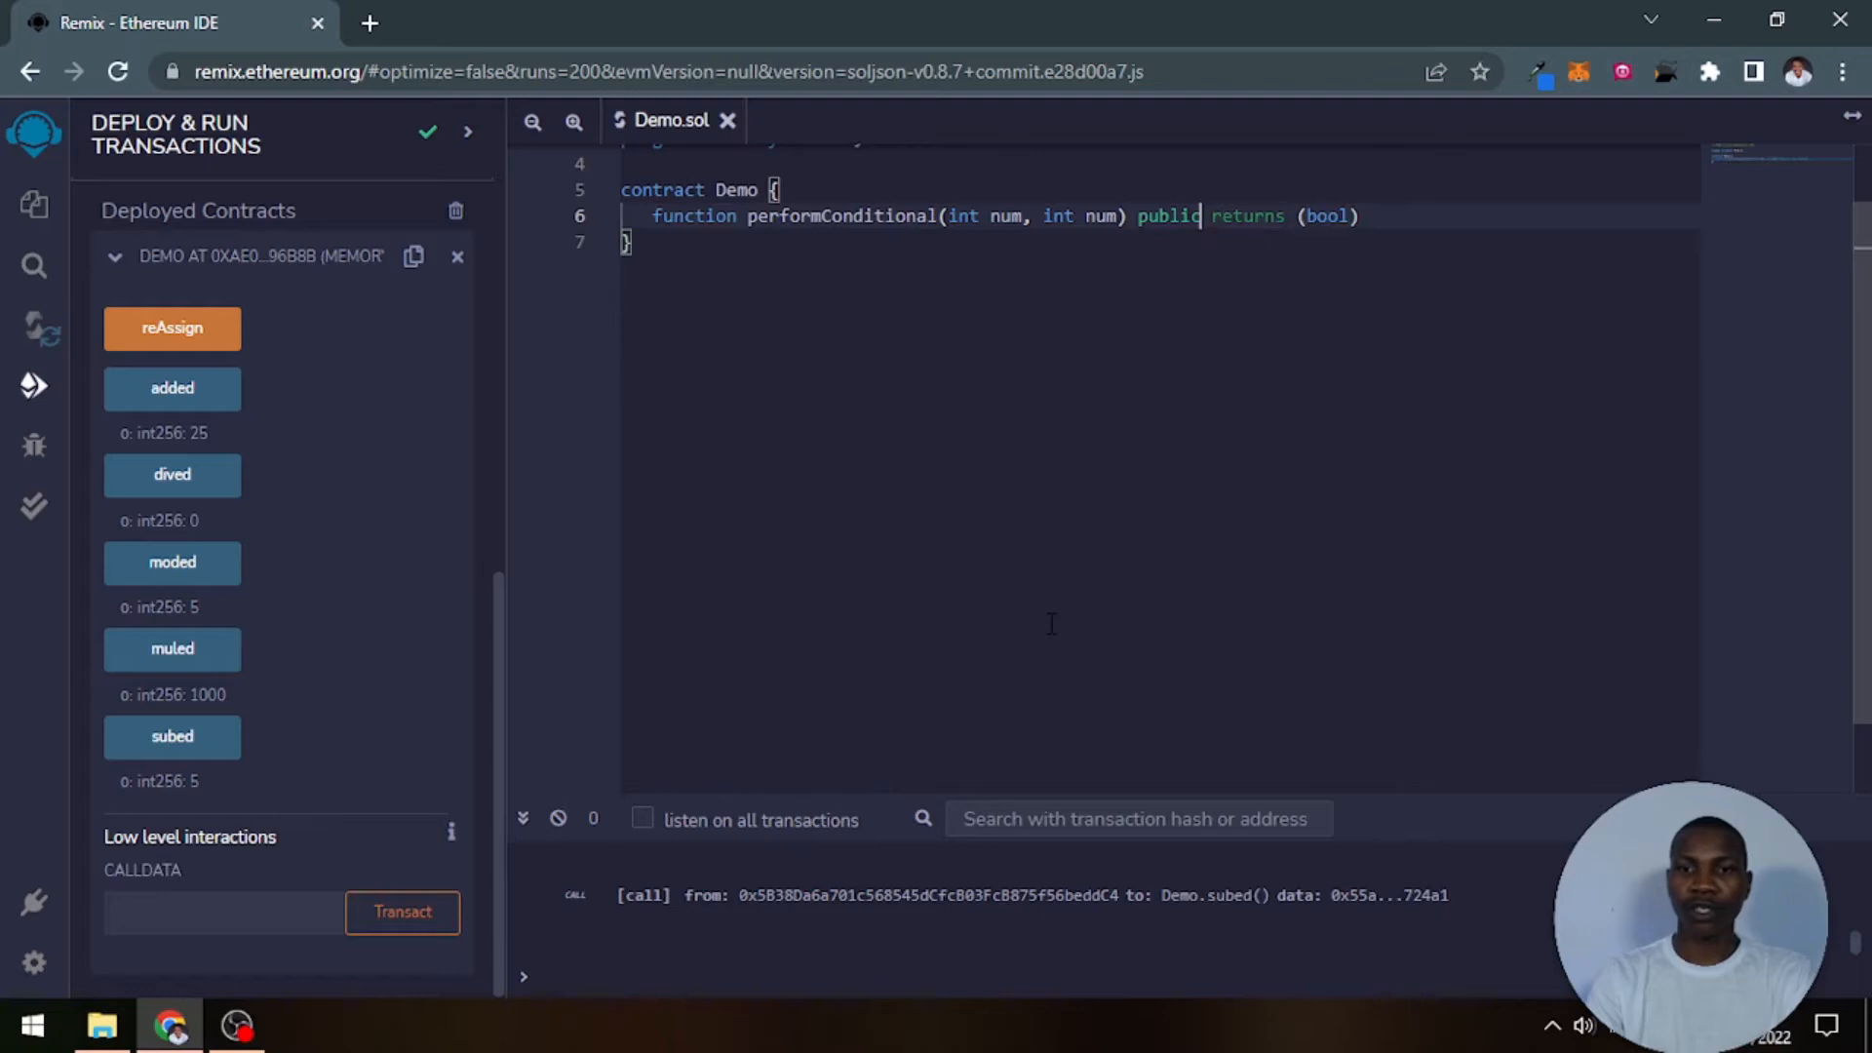
pyautogui.write('pure')
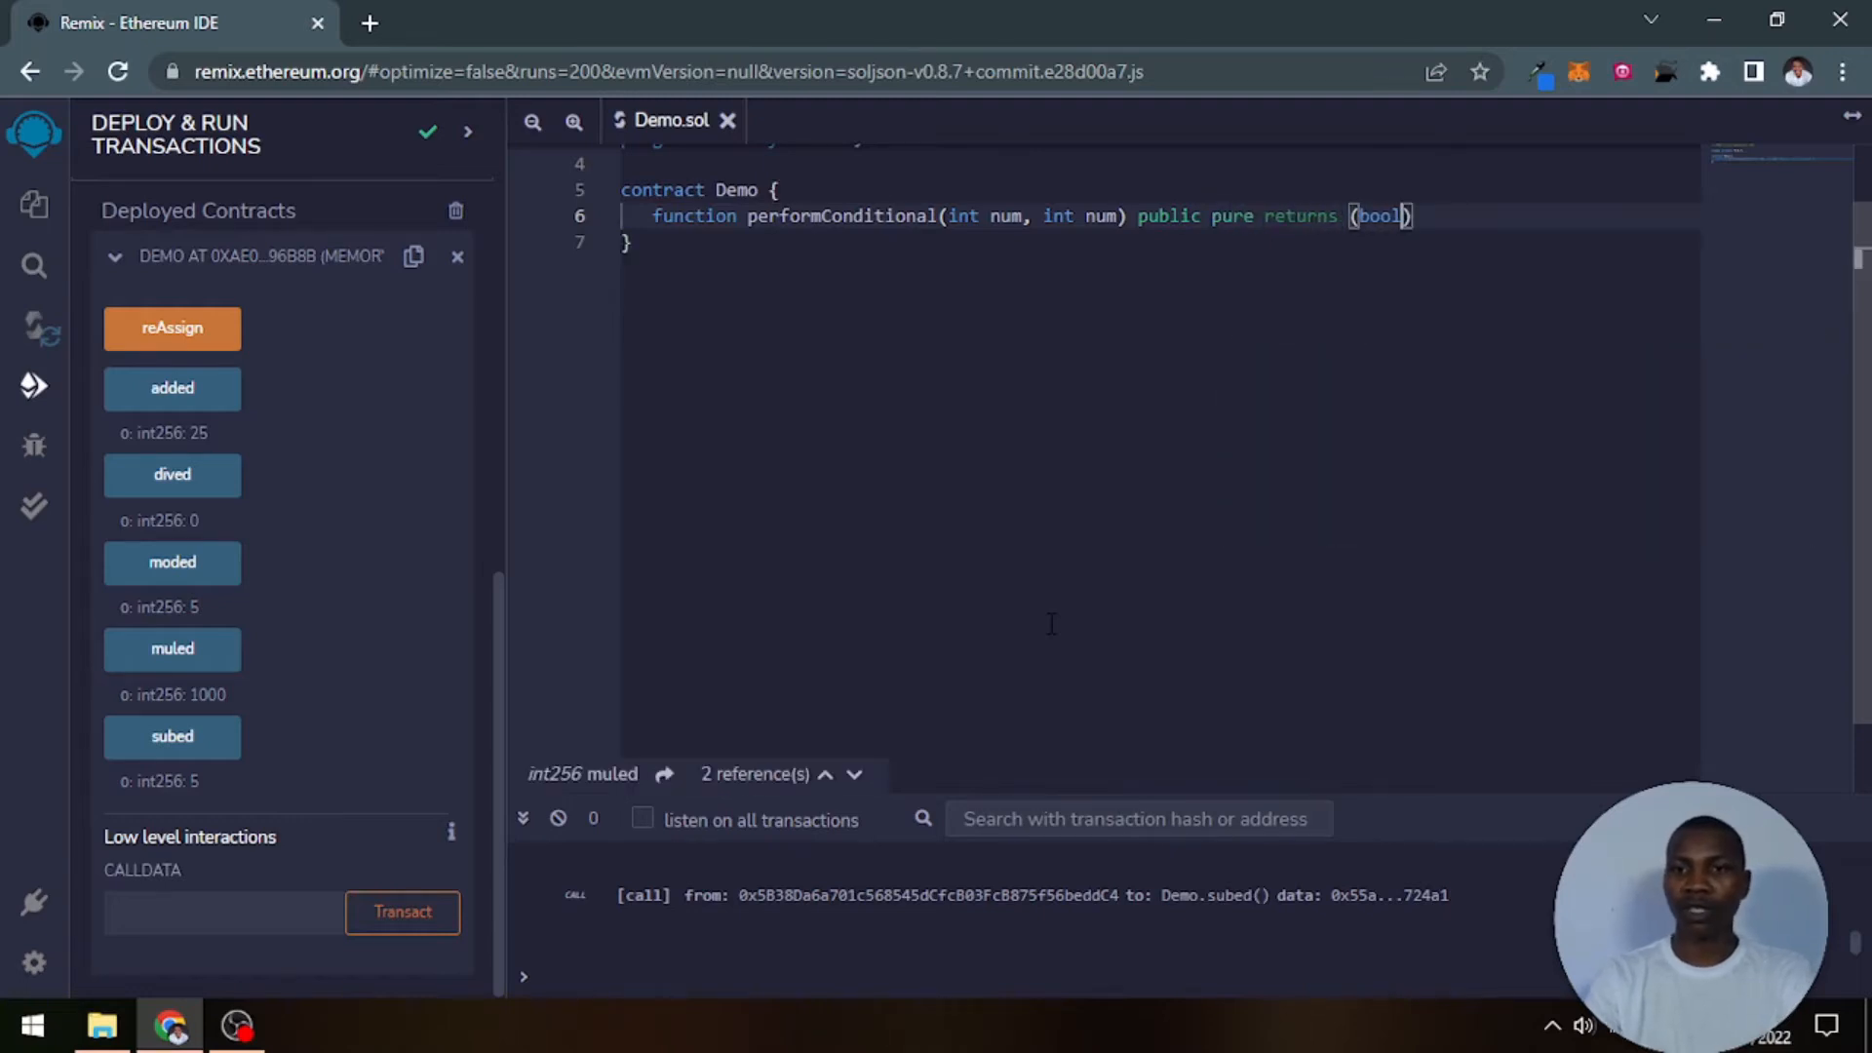
pyautogui.write('{')
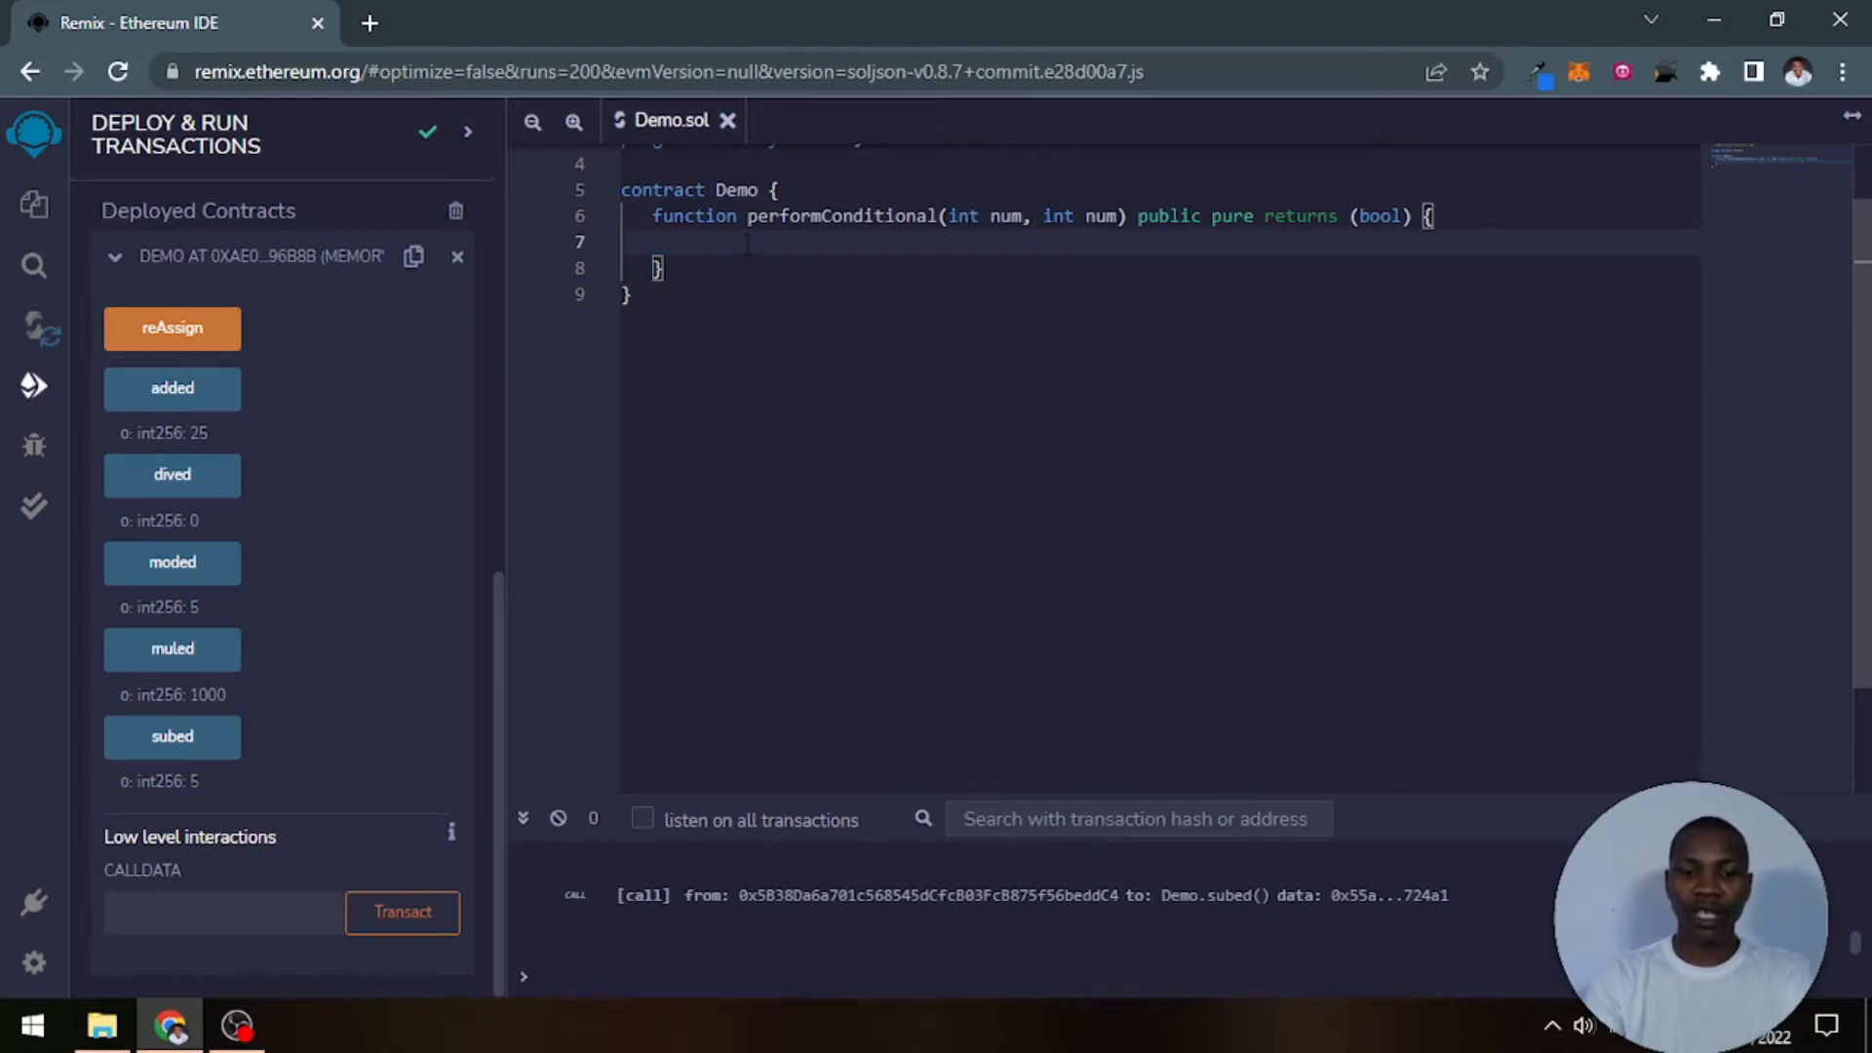
# Step: Type 'int result = num1 > num2 ?' on the first line of performConditional's body
pyautogui.write('int')
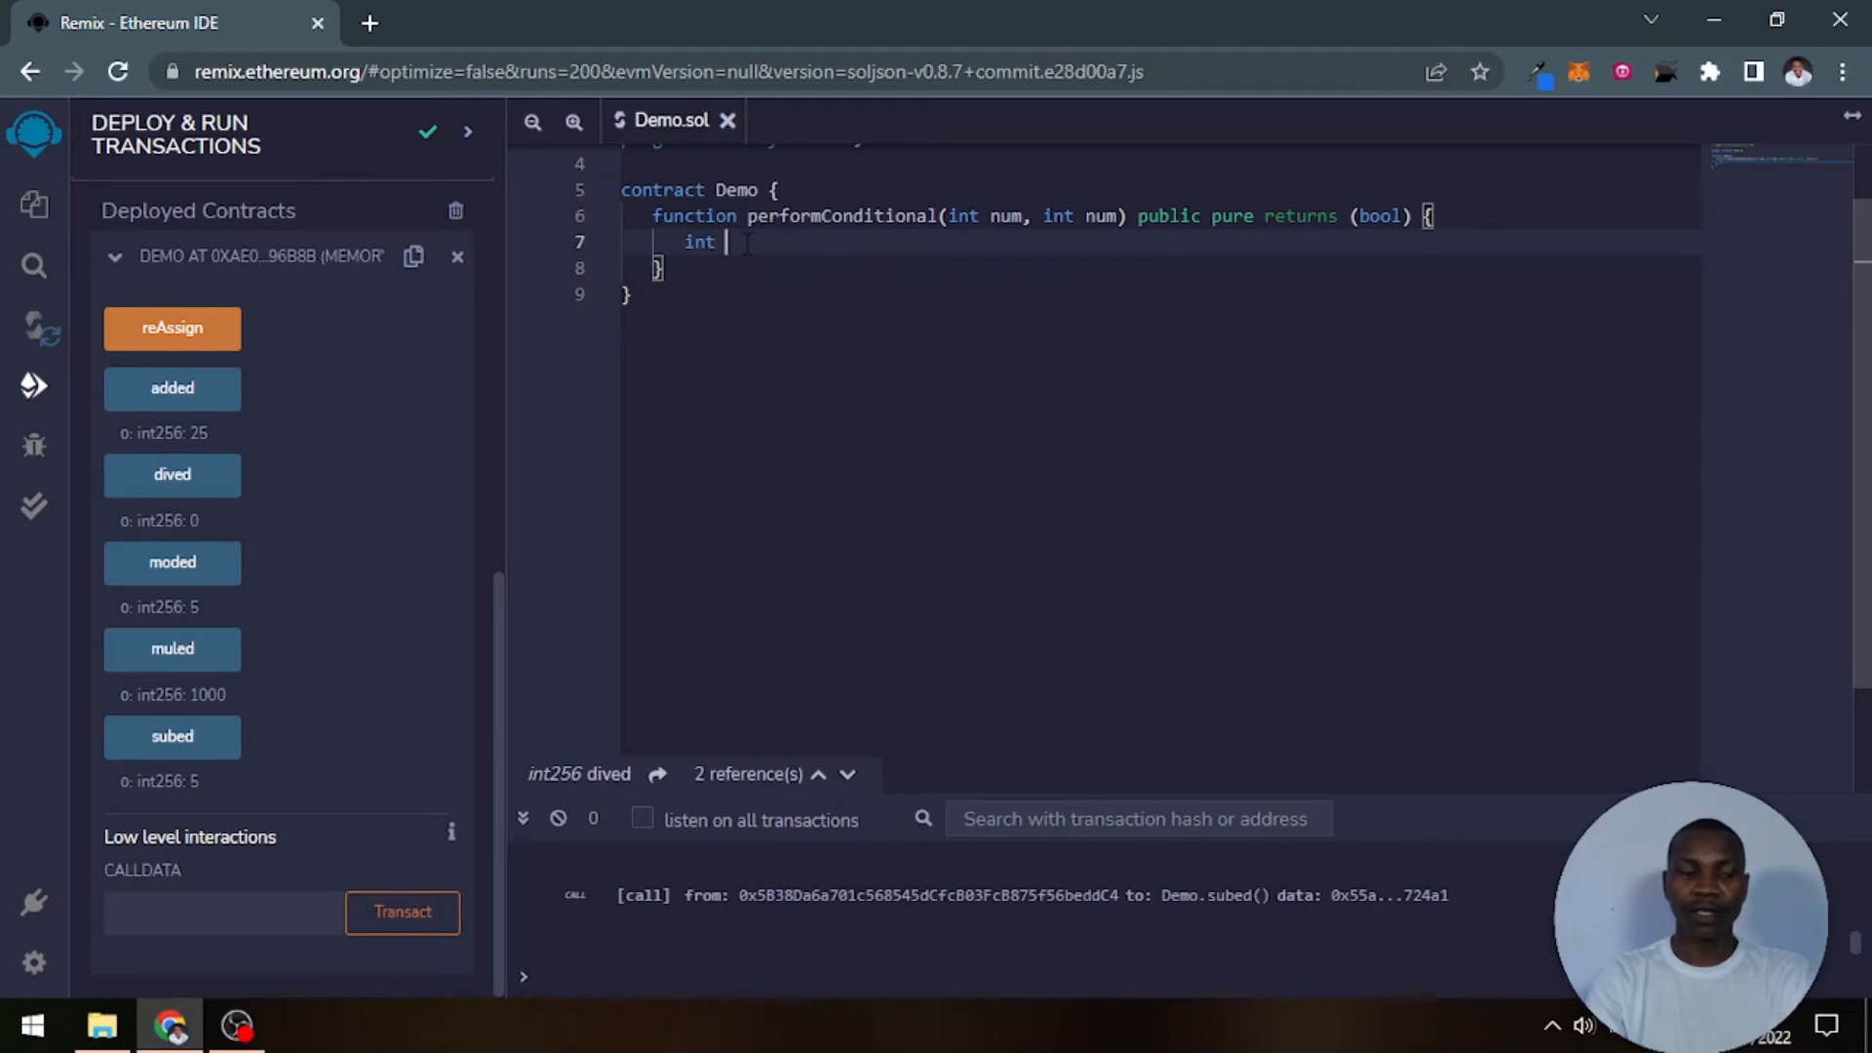
pyautogui.write('result =')
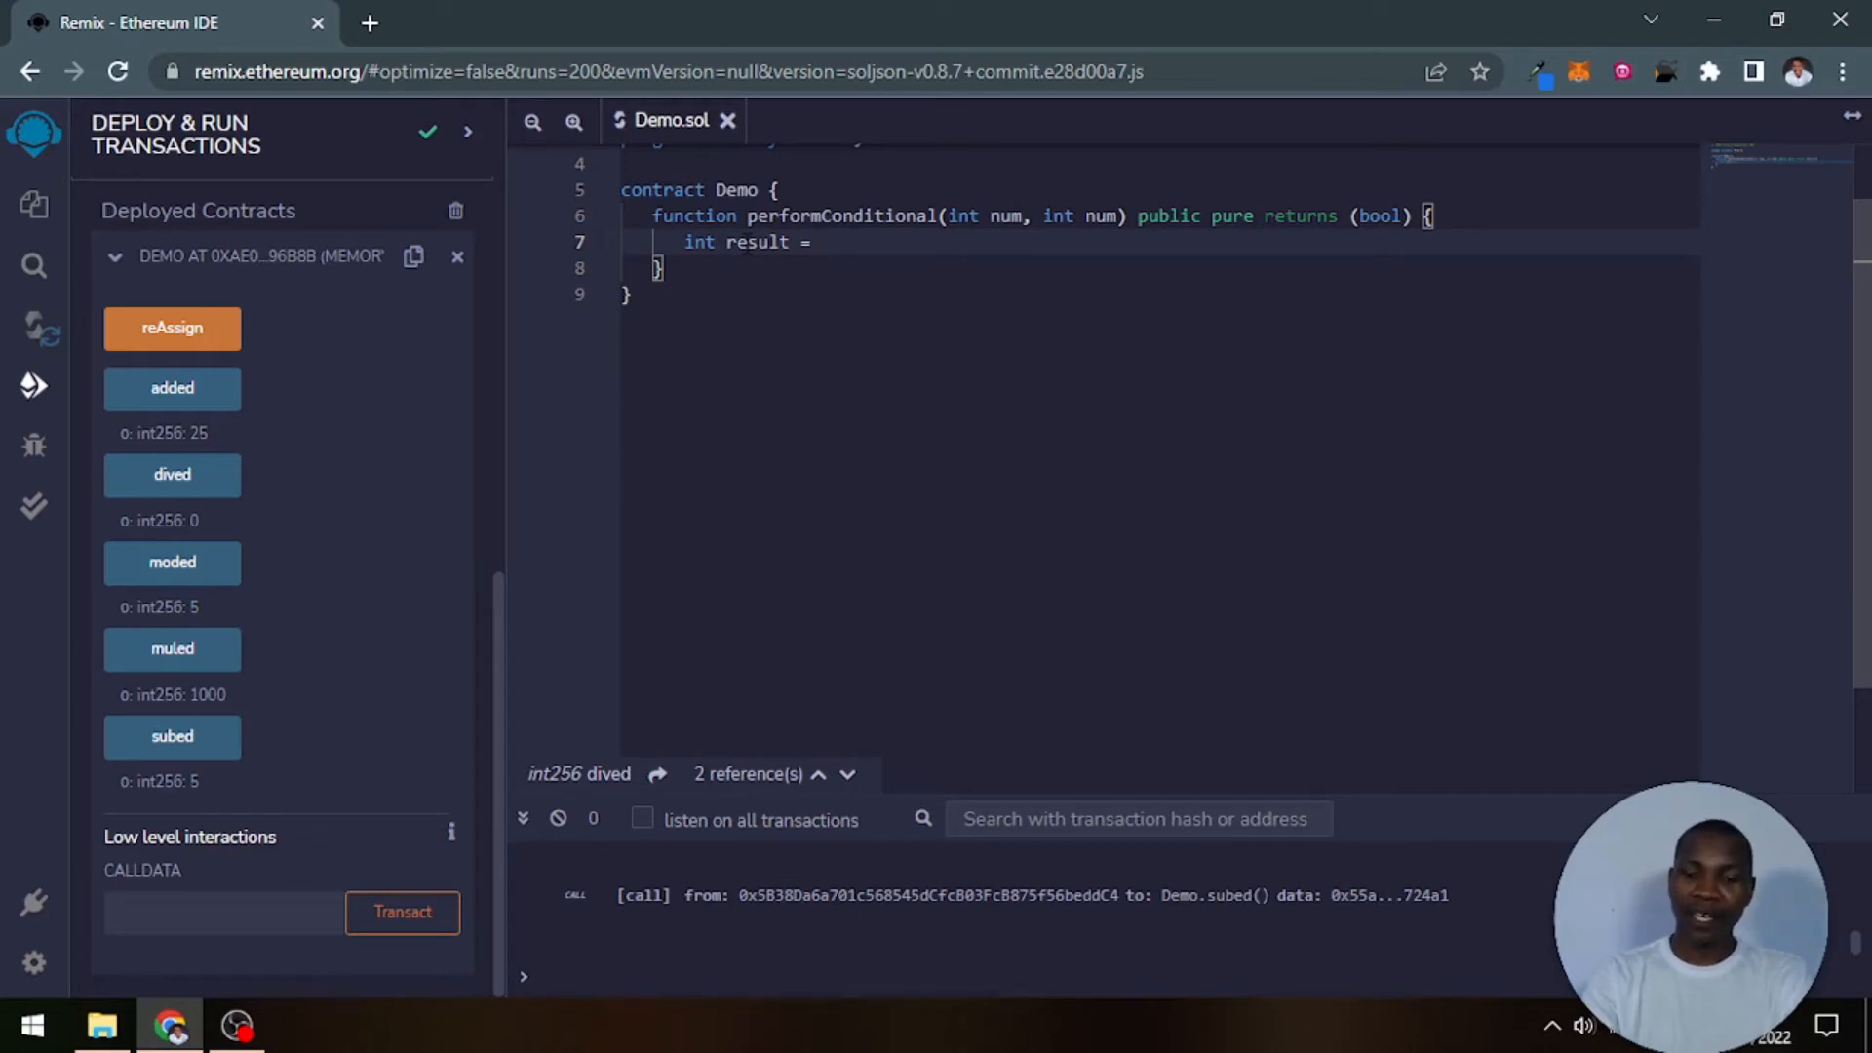
pyautogui.write('num1')
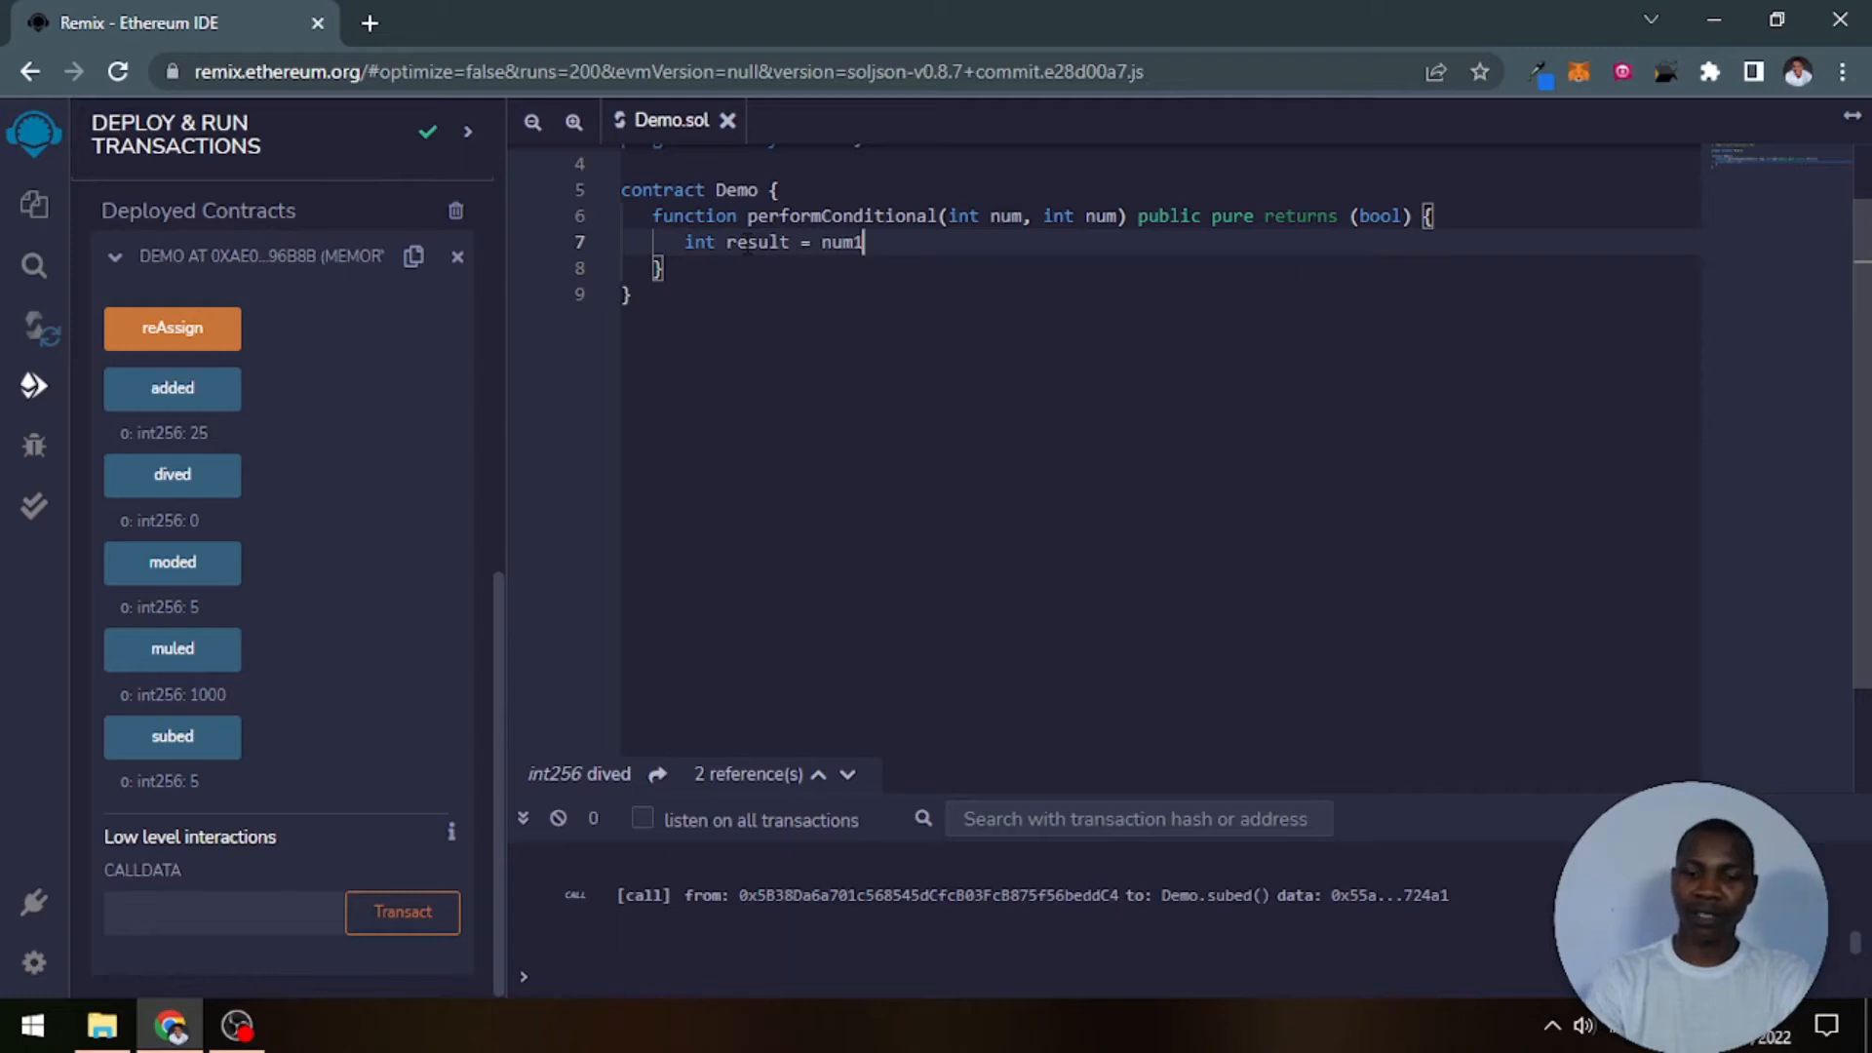
pyautogui.write('>')
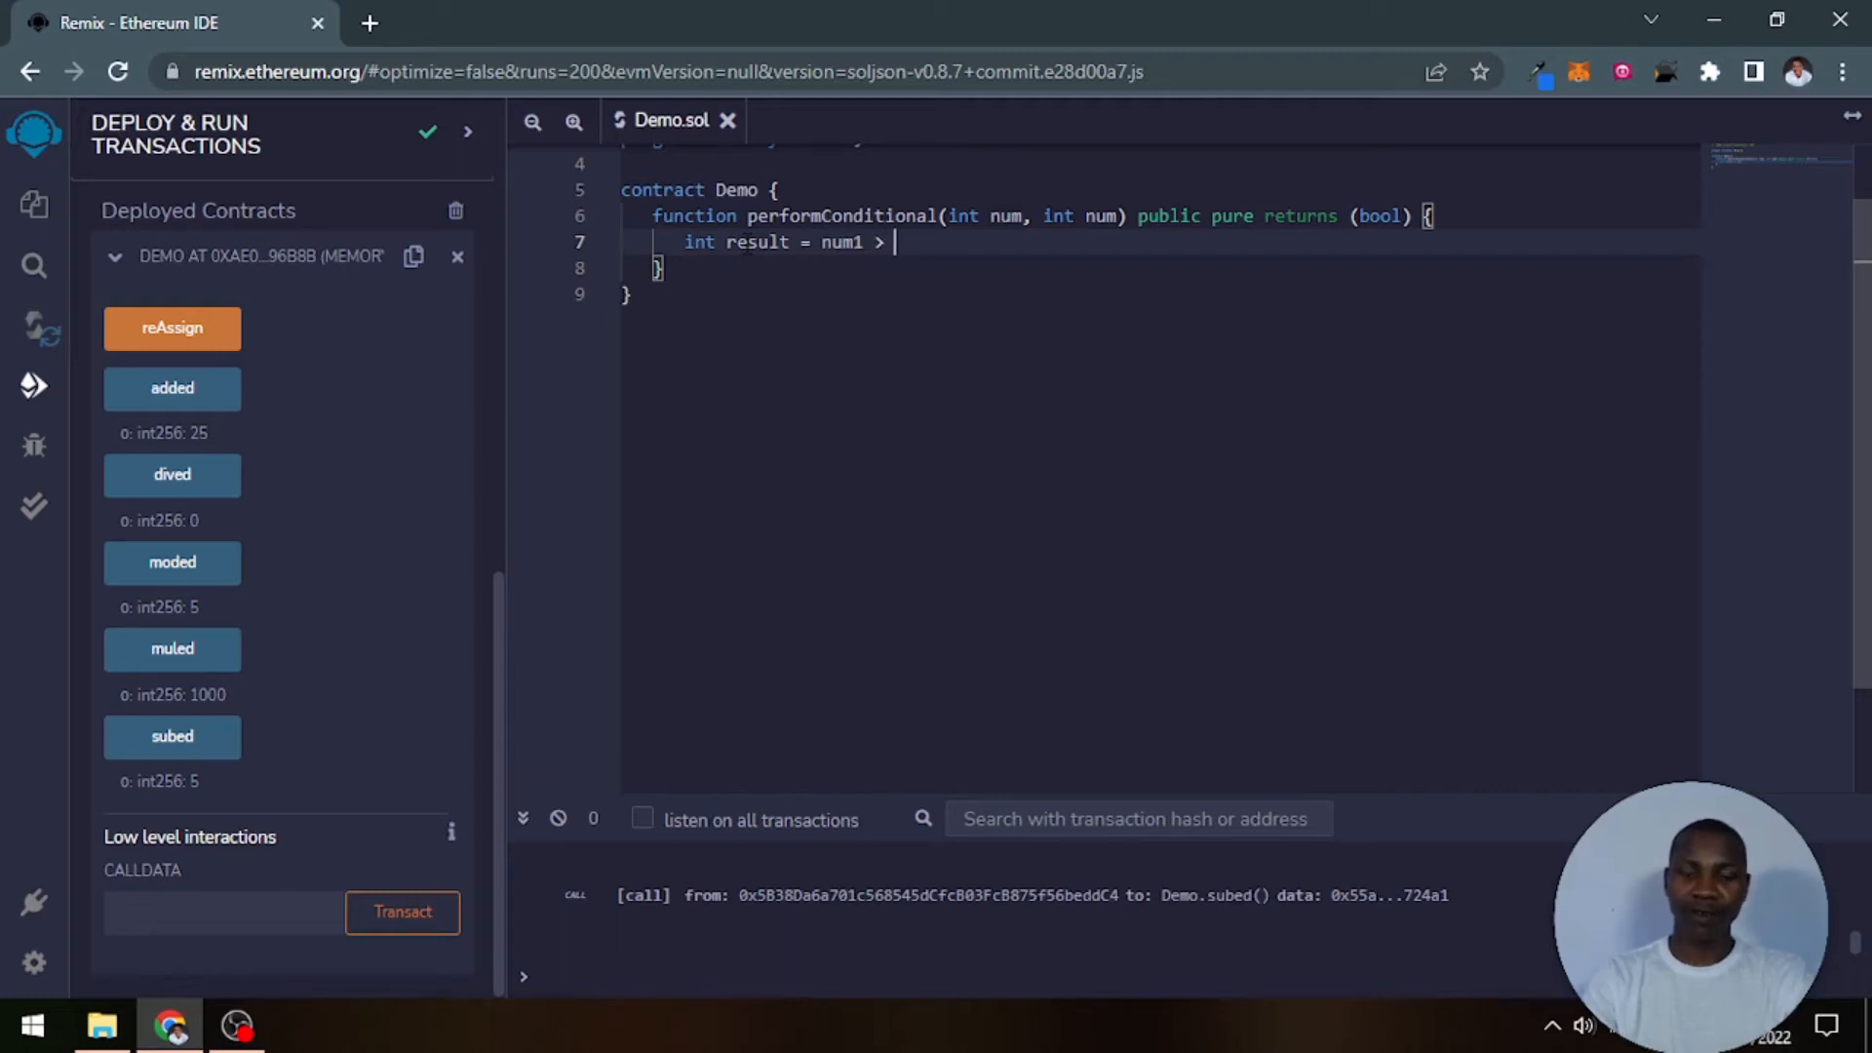
pyautogui.write('num')
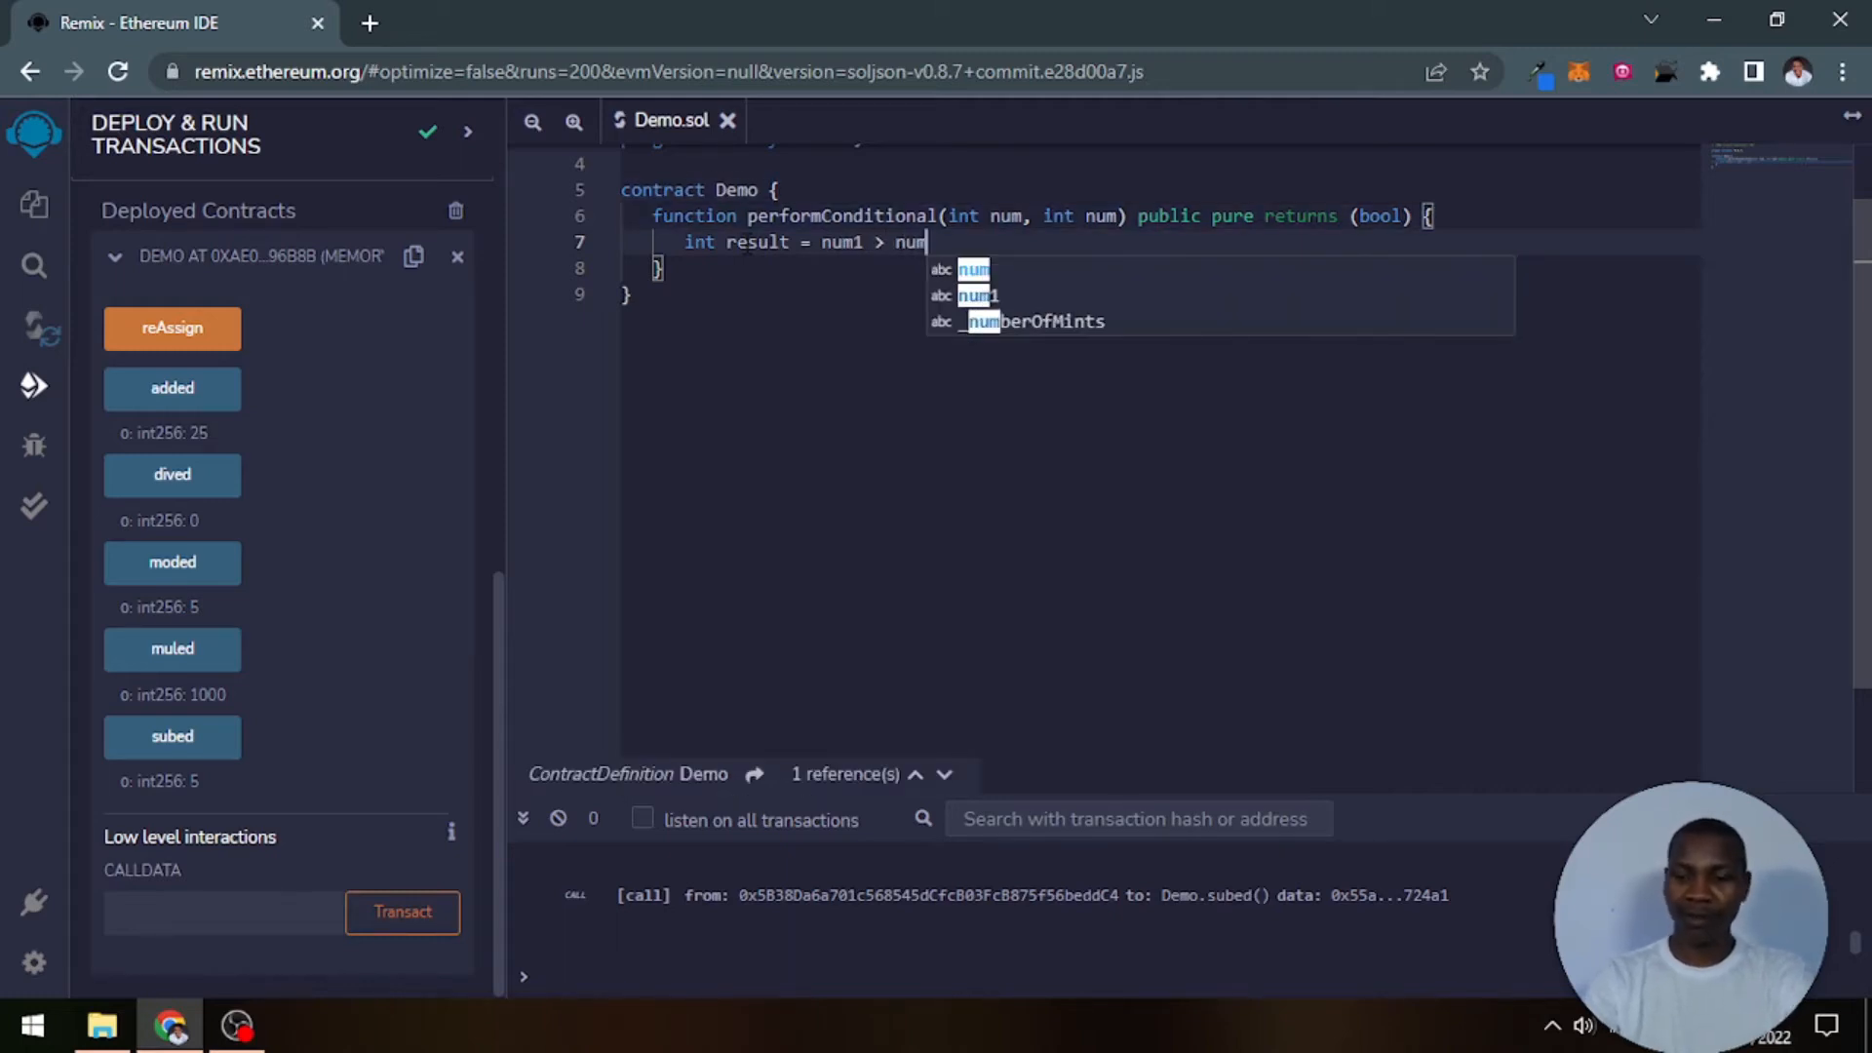
pyautogui.write('3')
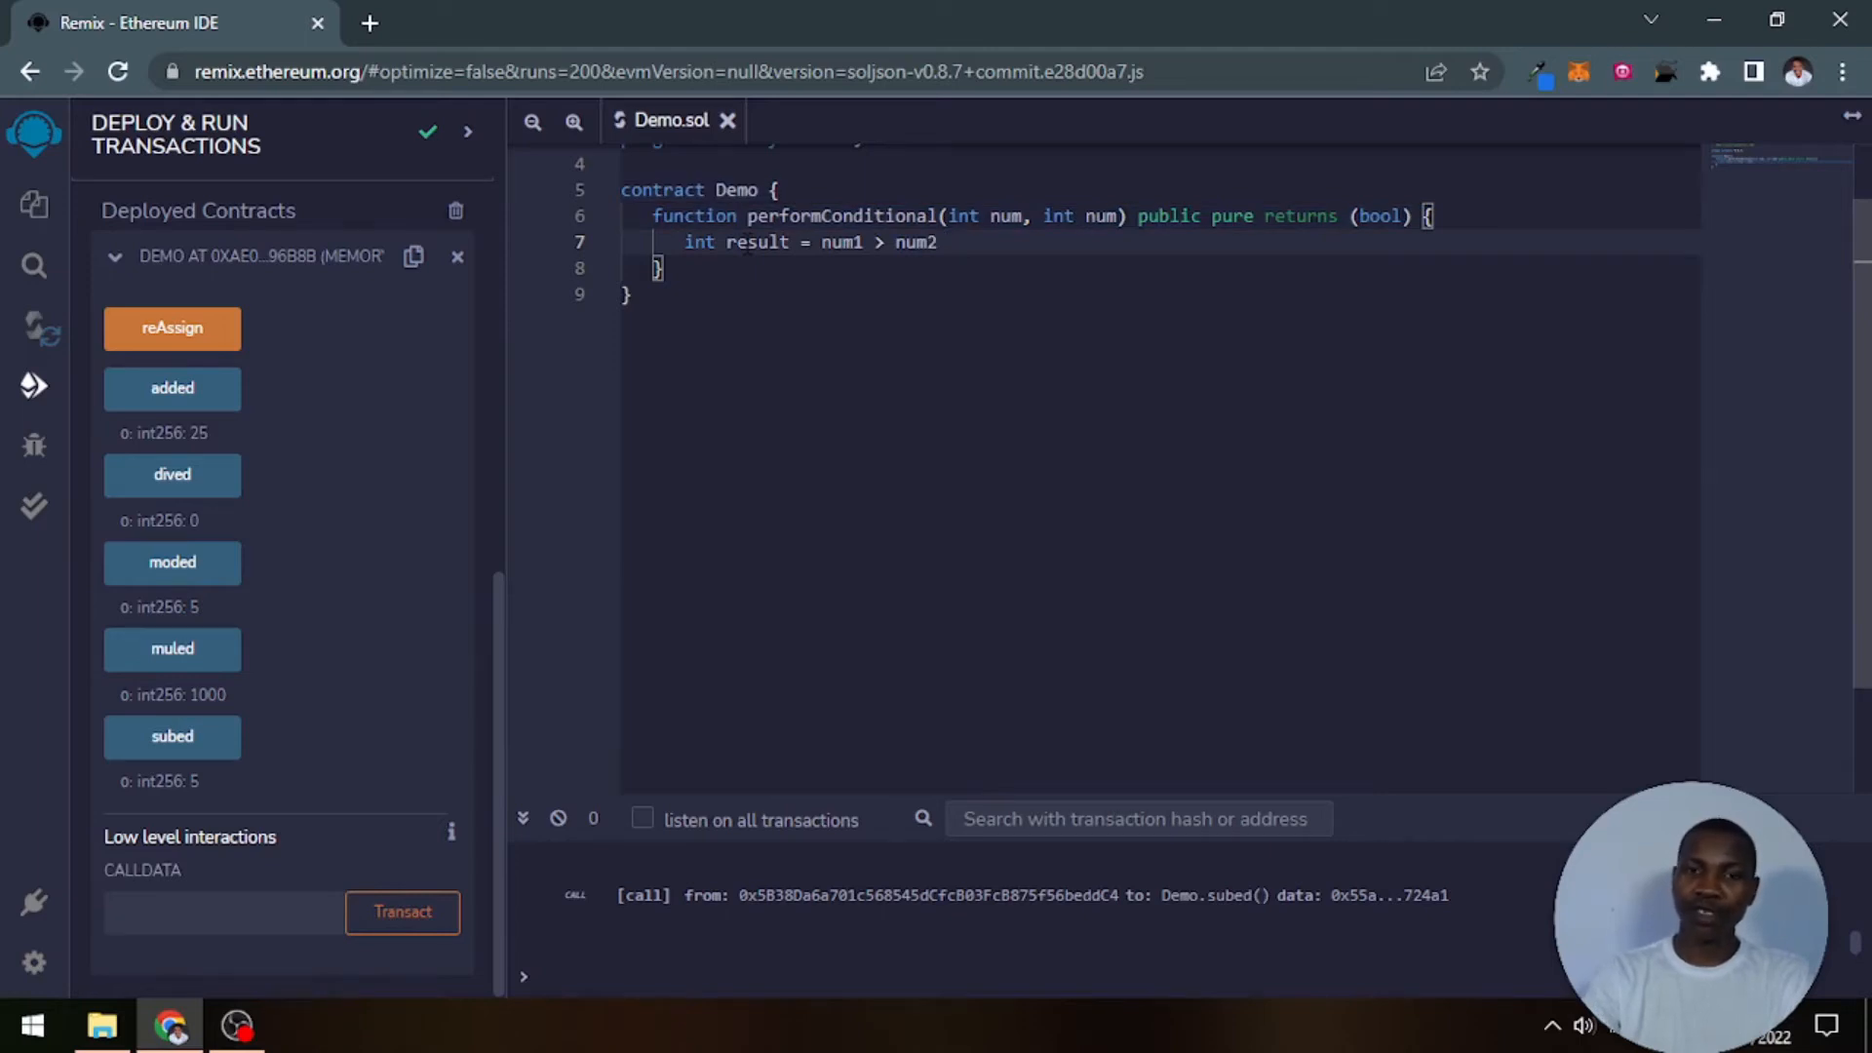
pyautogui.write('?')
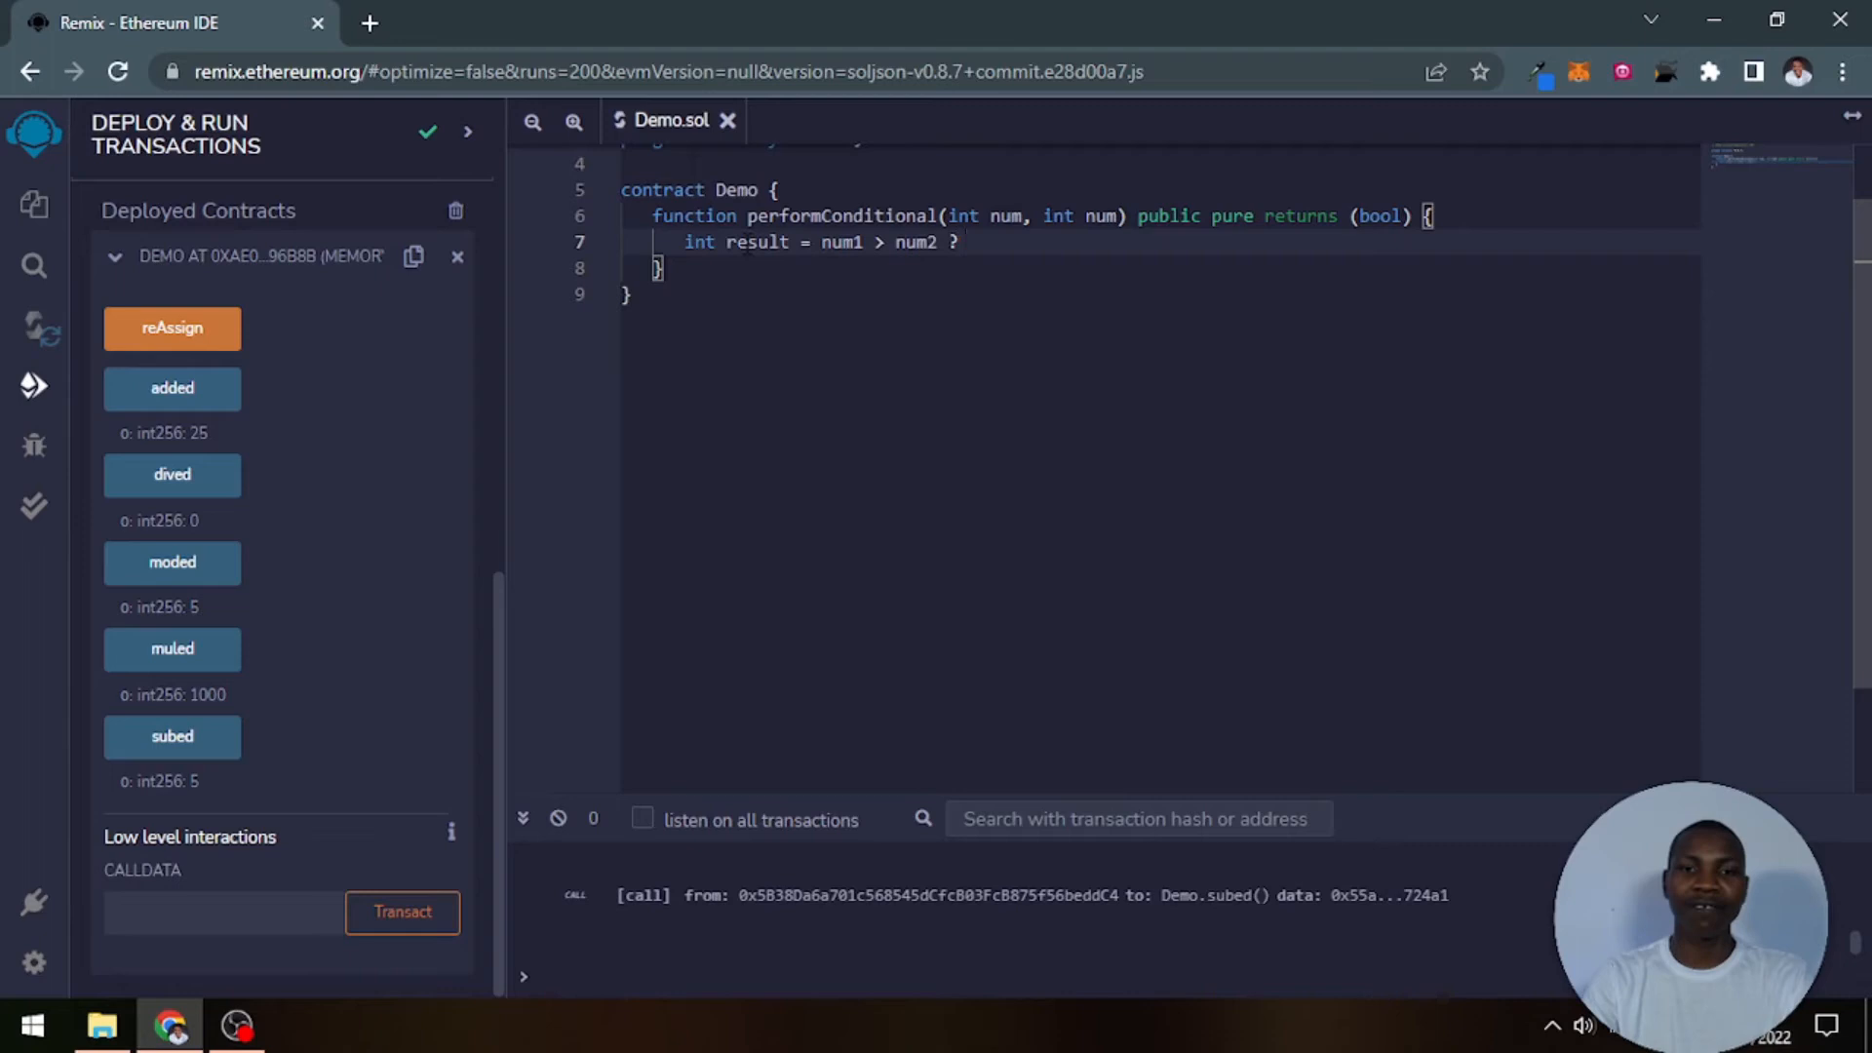
# Step: Complete the ternary as num1 - num2 : num2 - num1
pyautogui.click(967, 243)
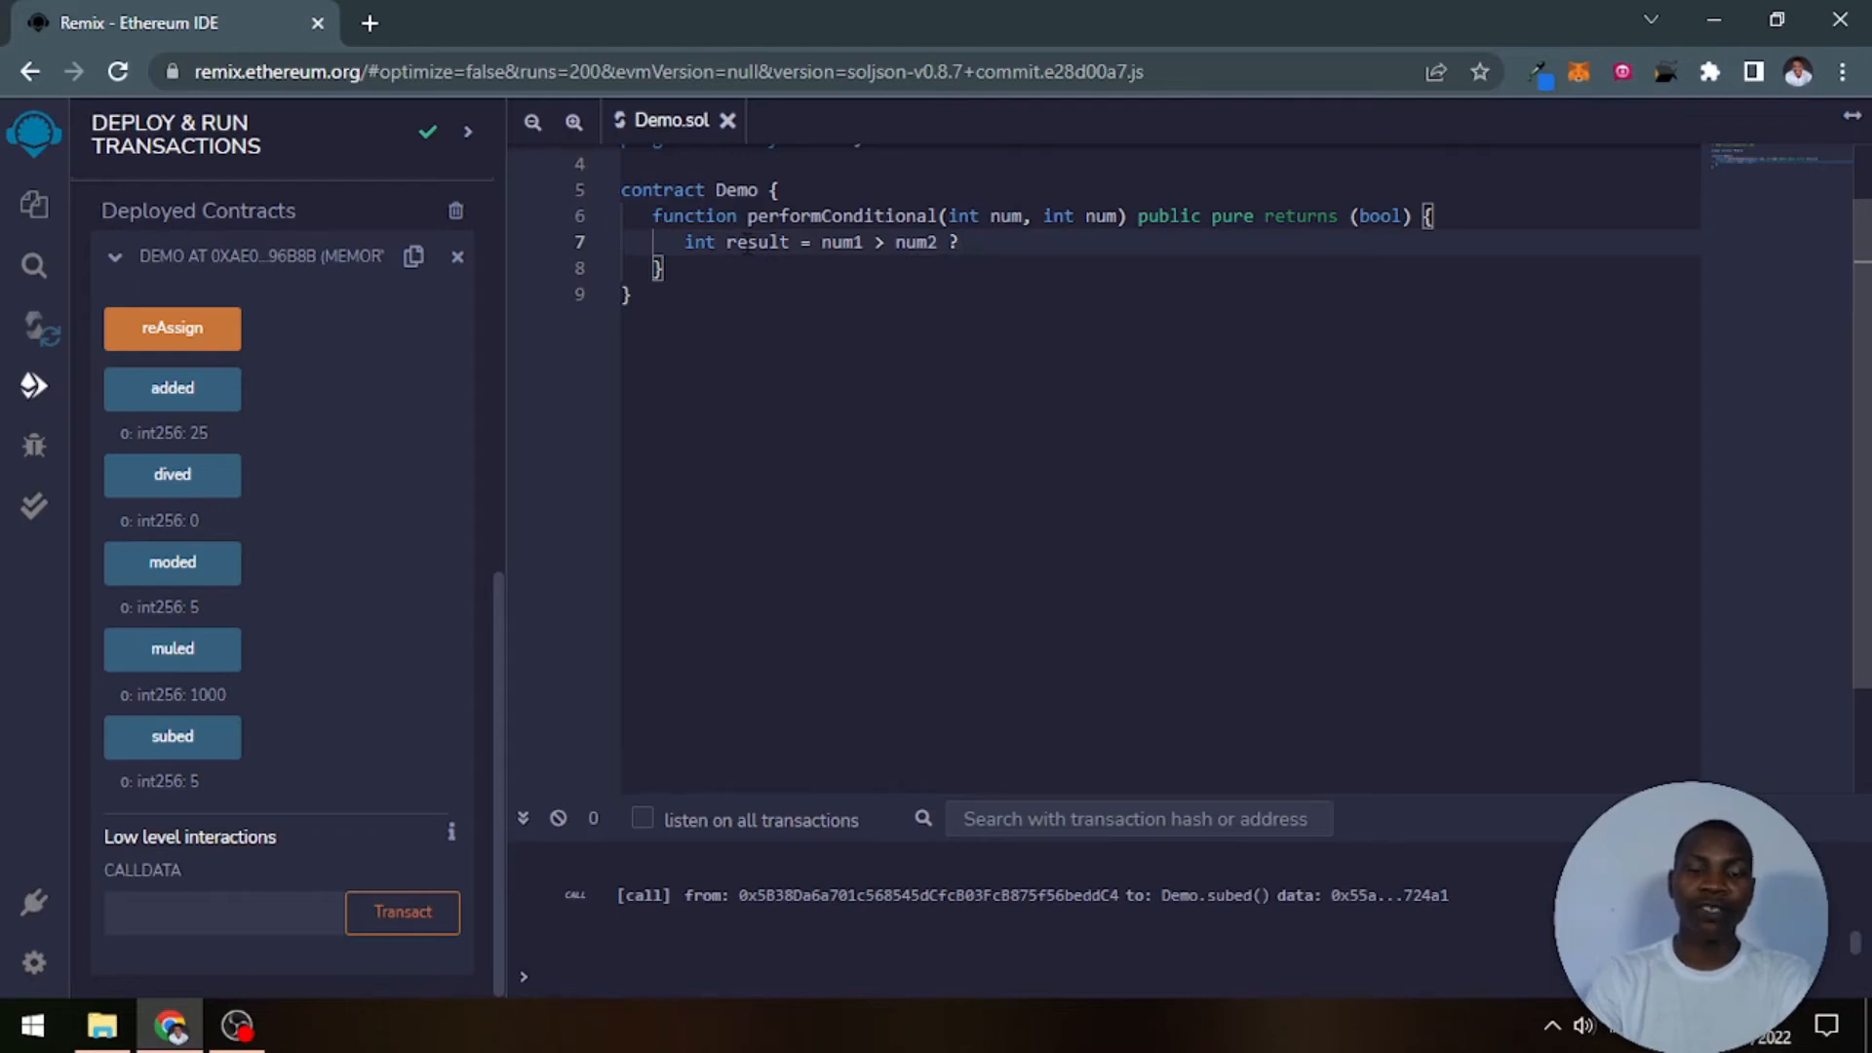
pyautogui.click(967, 243)
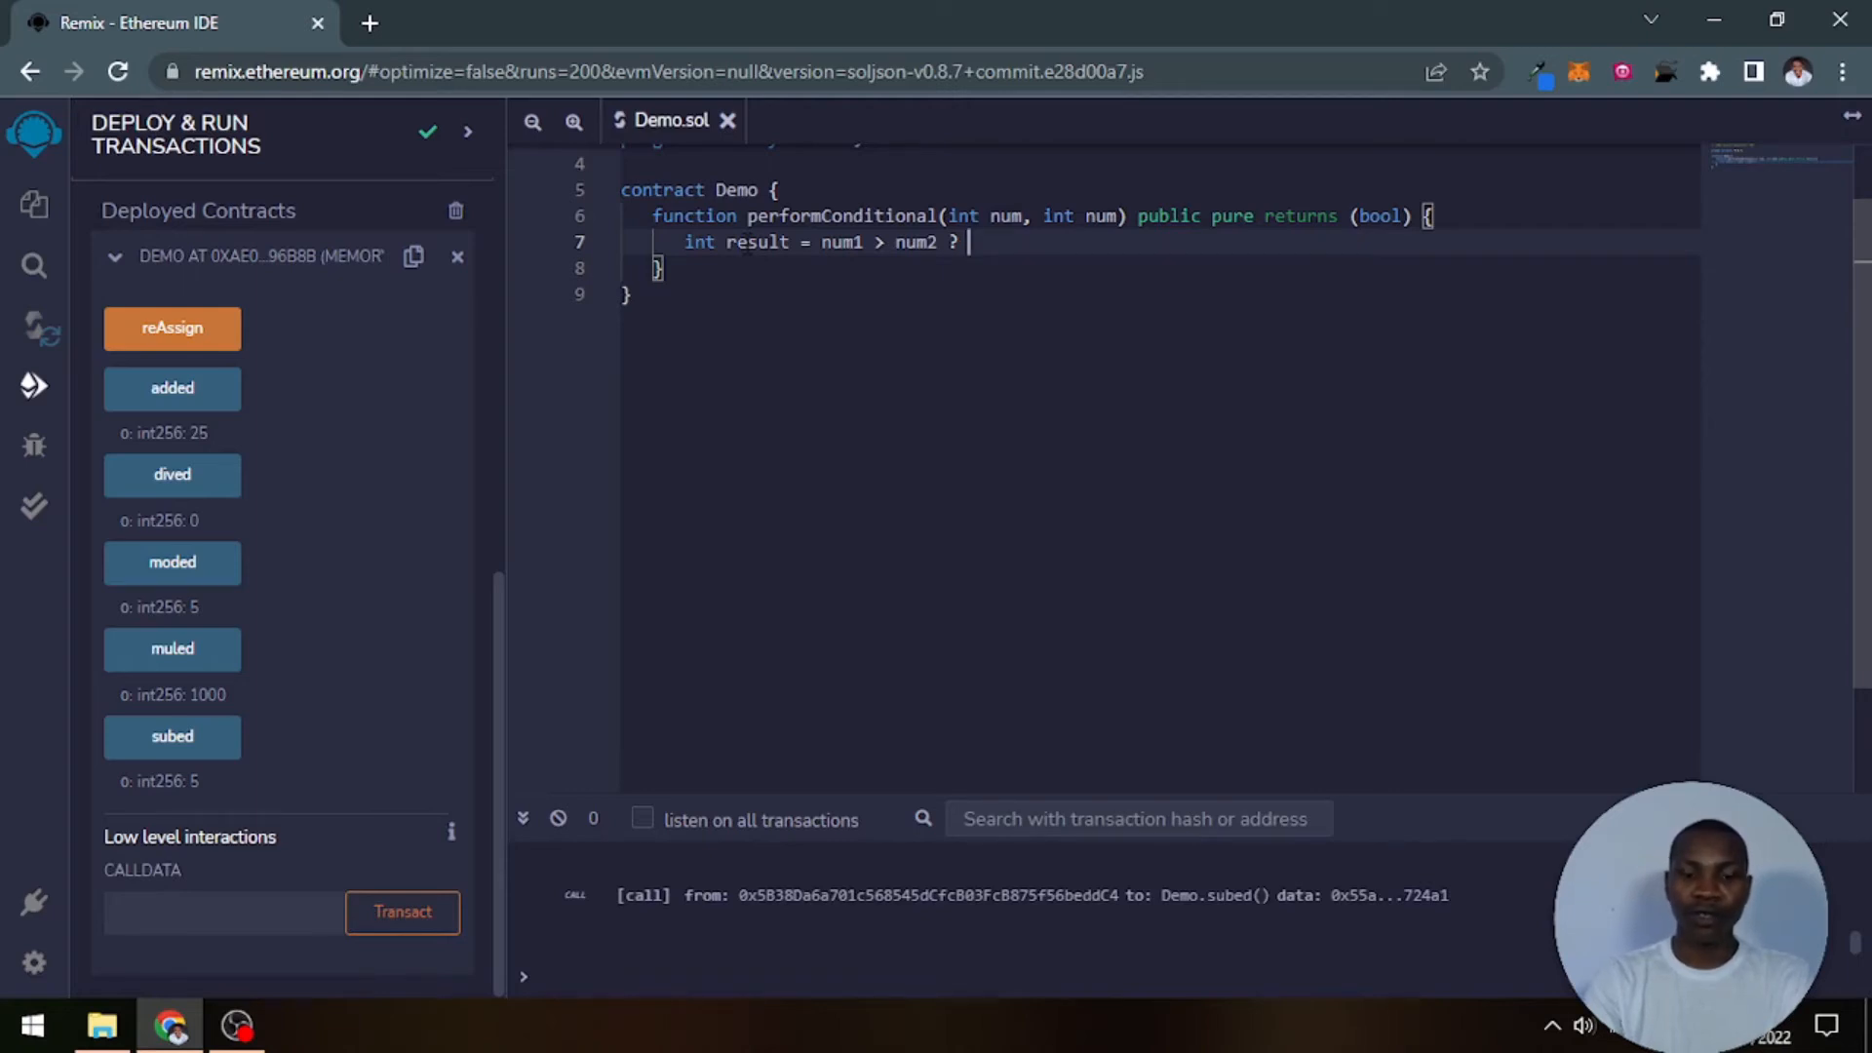
pyautogui.write('num1 -')
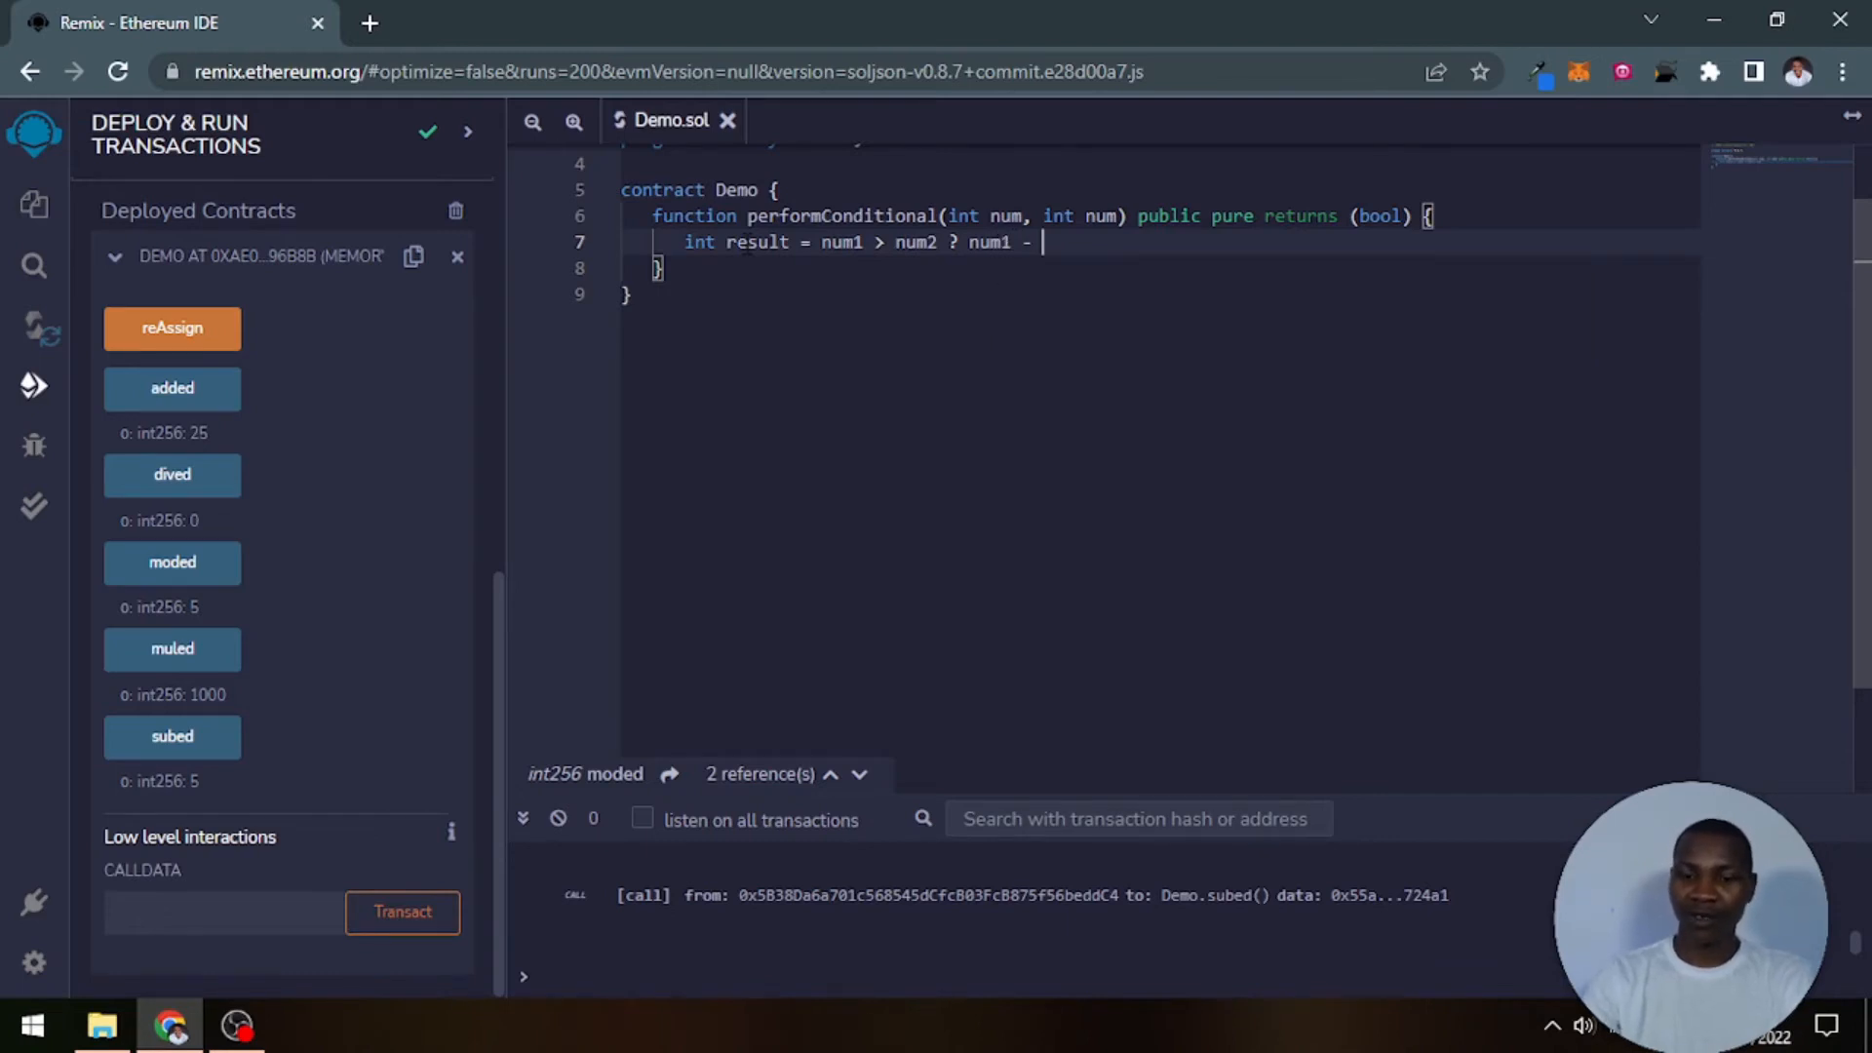
pyautogui.write('num2 :')
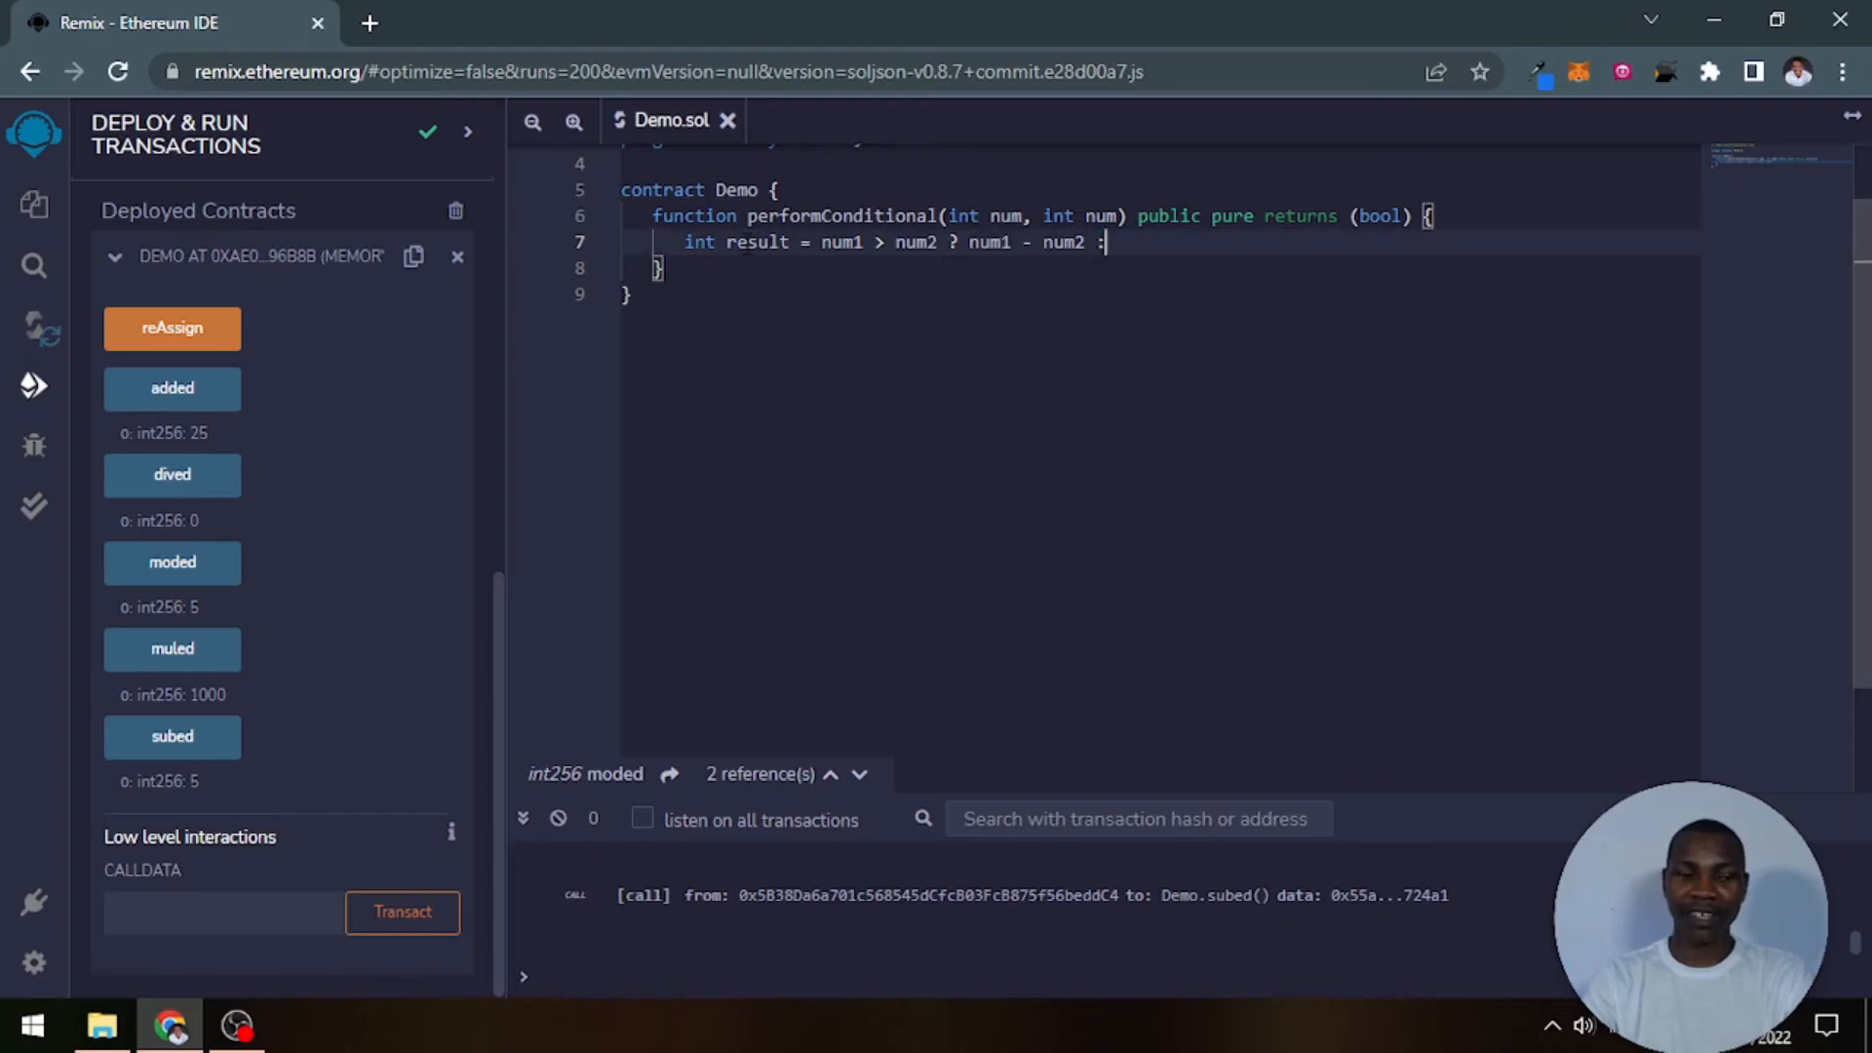
pyautogui.write('num2')
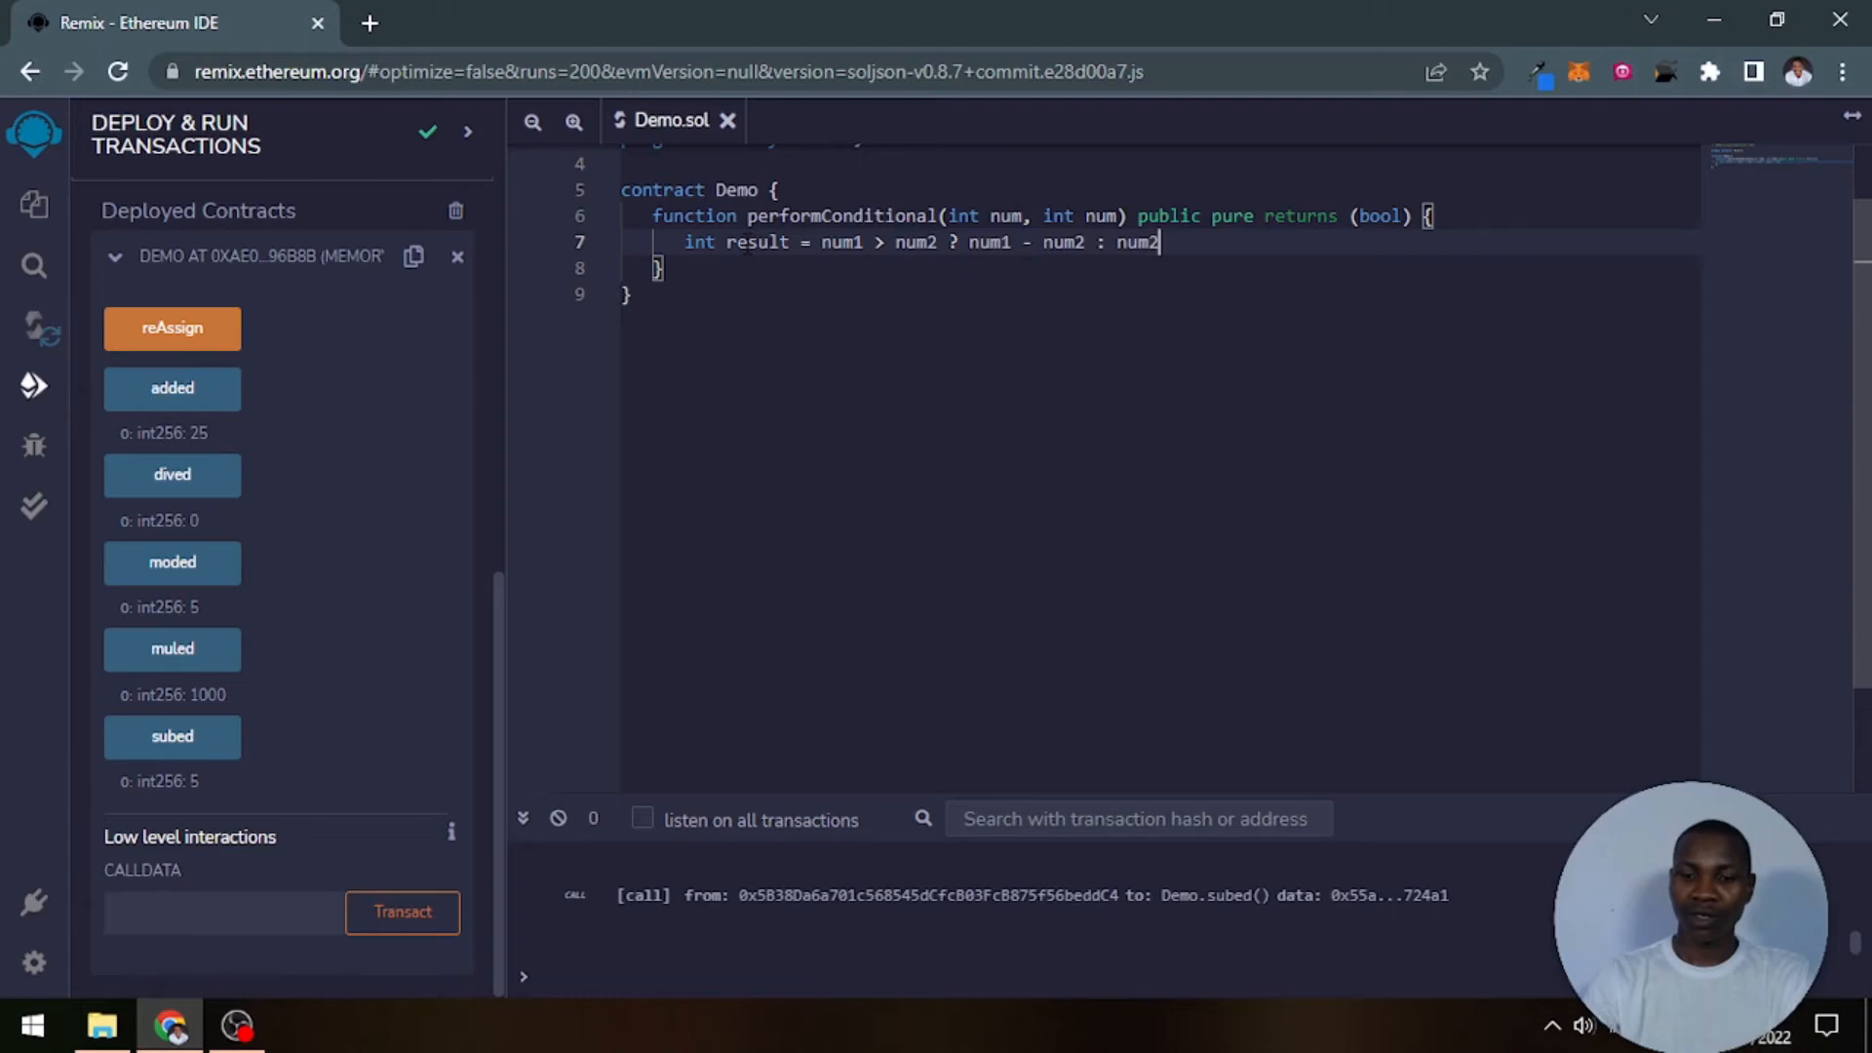
pyautogui.write('- nu')
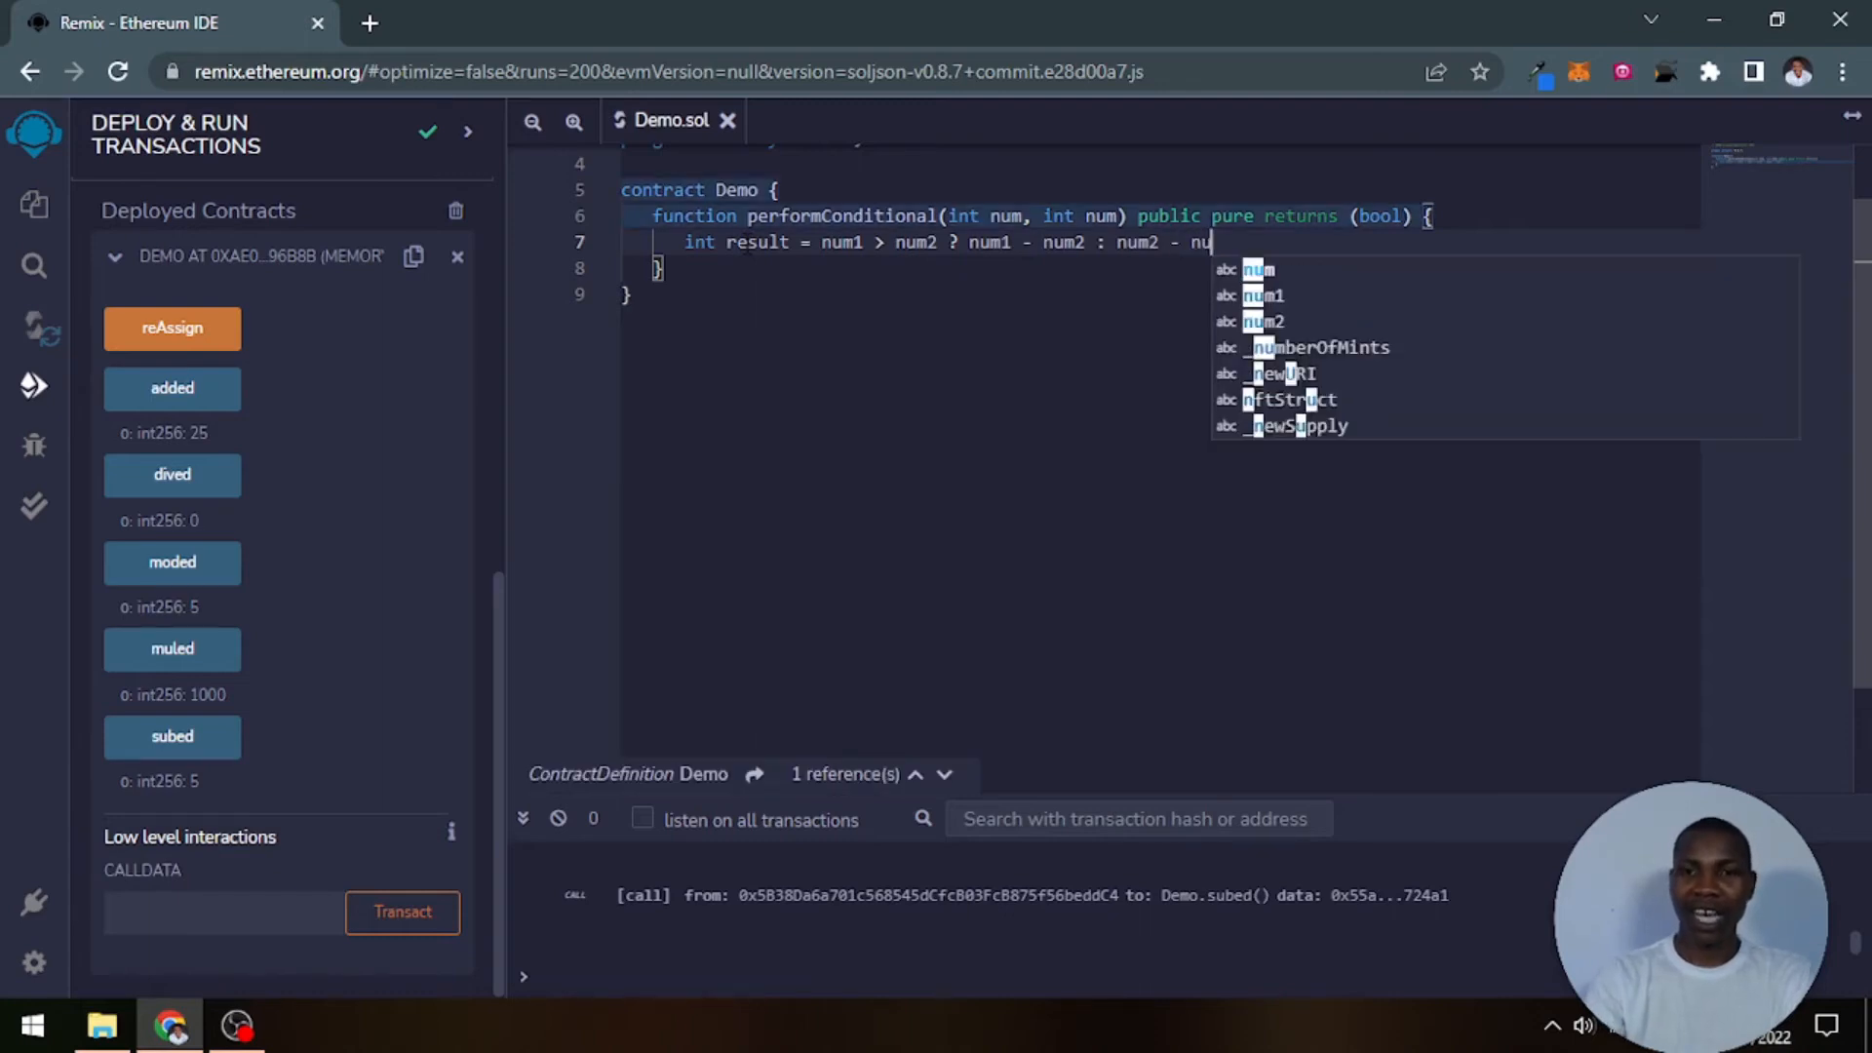
pyautogui.write('m1;')
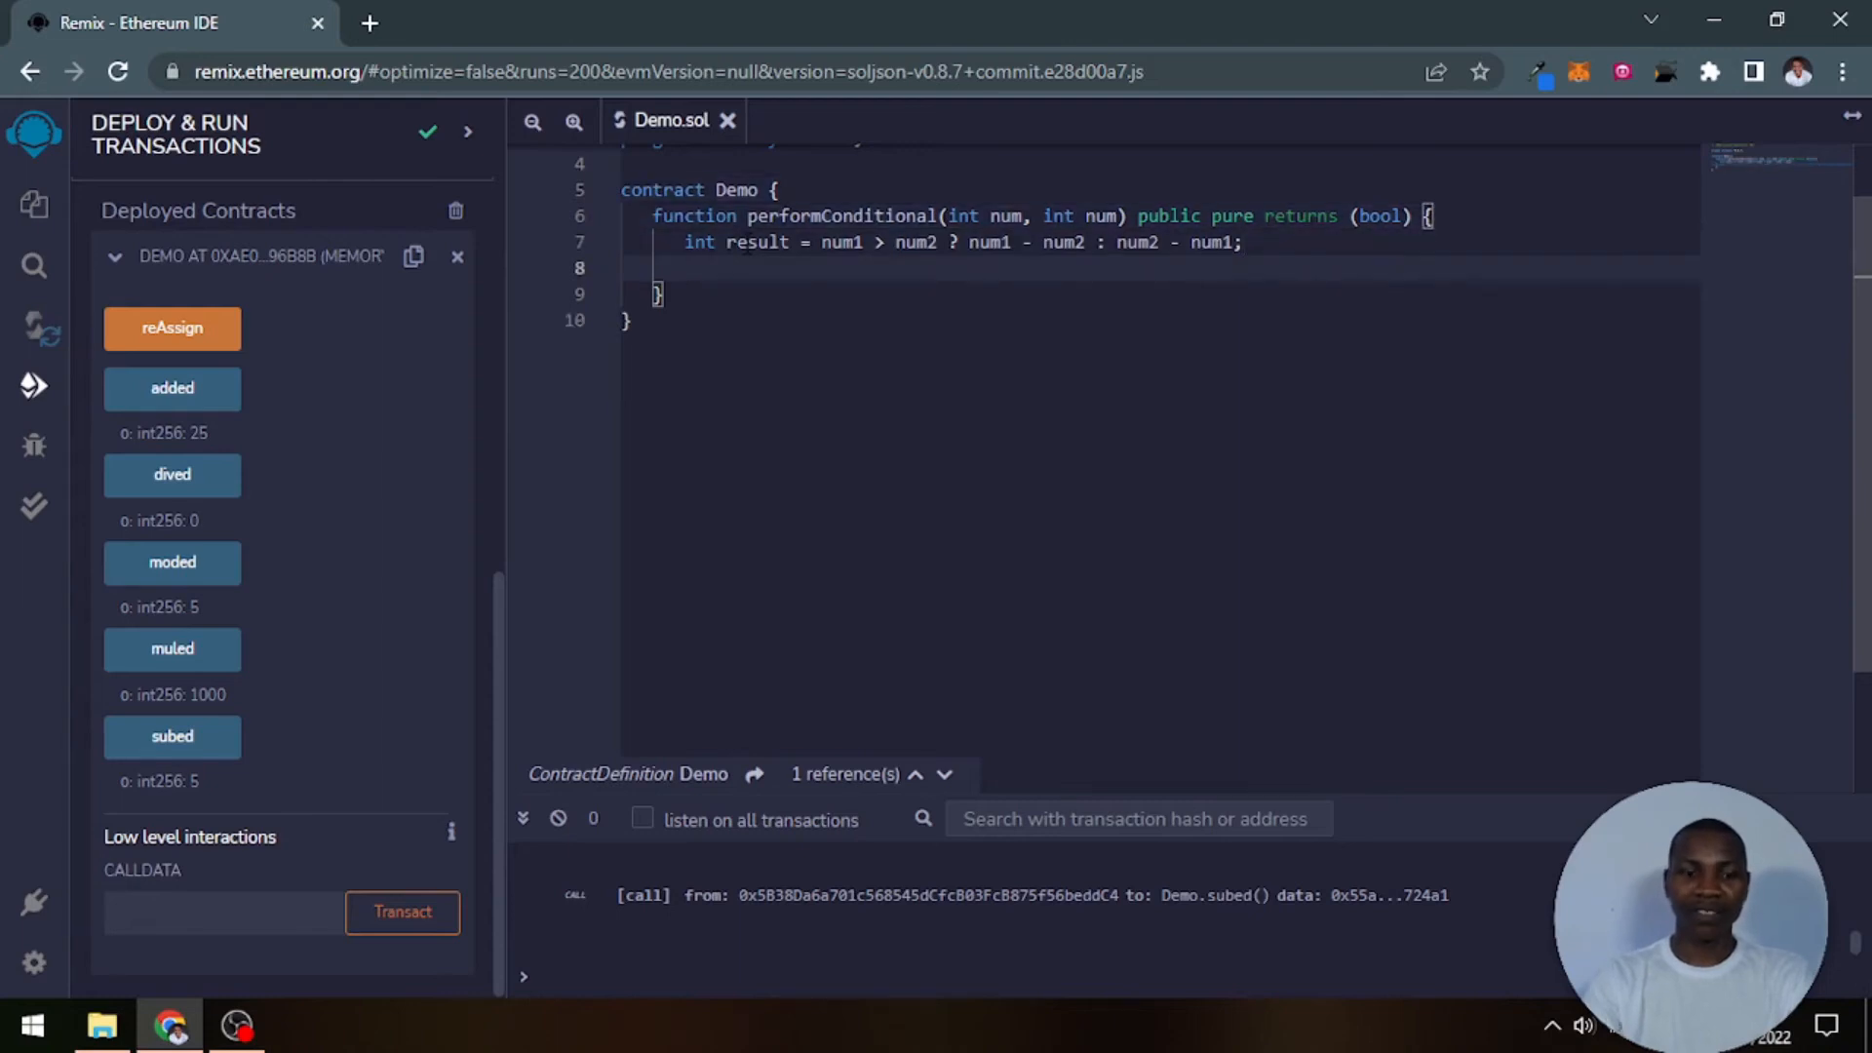
# Step: Add 'return result;' on the next line
pyautogui.write('return')
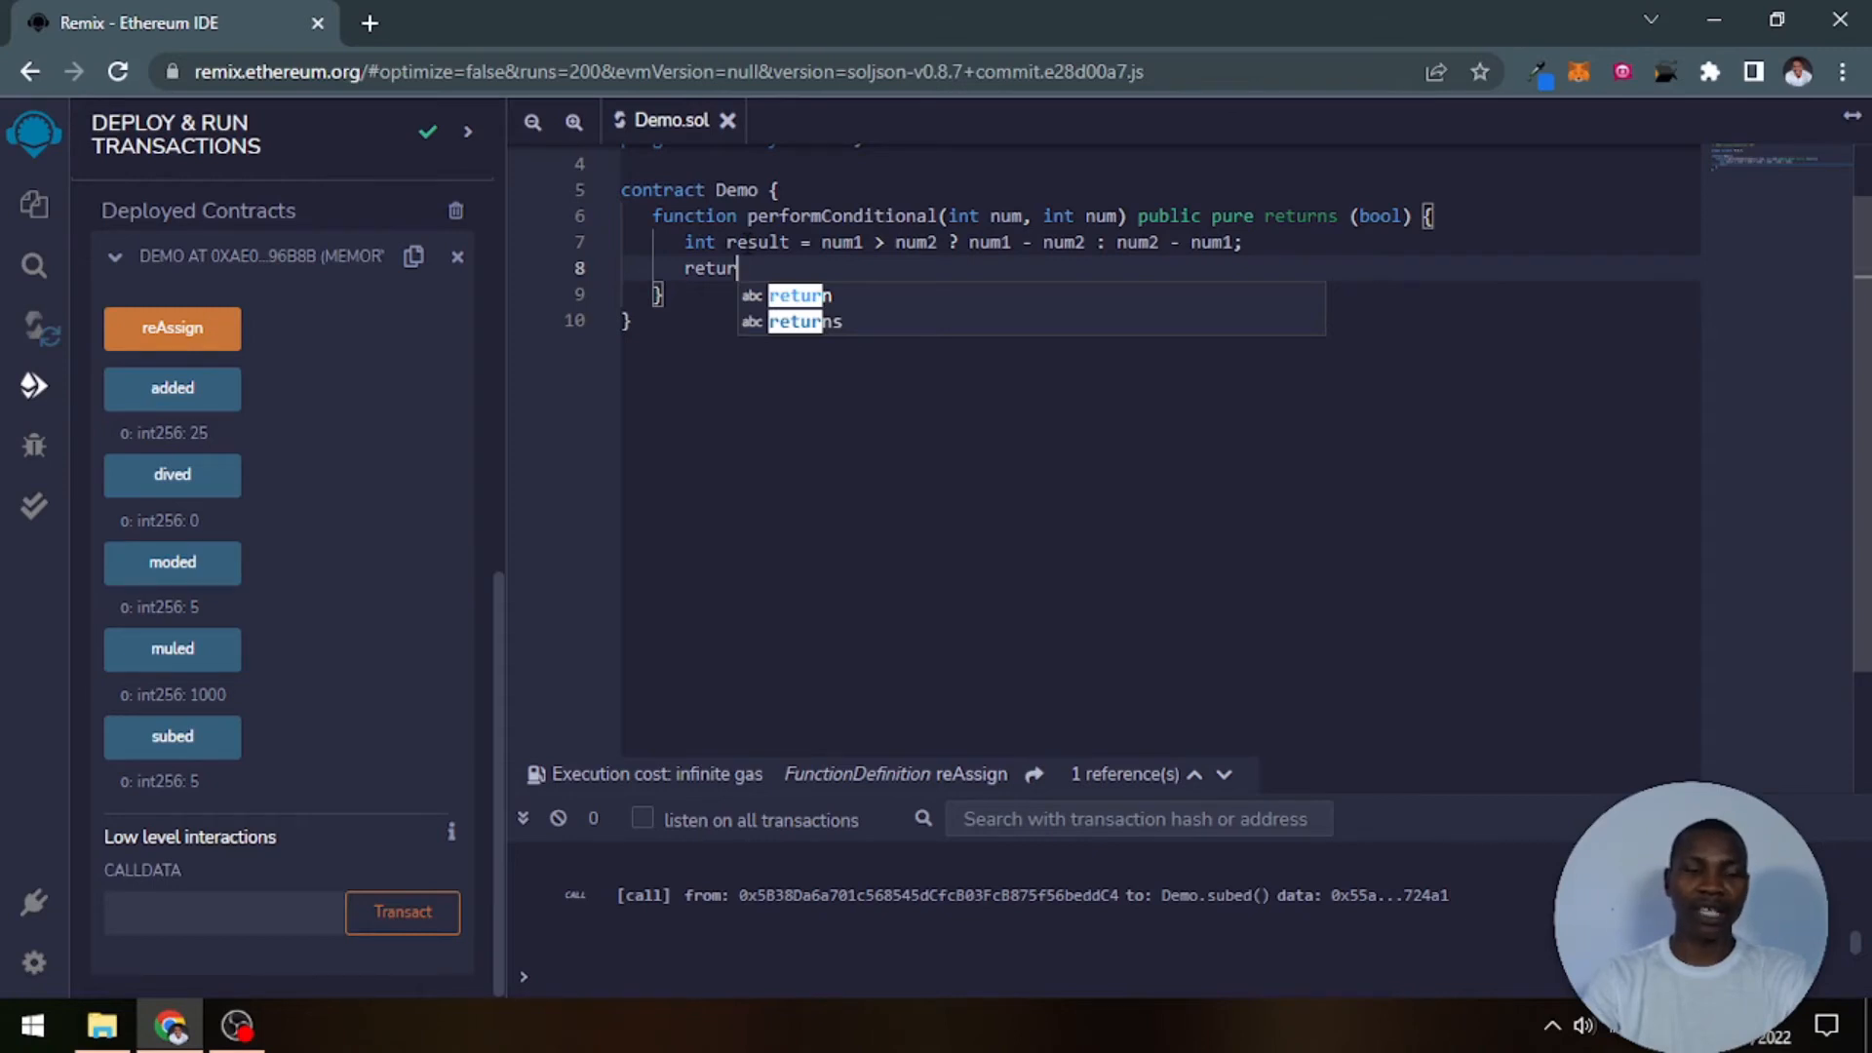
pyautogui.write('s')
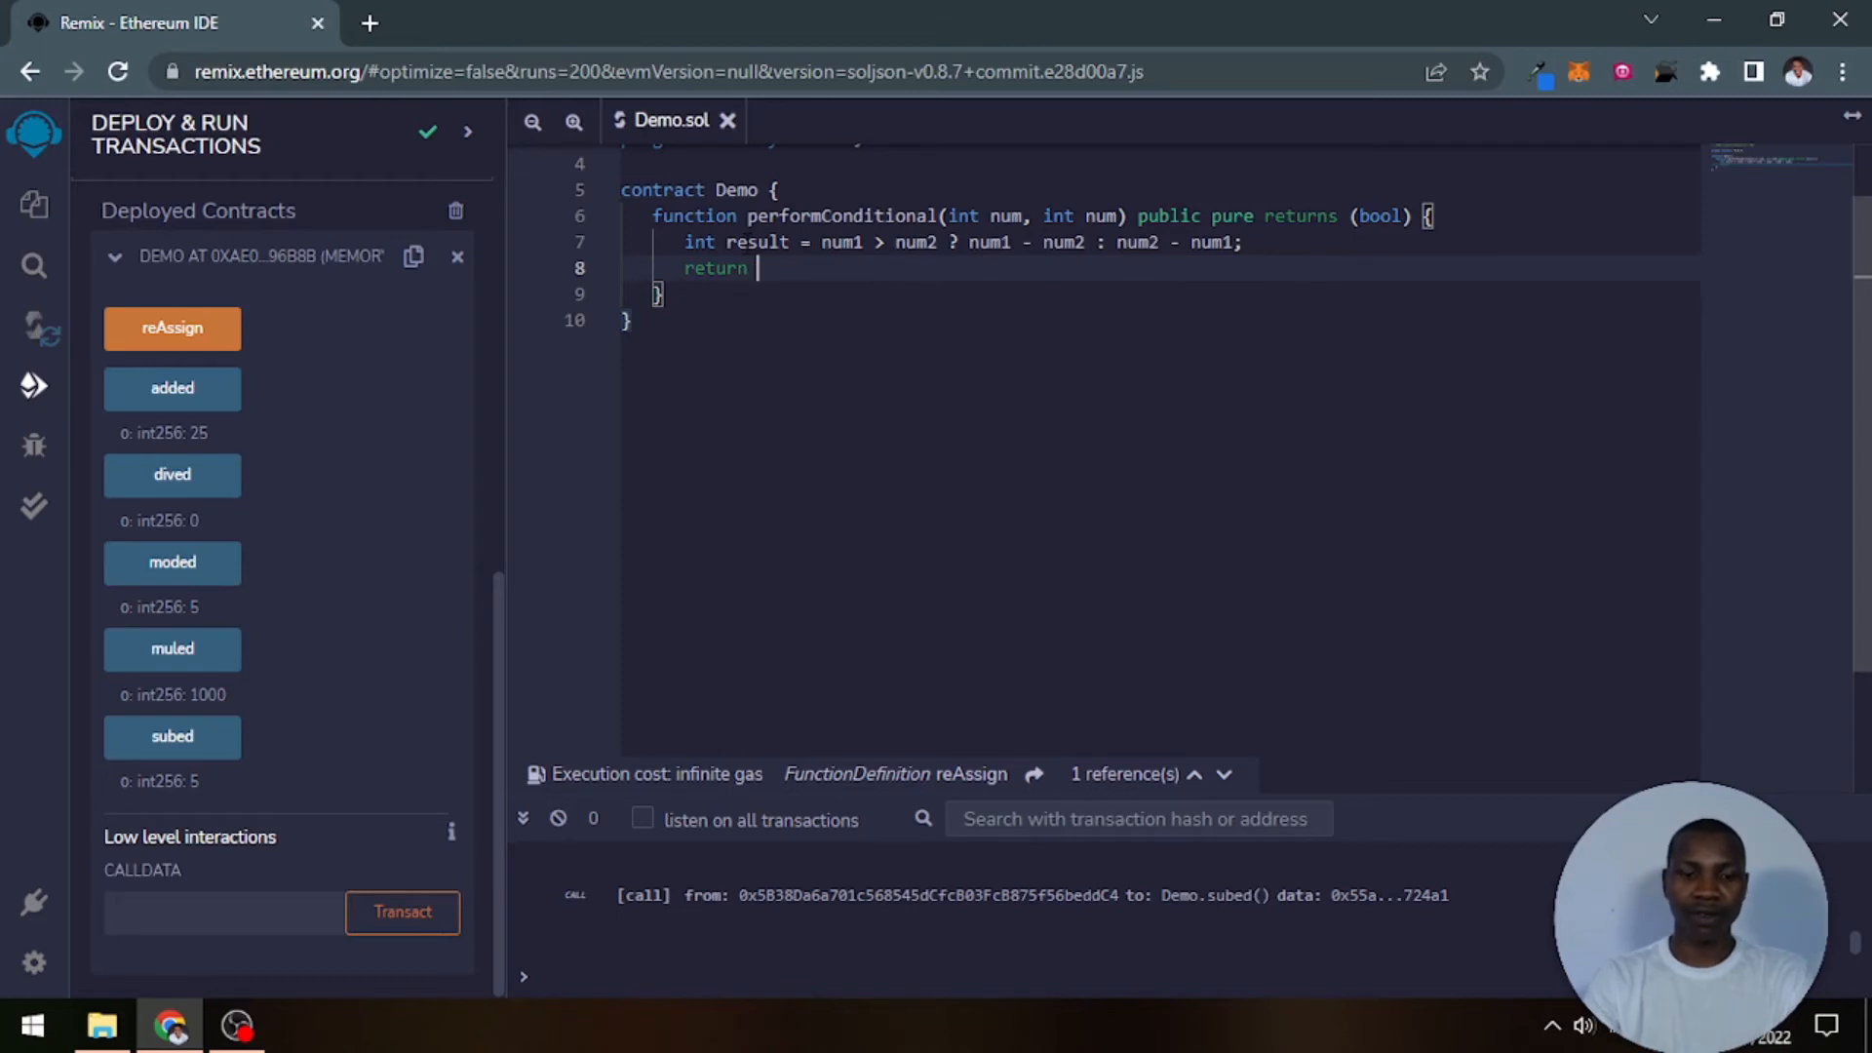
pyautogui.write('result;')
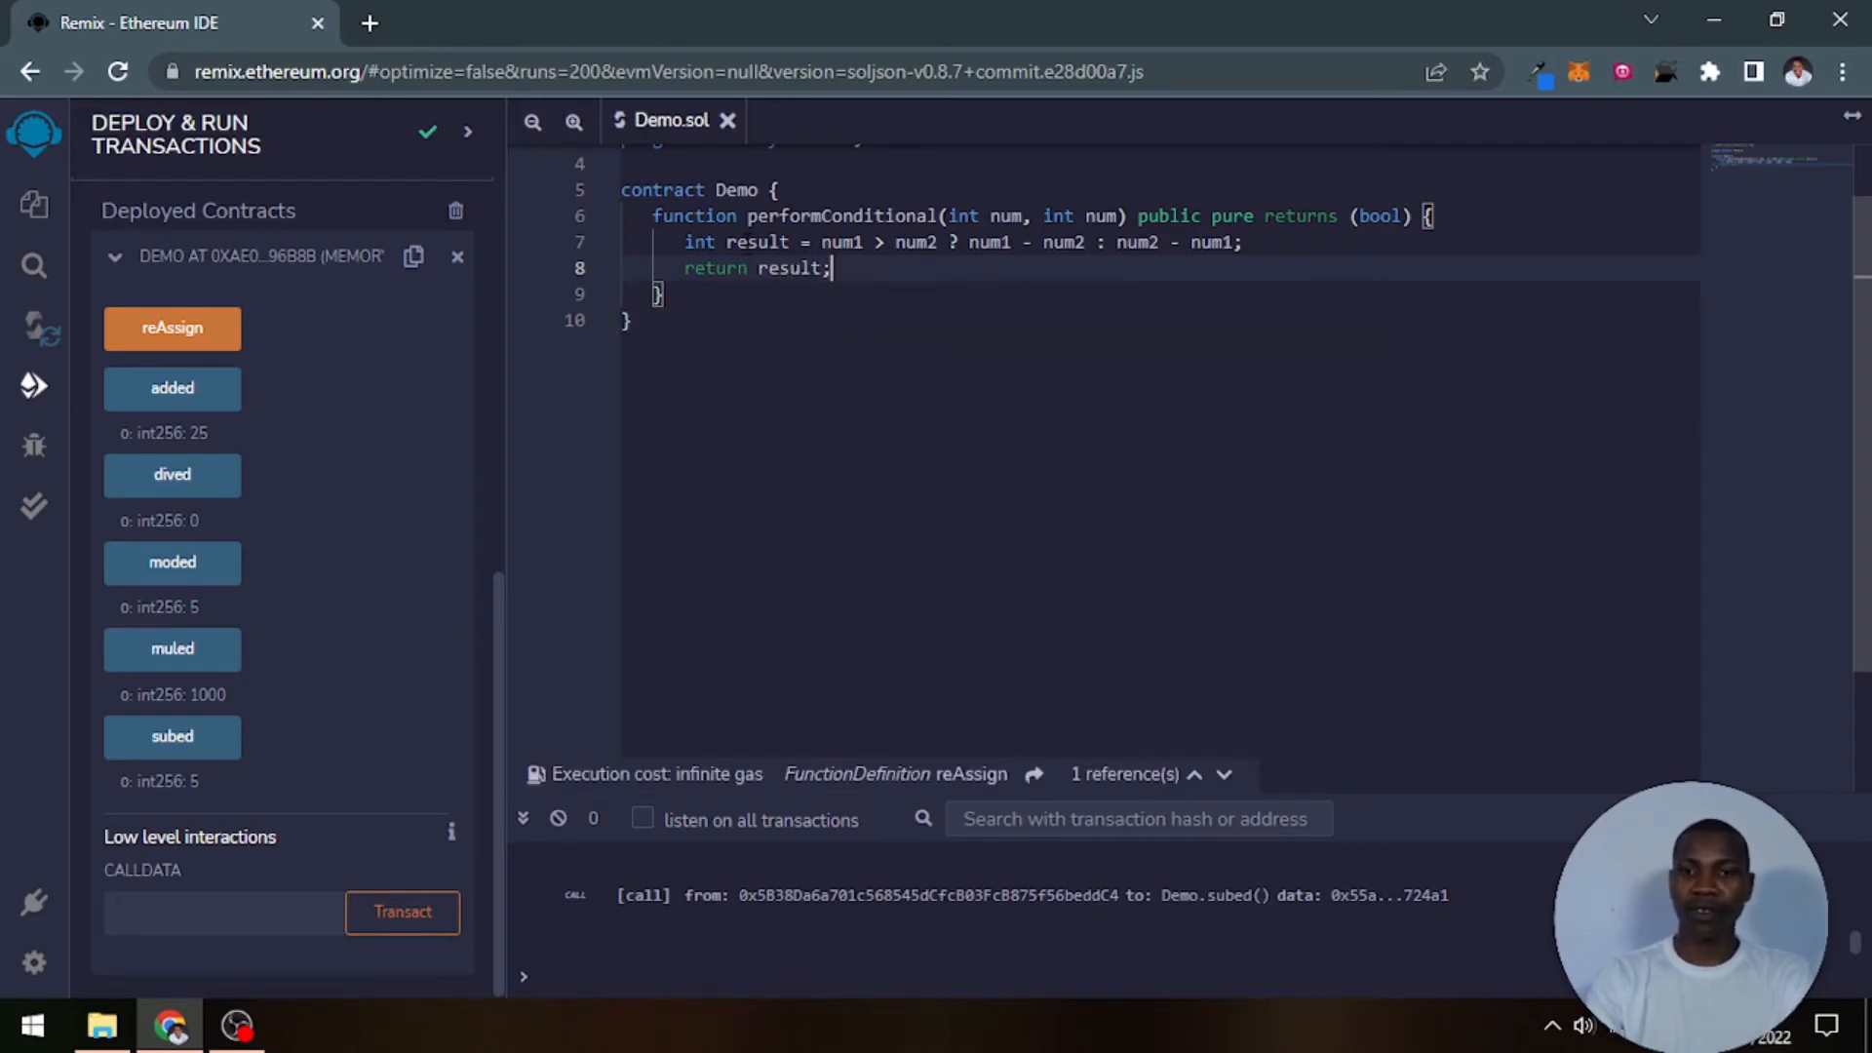
# Step: Declare performConditional as (int num1, int num2) public pure returns (int)
pyautogui.doubleClick(1376, 217)
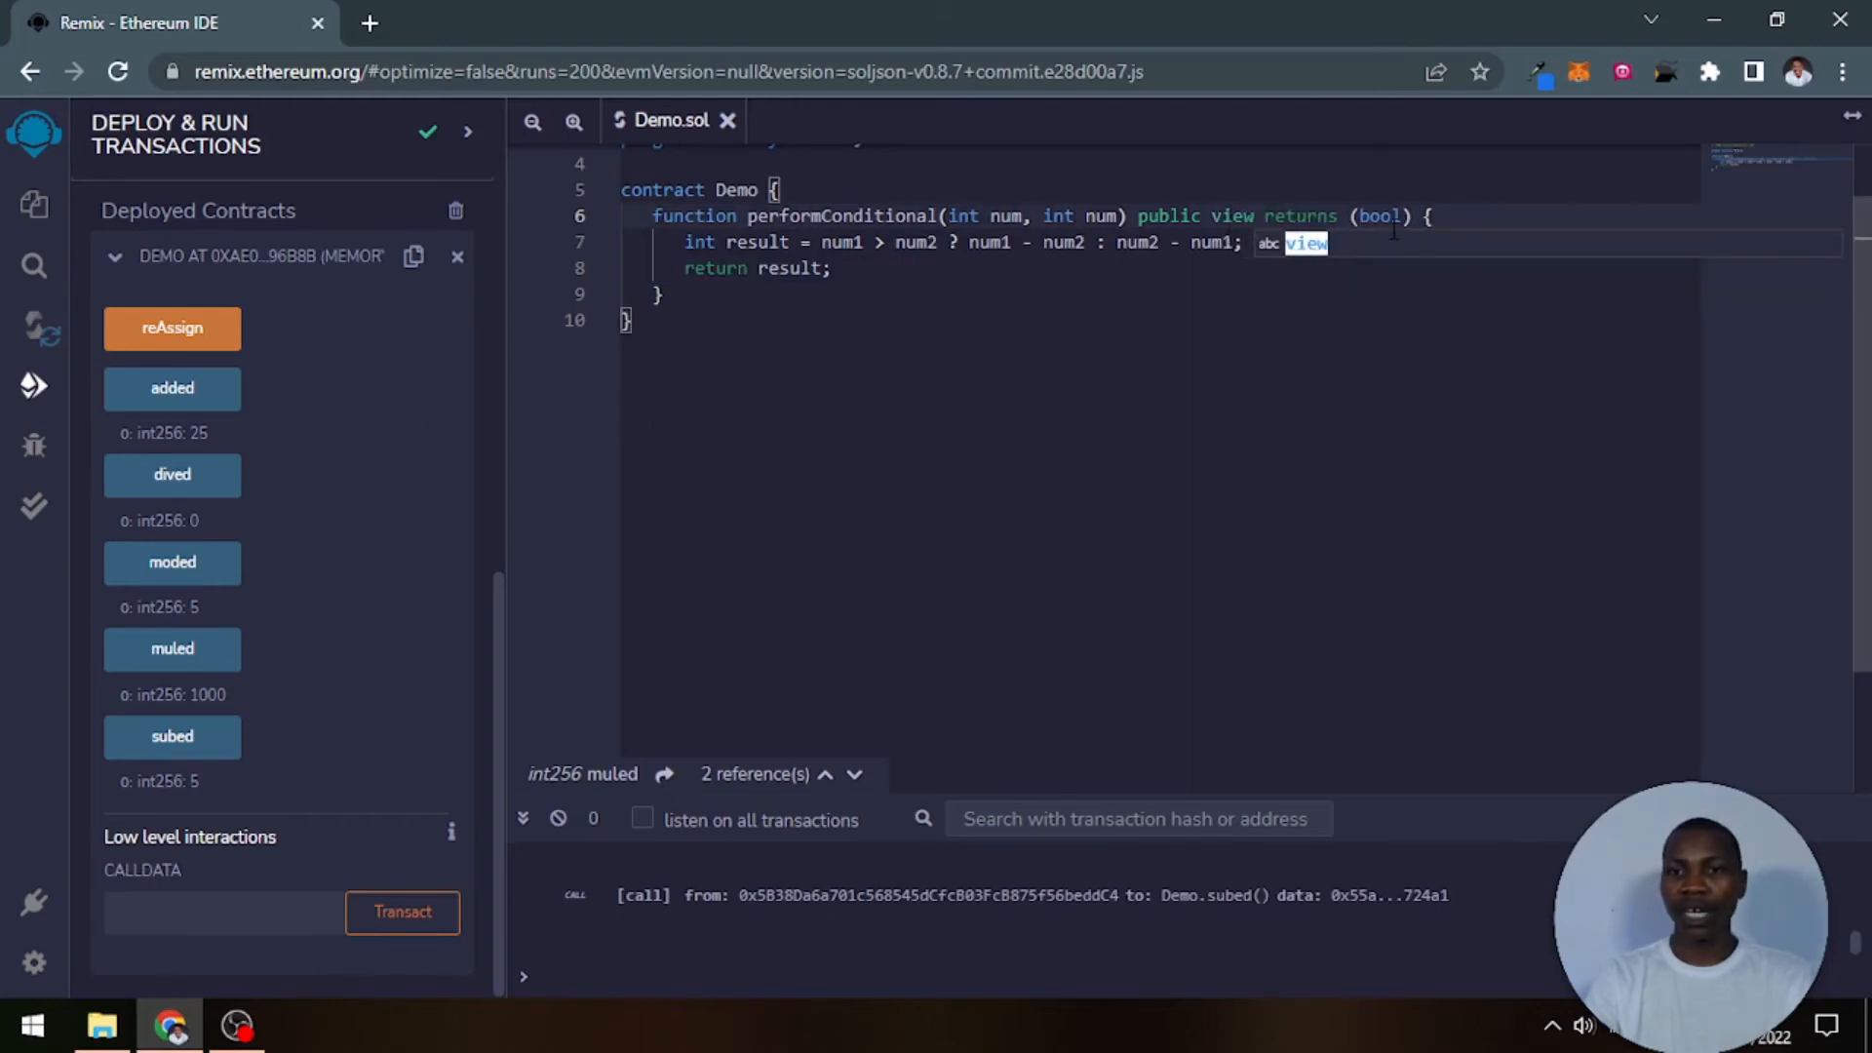
pyautogui.write('int')
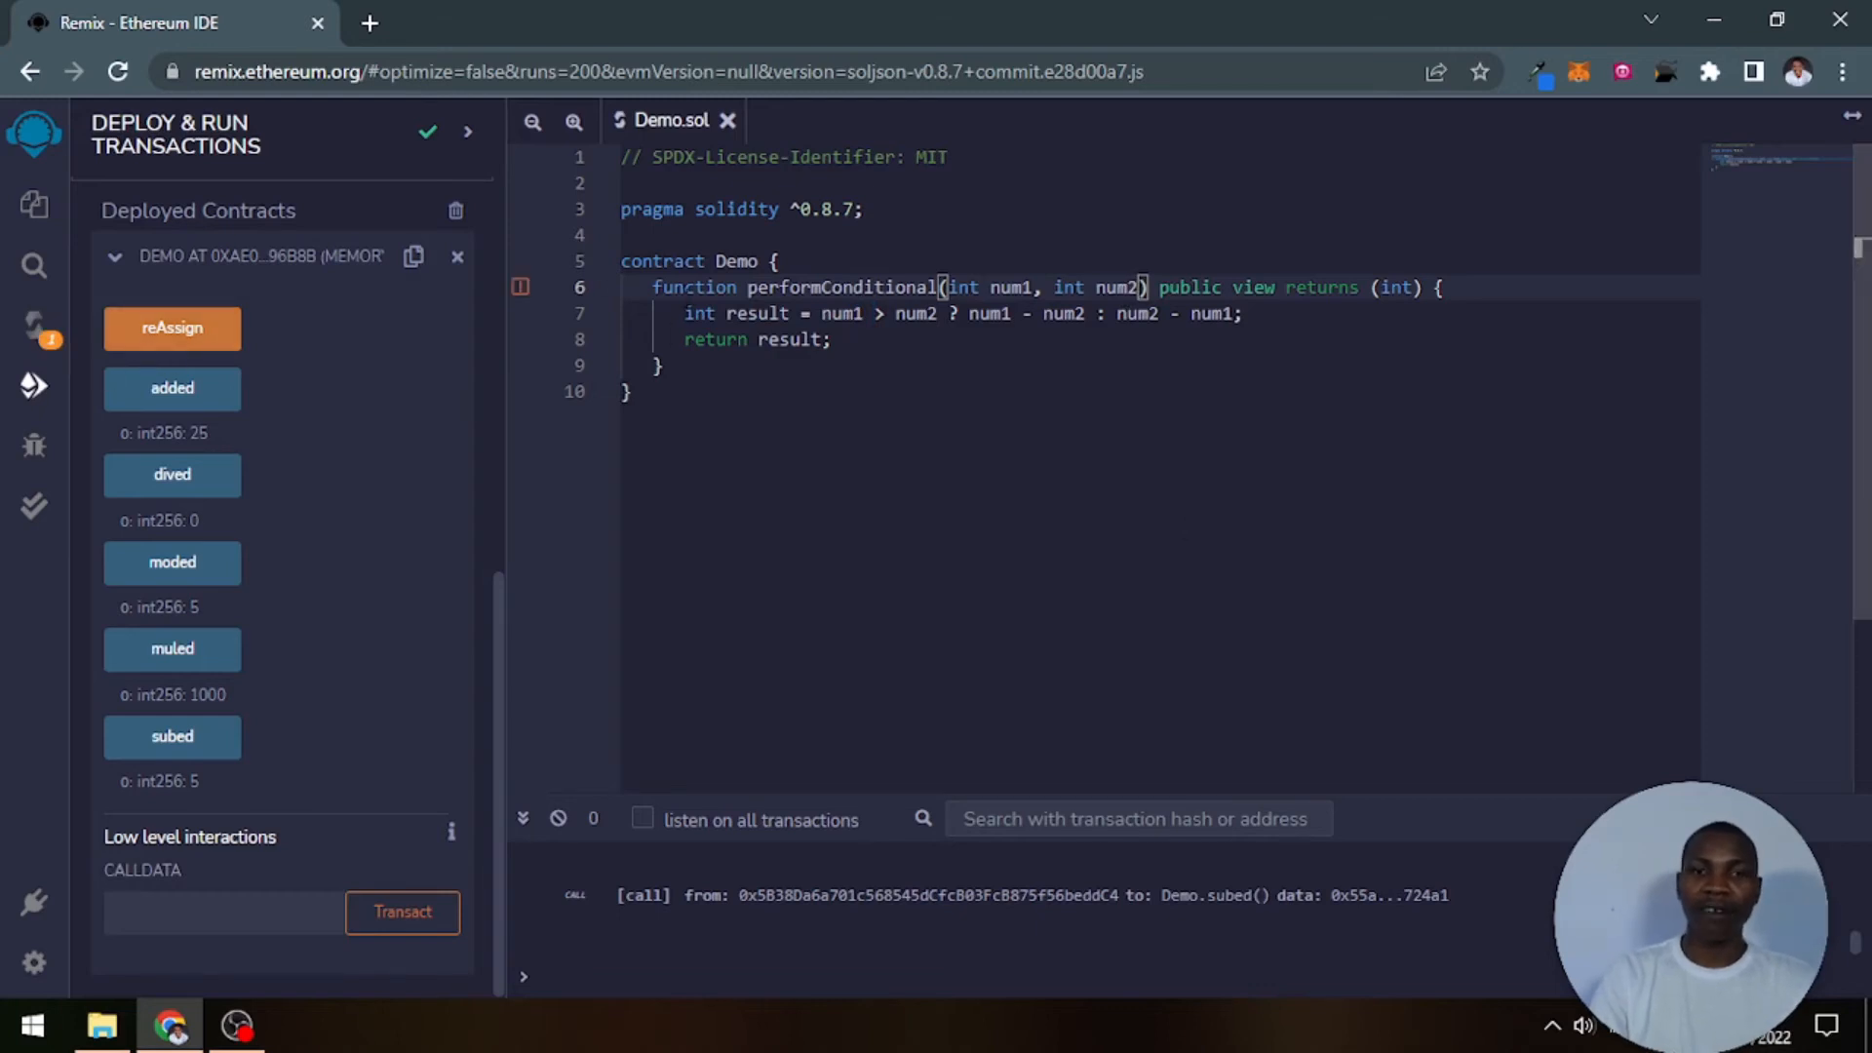
pyautogui.moveTo(519, 286)
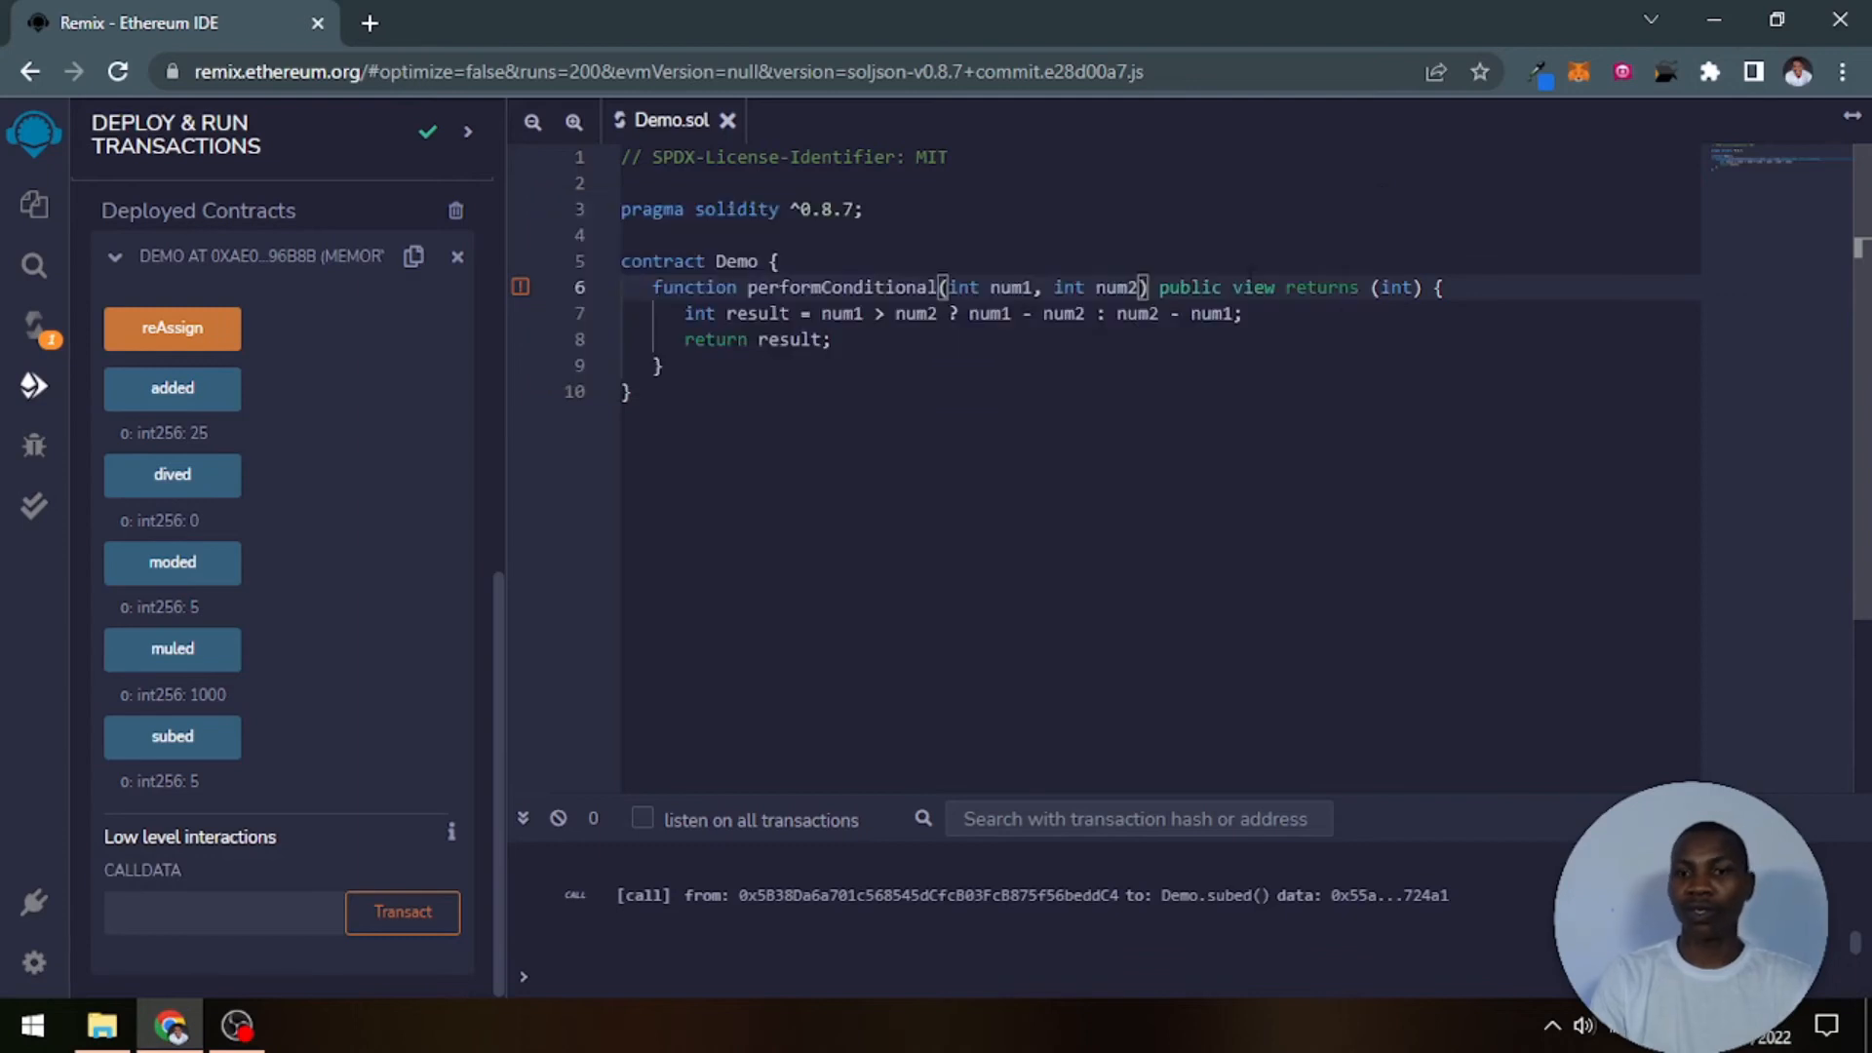
pyautogui.click(844, 287)
pyautogui.write('pur')
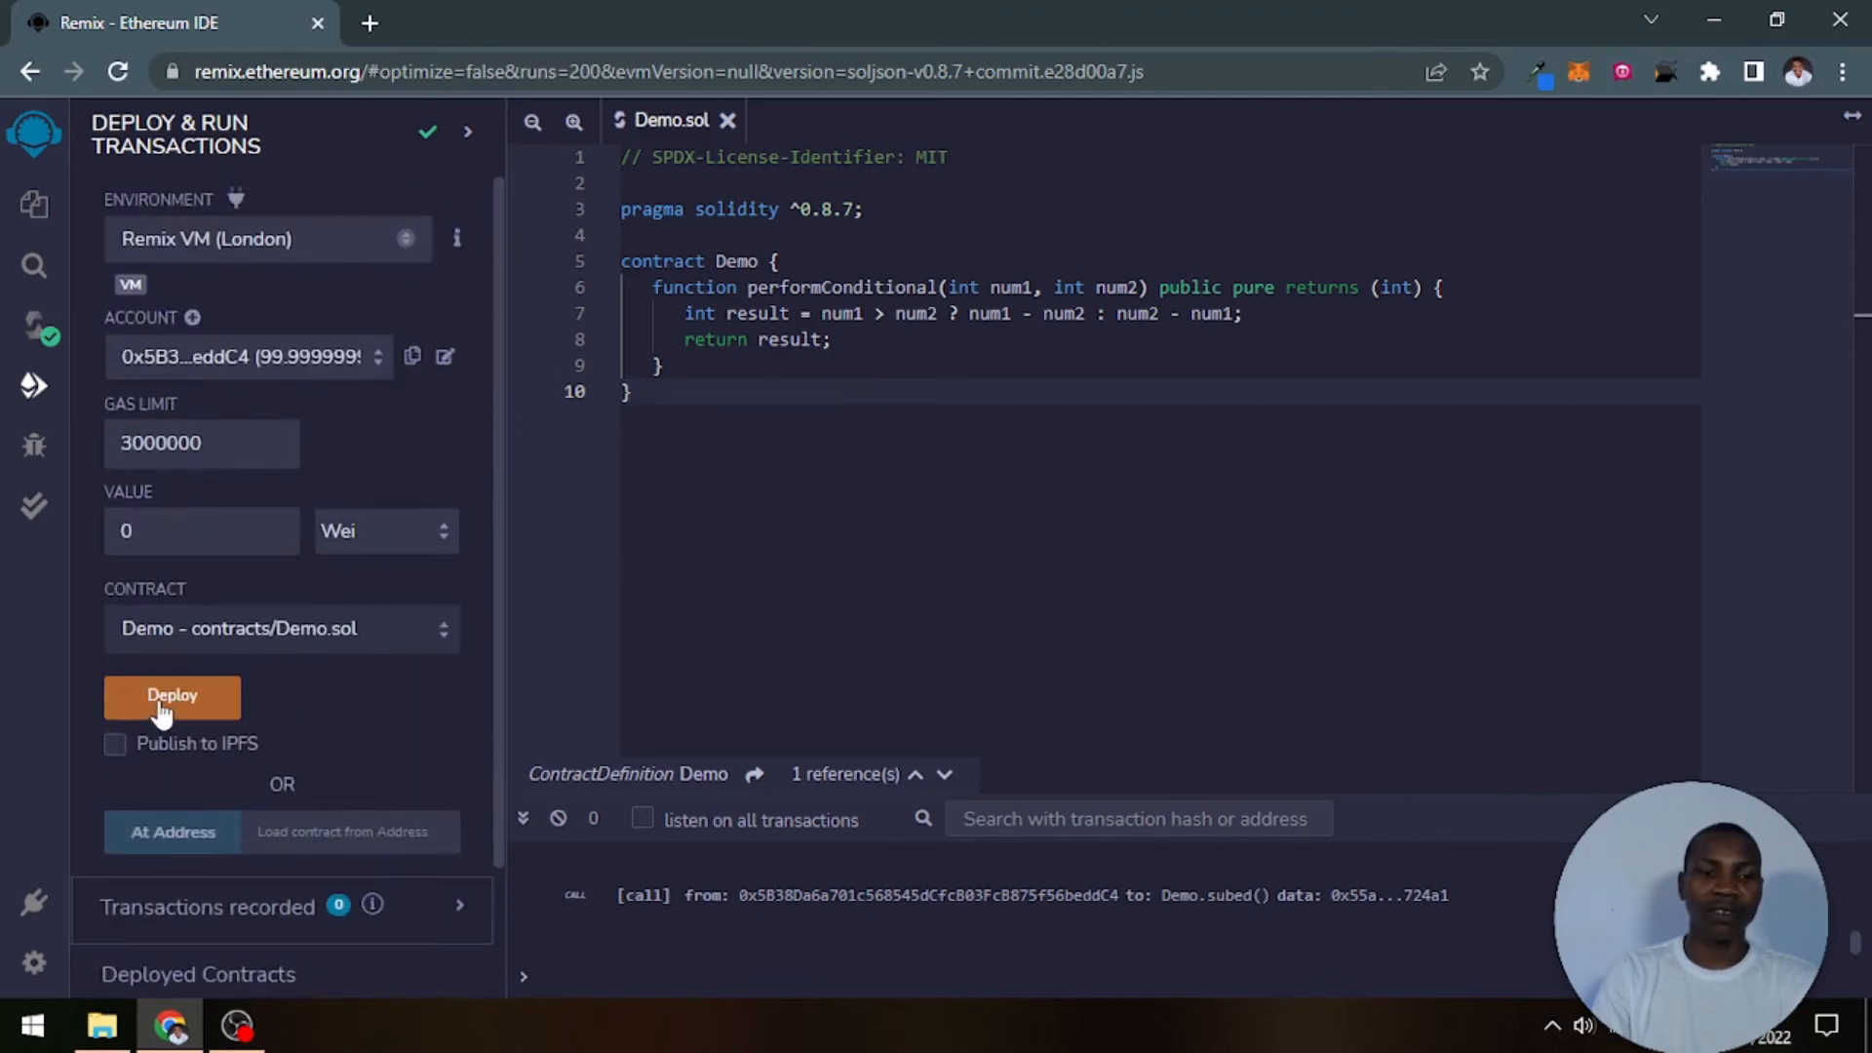
# Step: Deploy Demo and enter num1 = 5 and num2 = 12 in performConditional
pyautogui.click(172, 697)
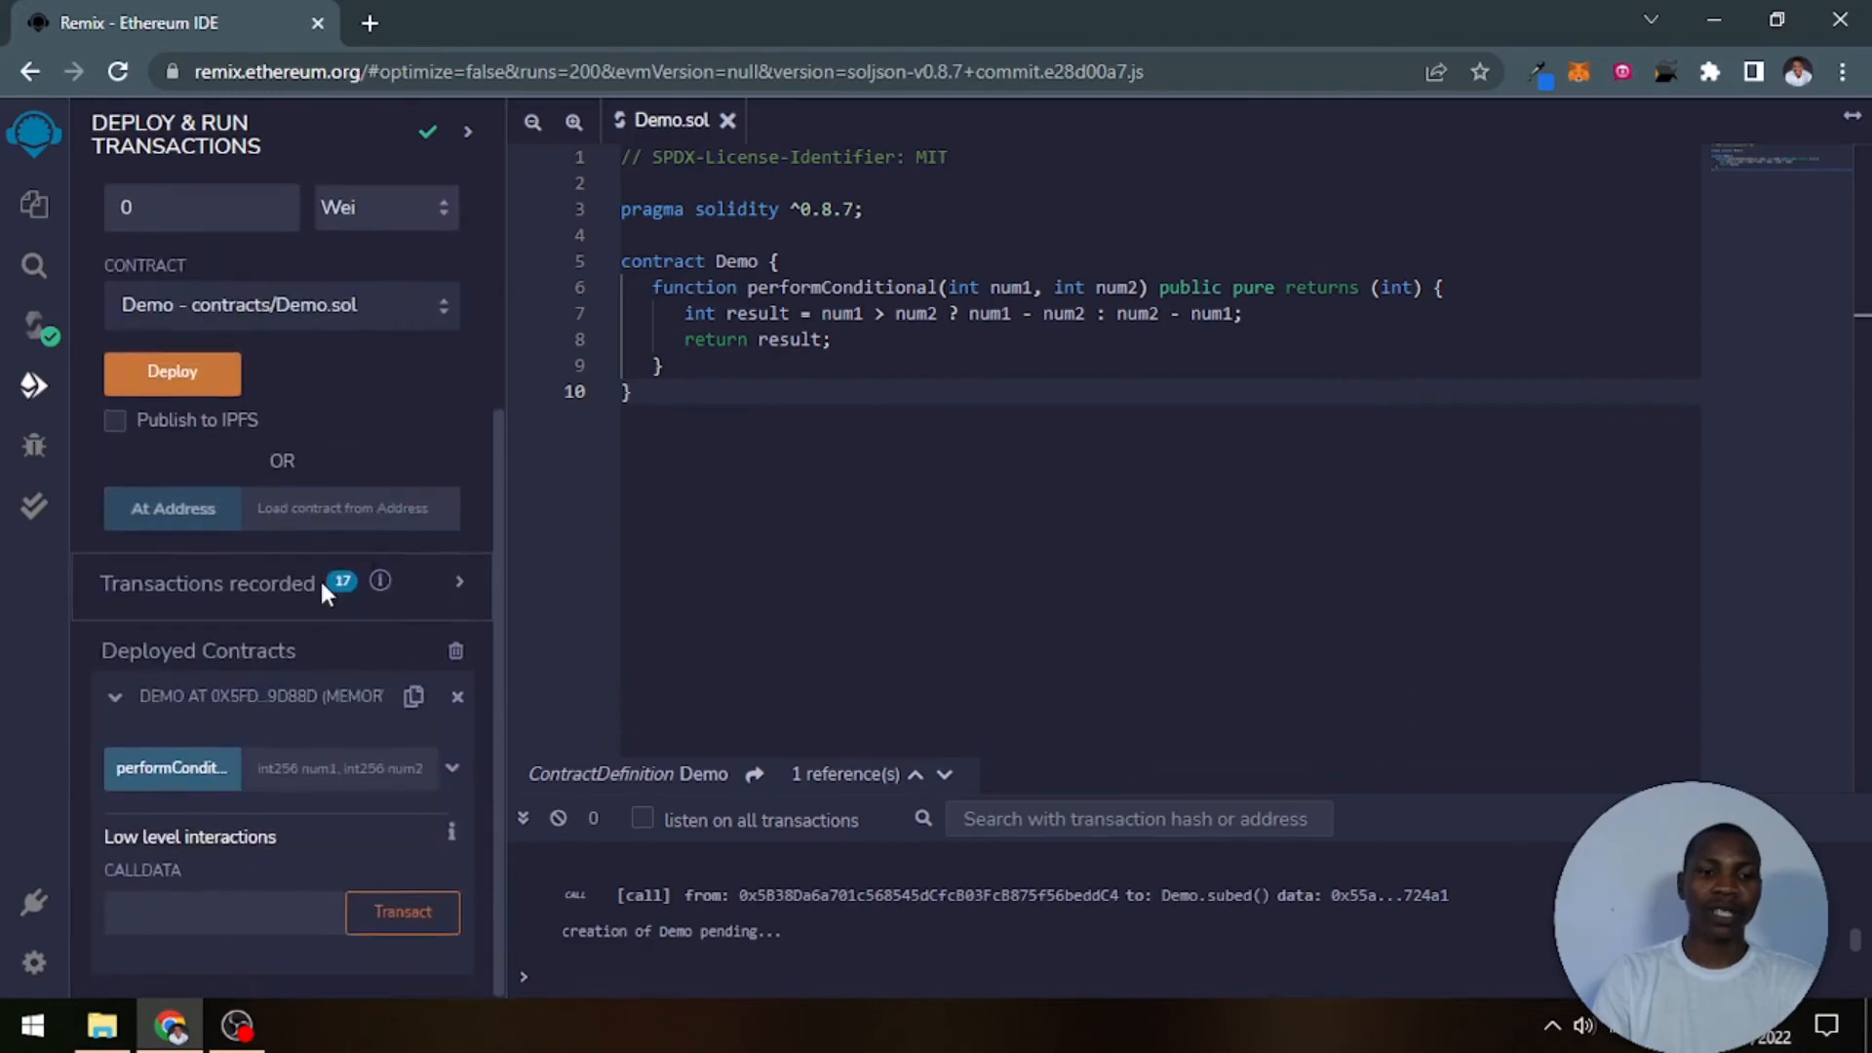
pyautogui.click(171, 768)
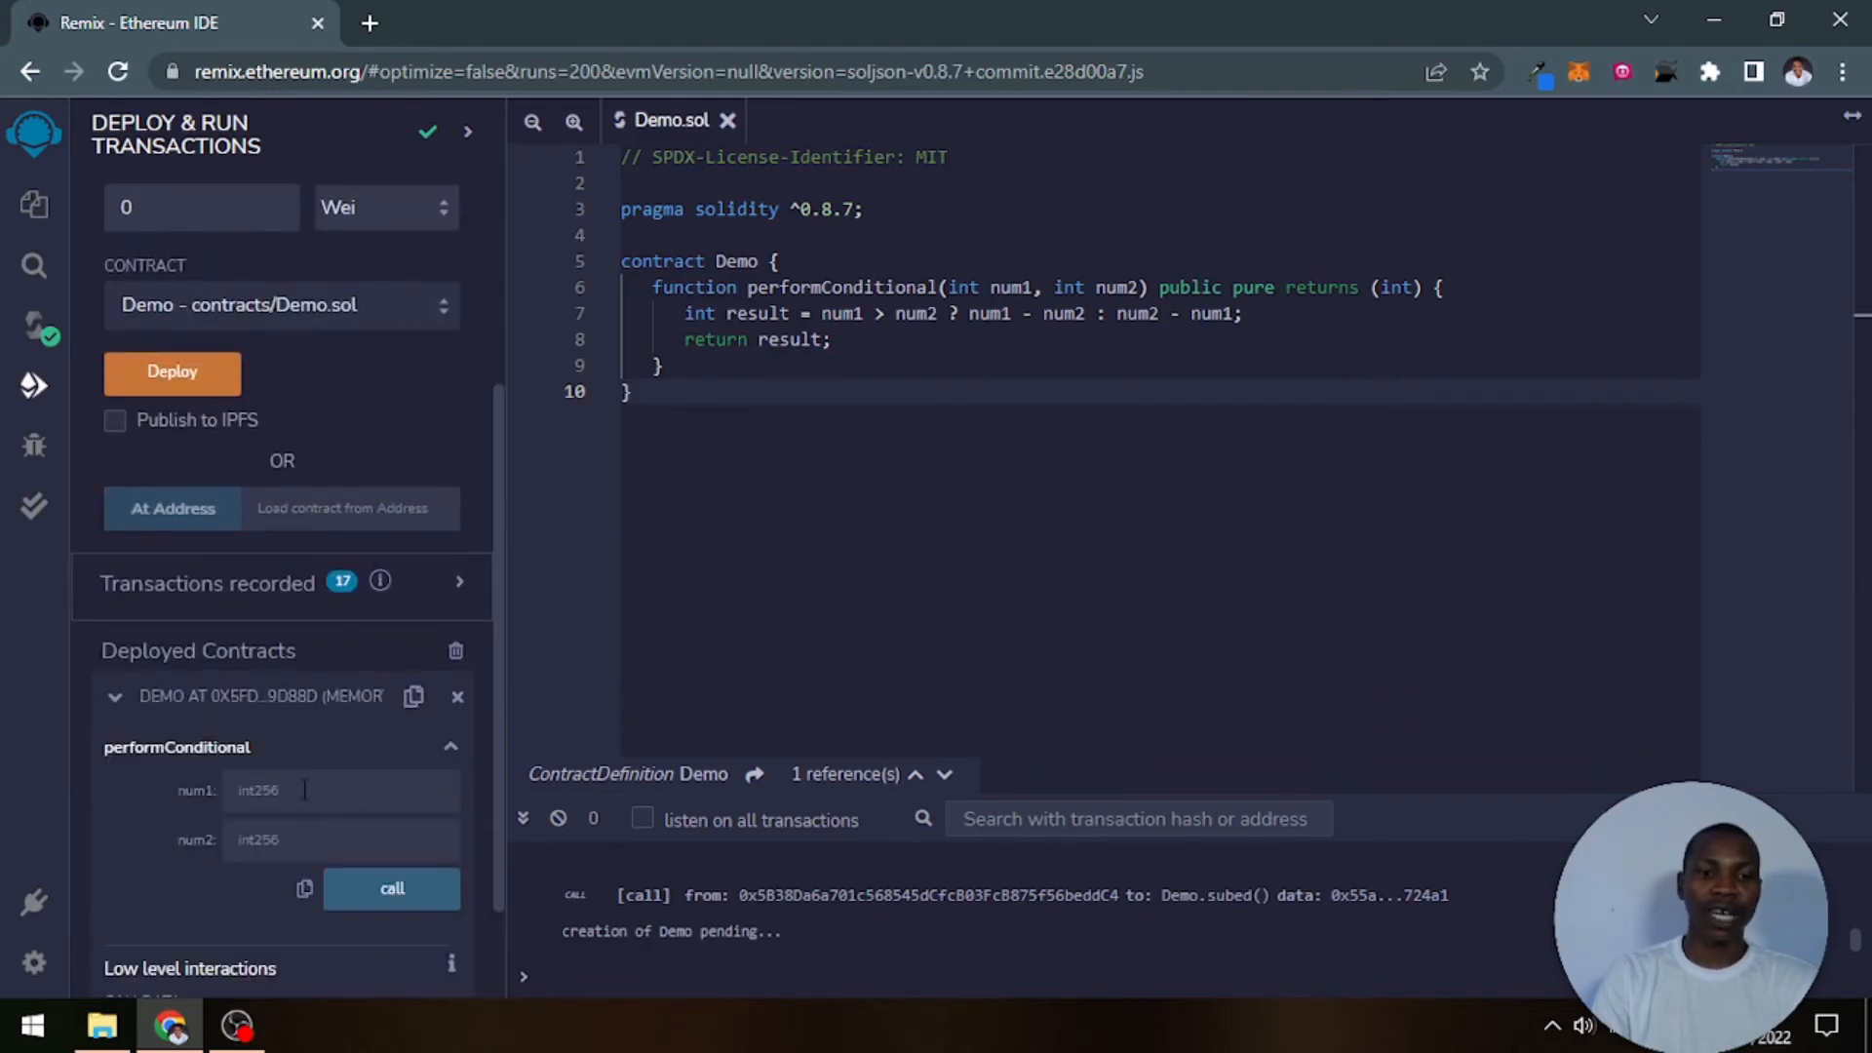
pyautogui.write('5')
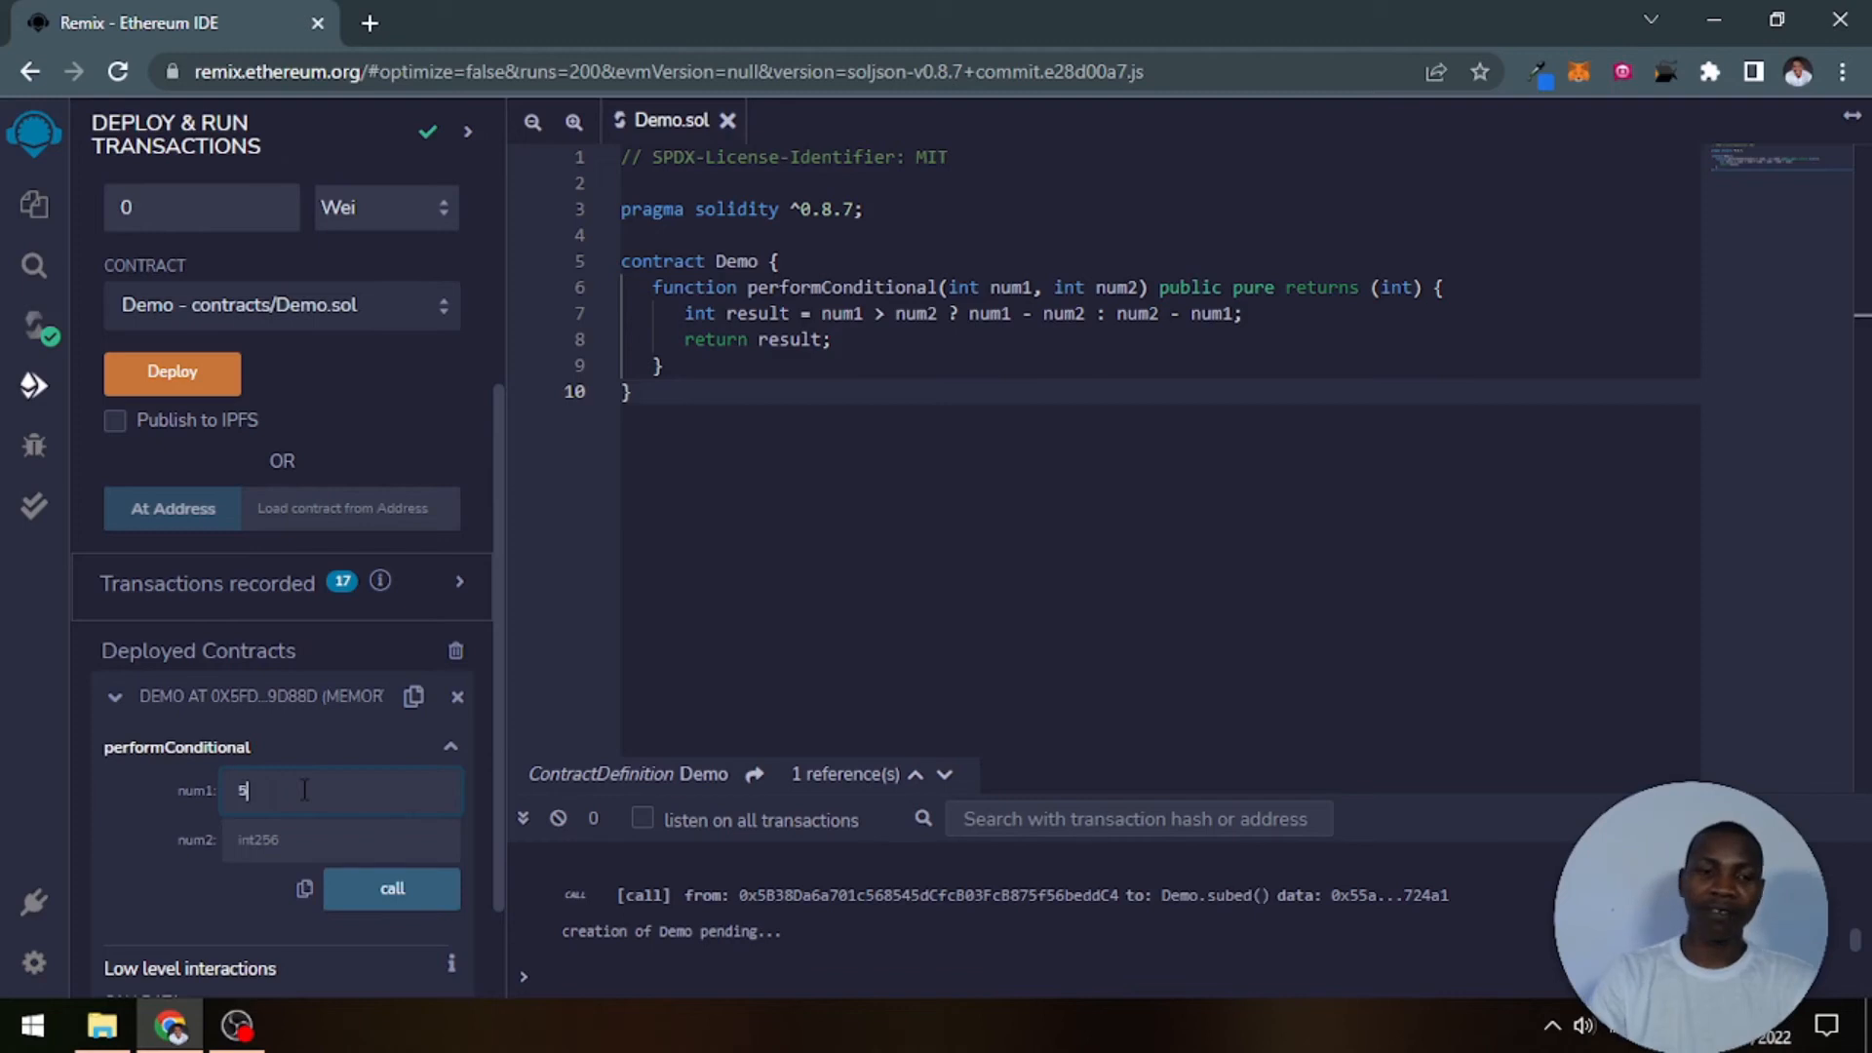
pyautogui.write('10')
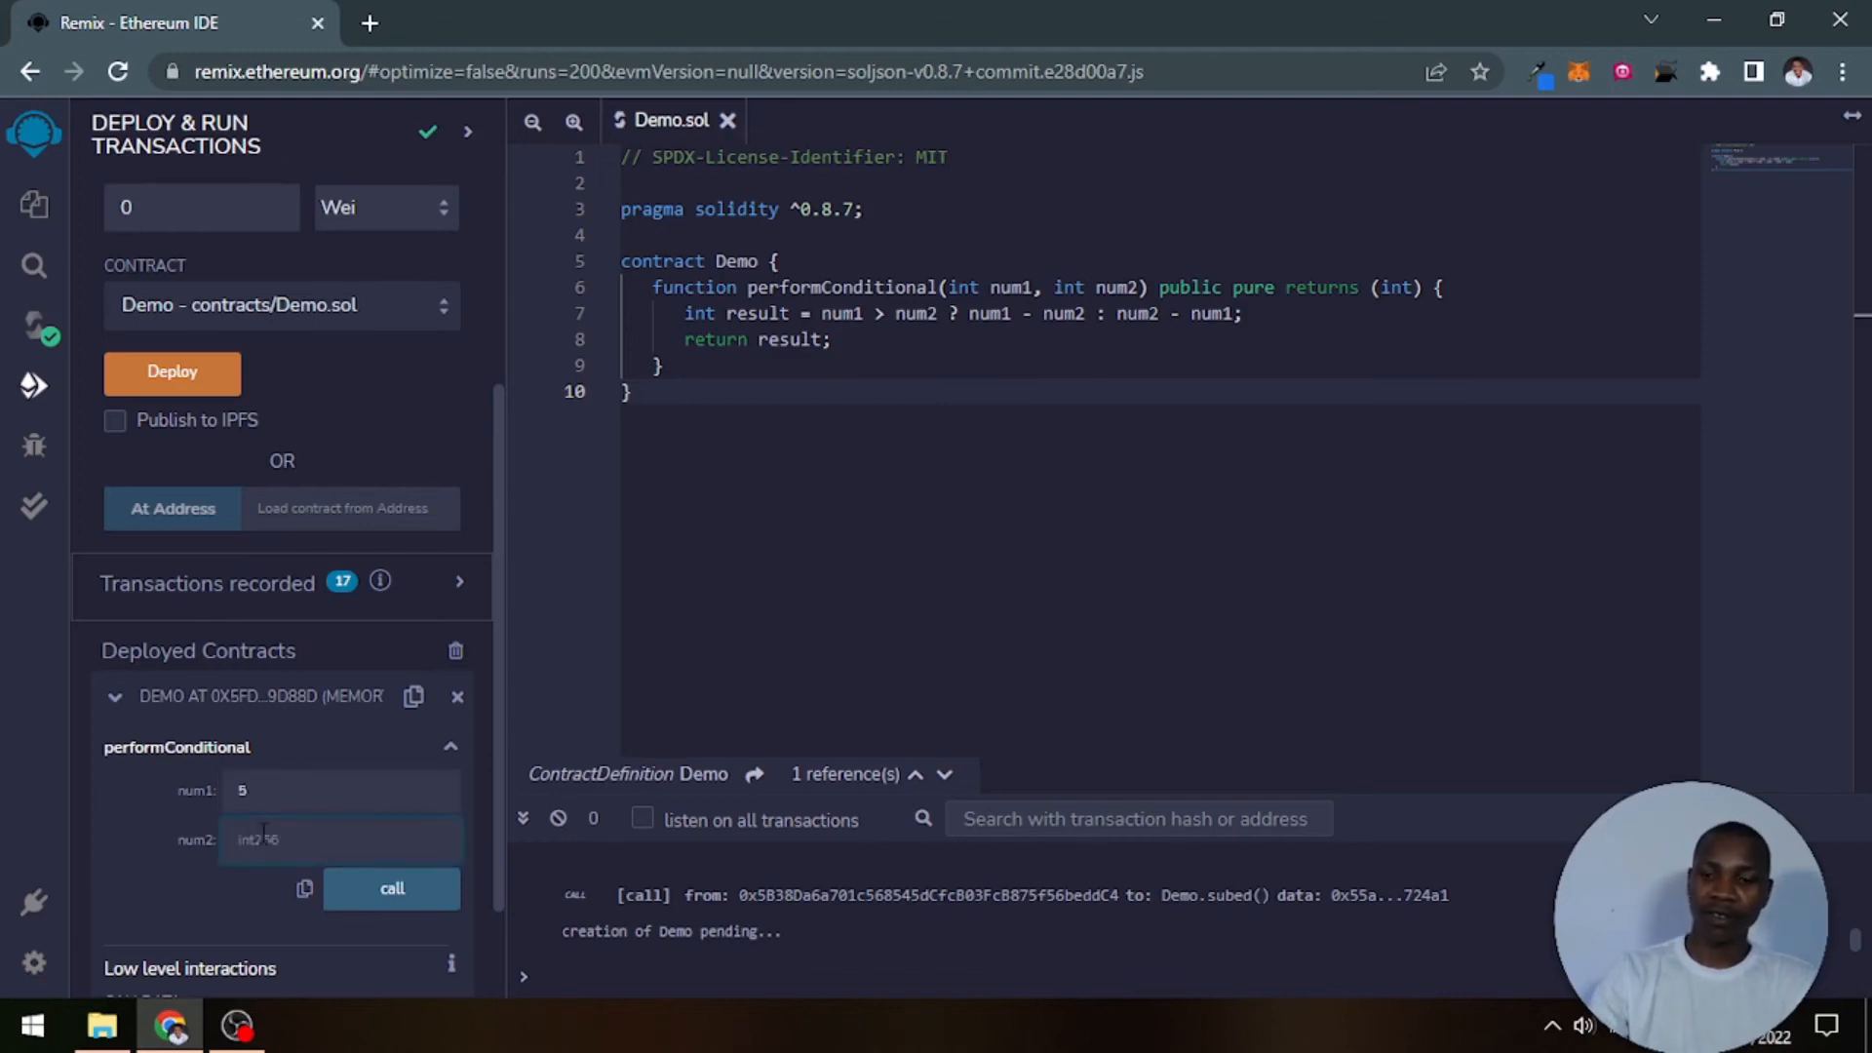
pyautogui.write('12')
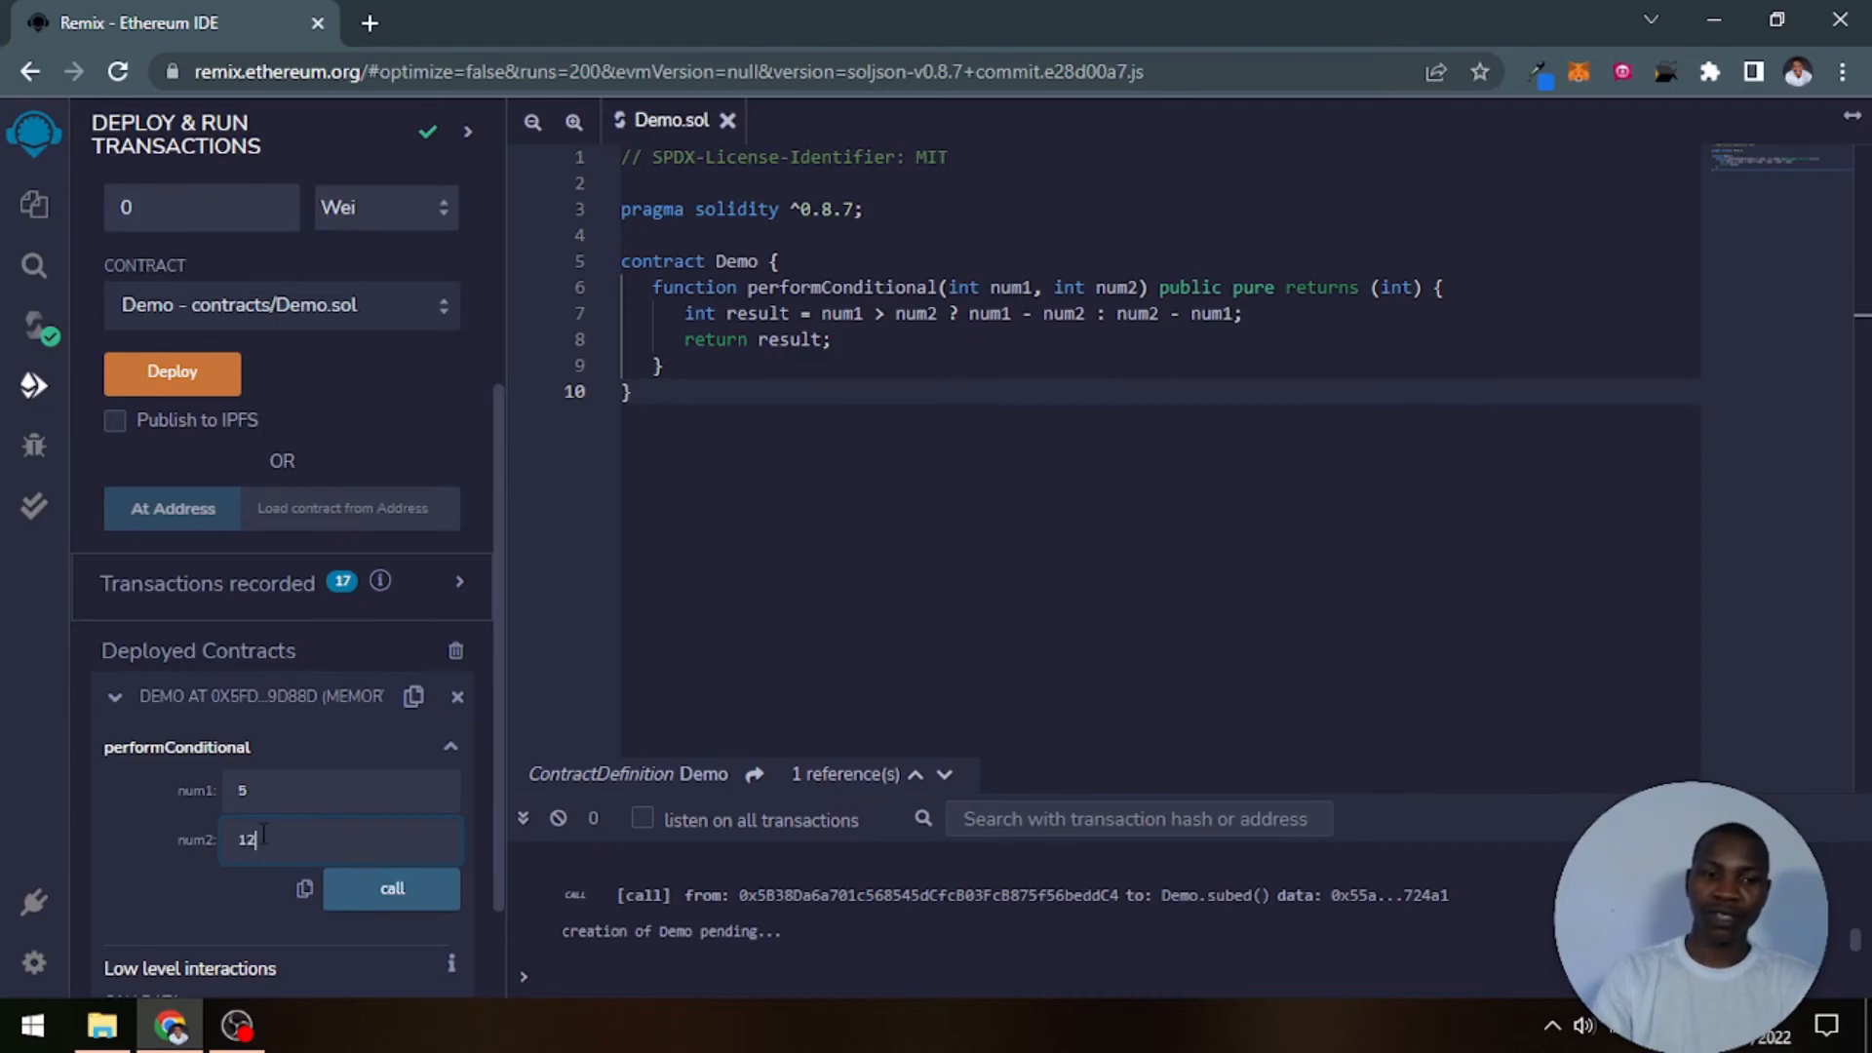
pyautogui.moveTo(239, 791)
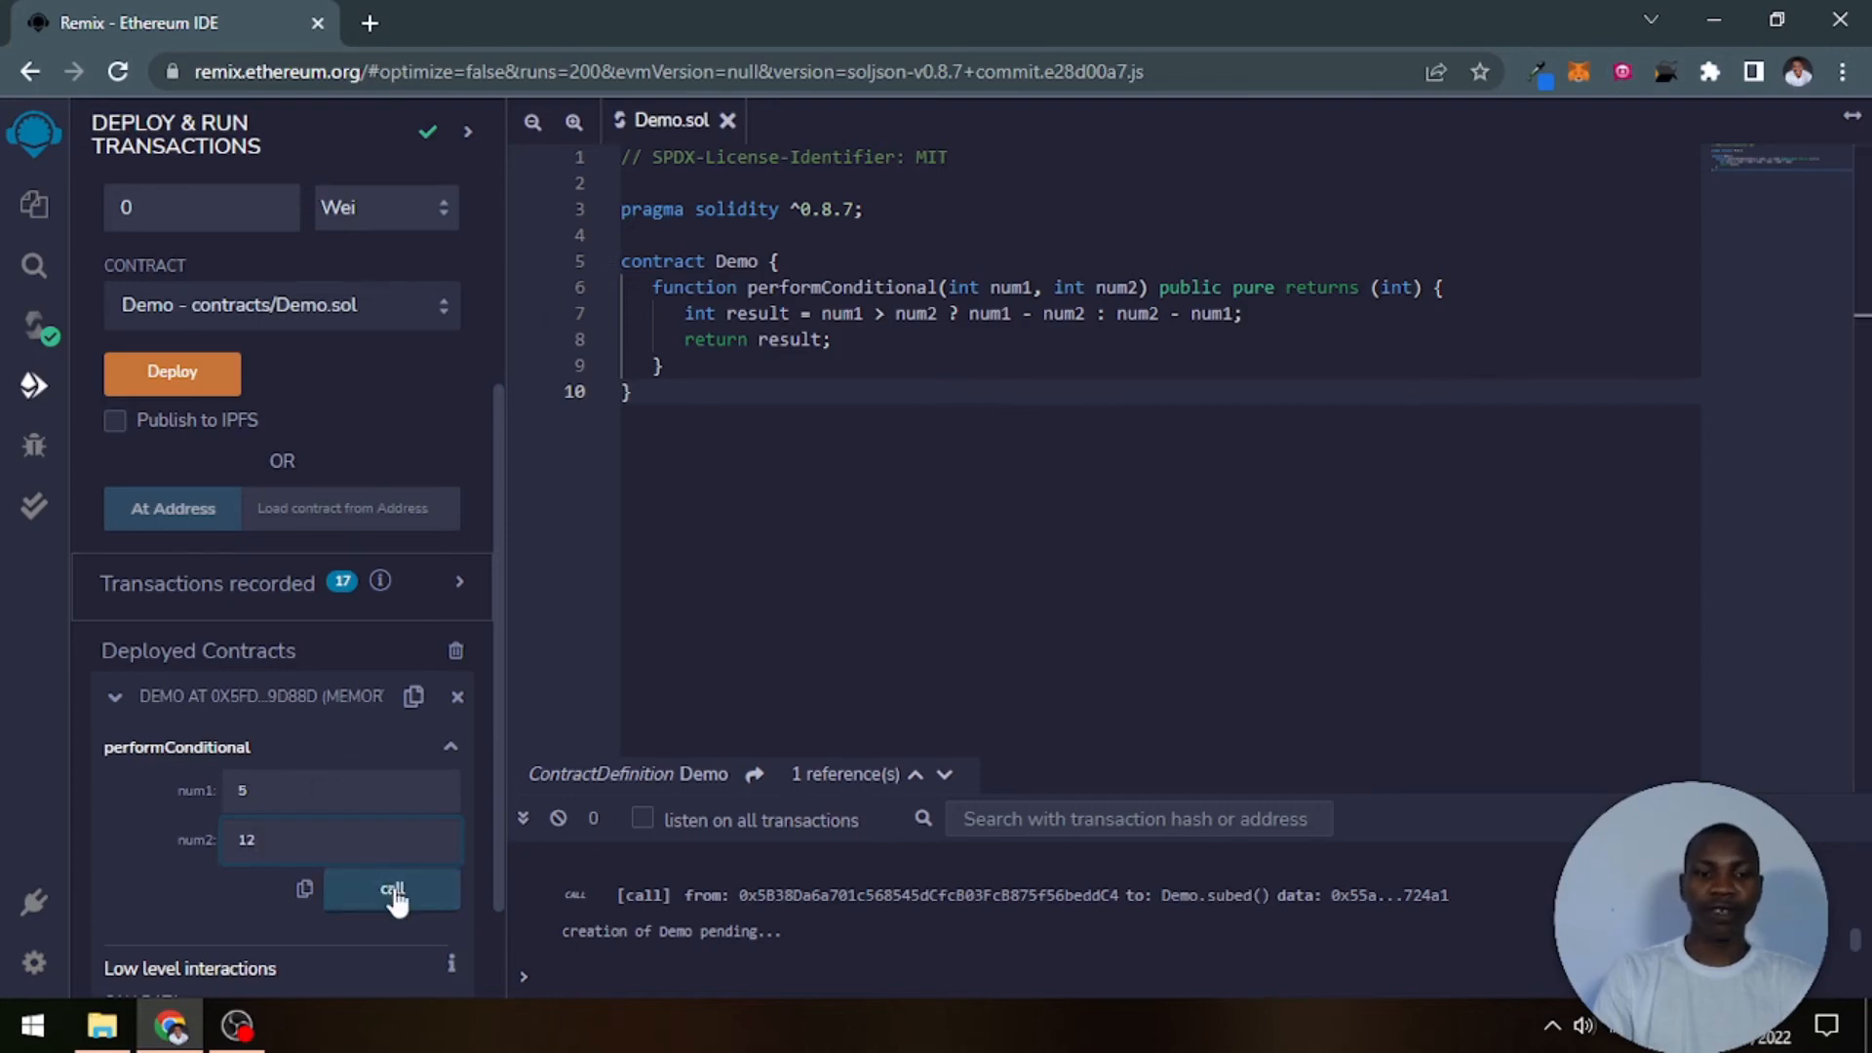
# Step: Call performConditional to get int256 7, then change the inputs to 12 and 5
pyautogui.click(392, 889)
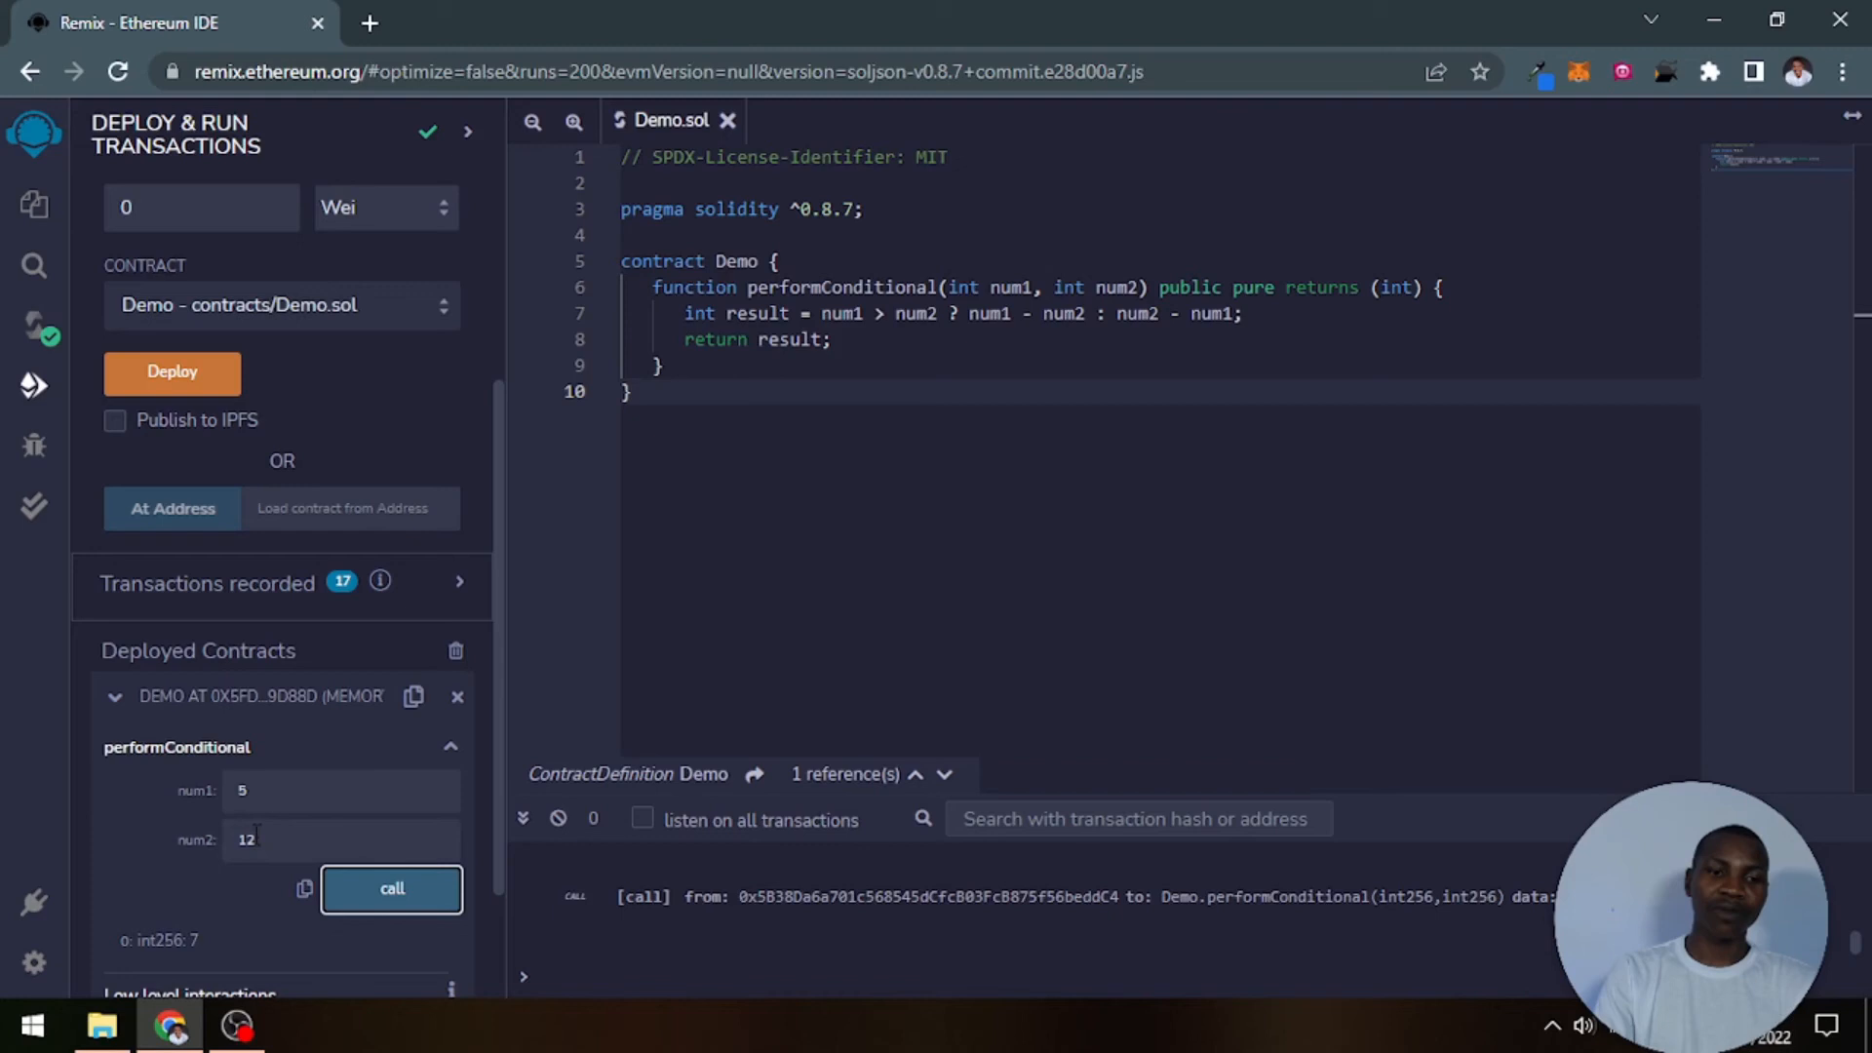
pyautogui.tripleClick(245, 840)
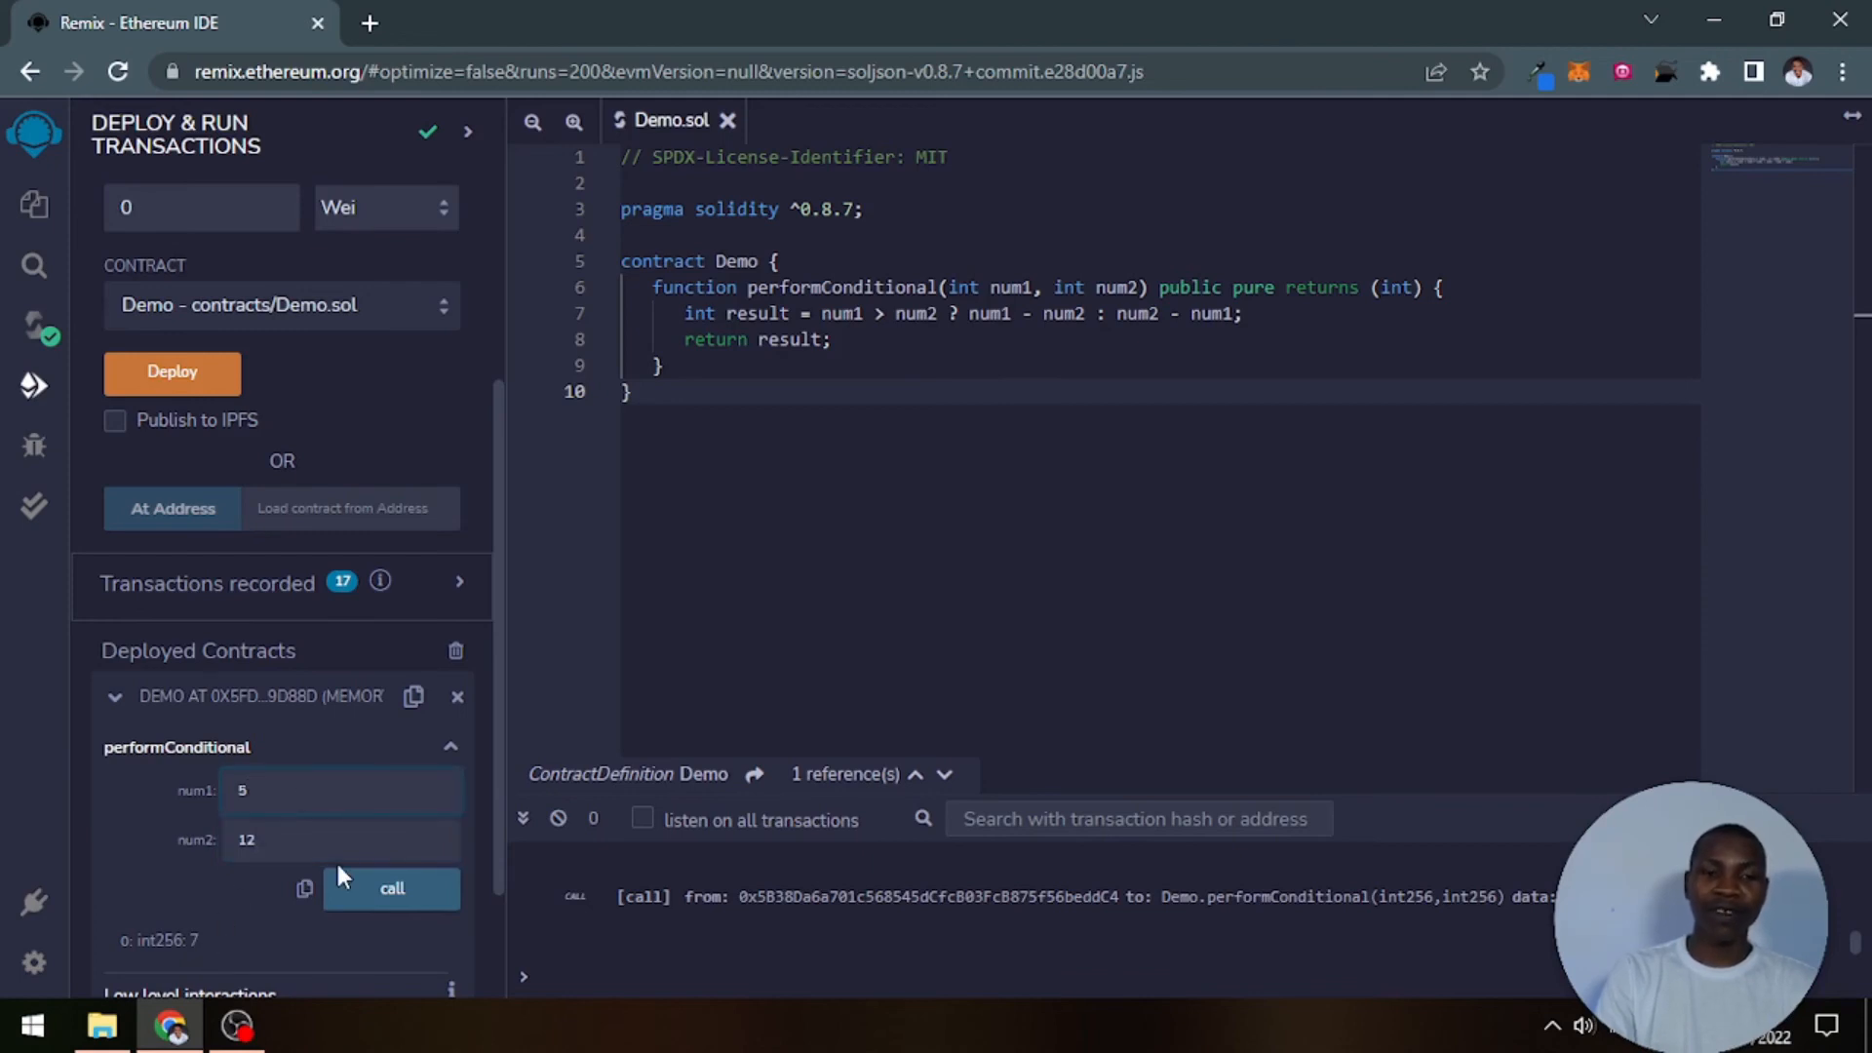
pyautogui.write('12')
pyautogui.write('7')
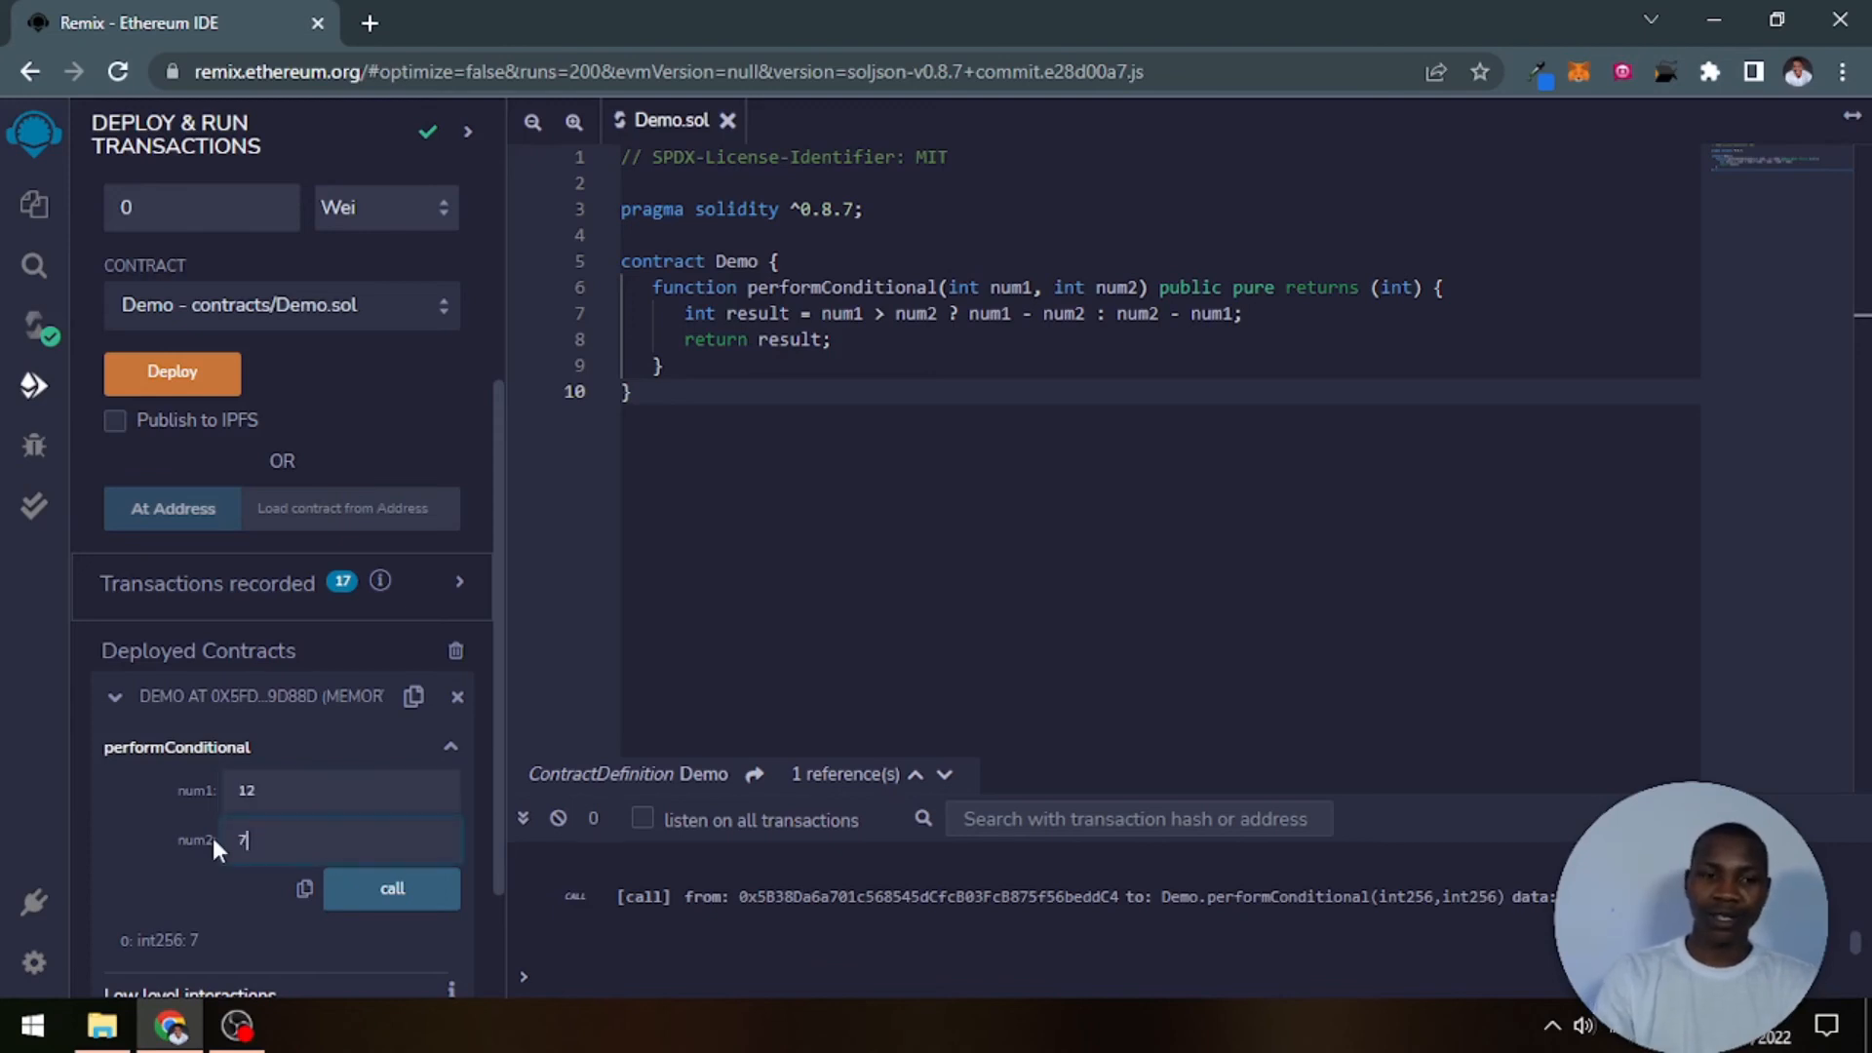
pyautogui.write('5')
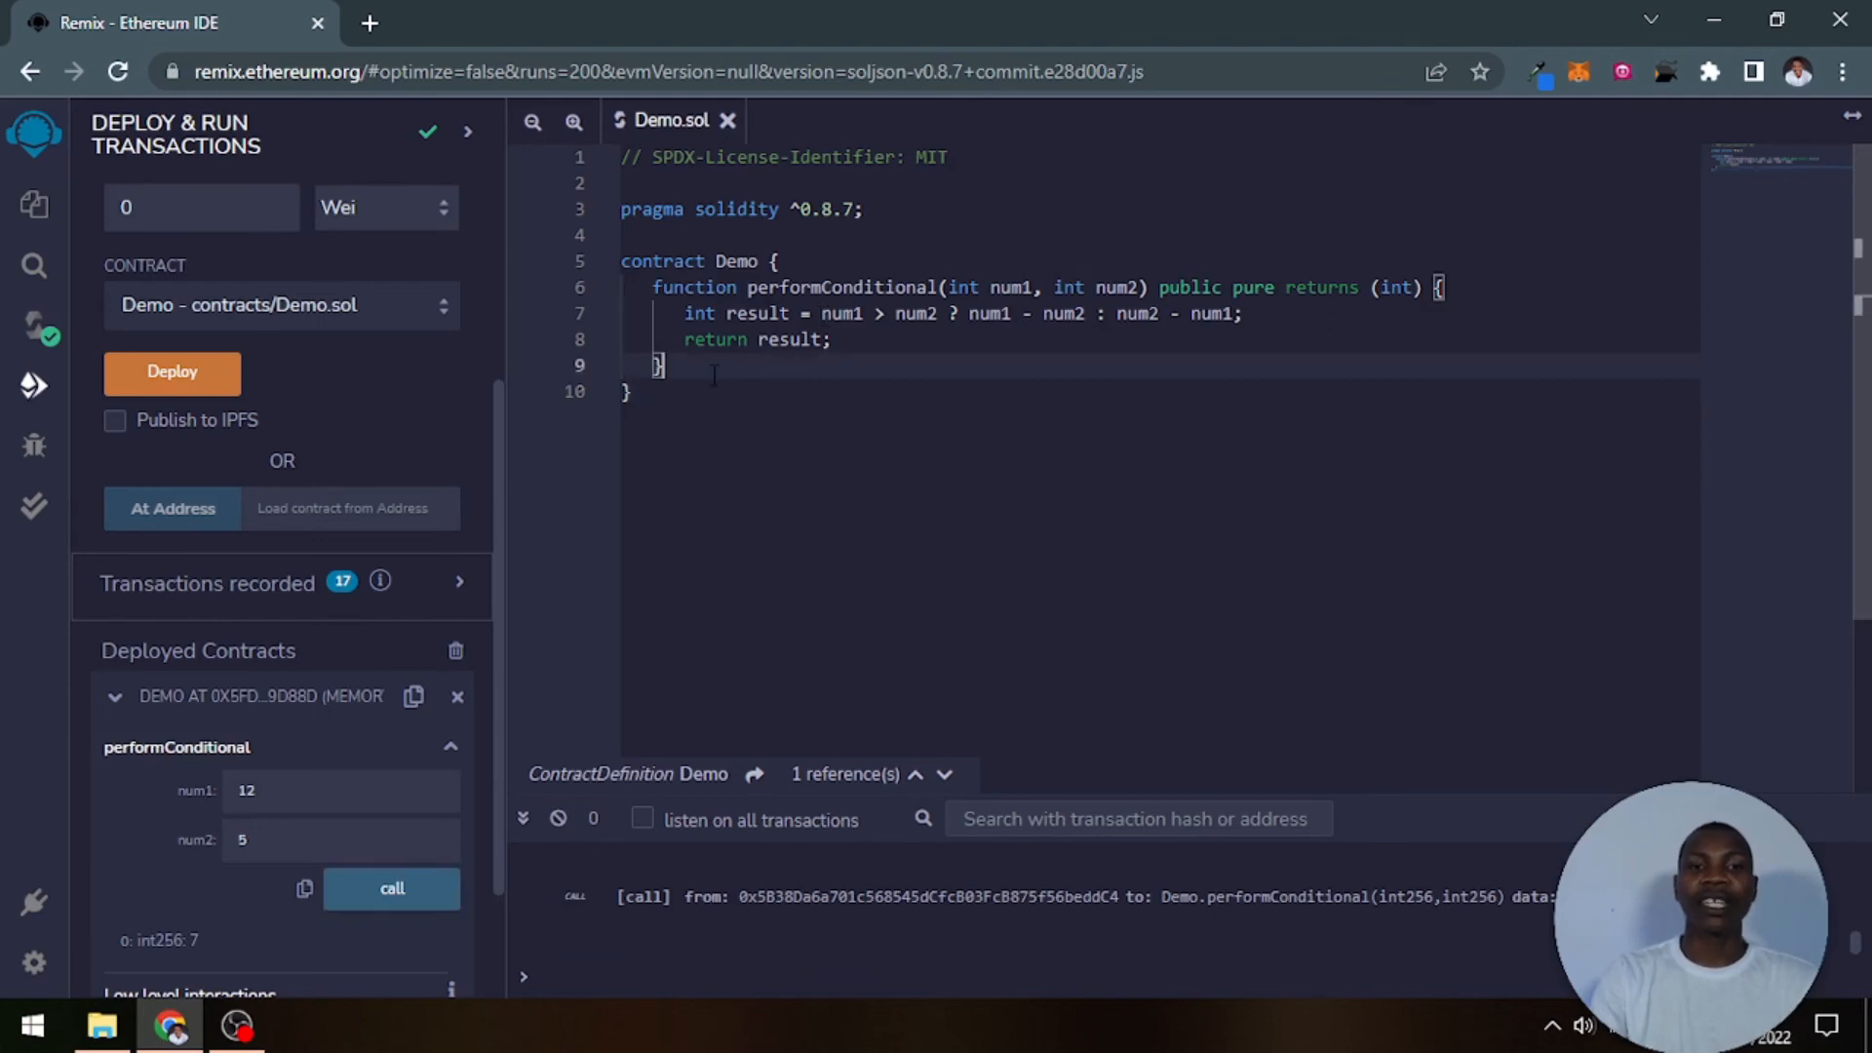
# Step: Add an if (condition) block with an else branch commented '// implement these'
pyautogui.press('enter')
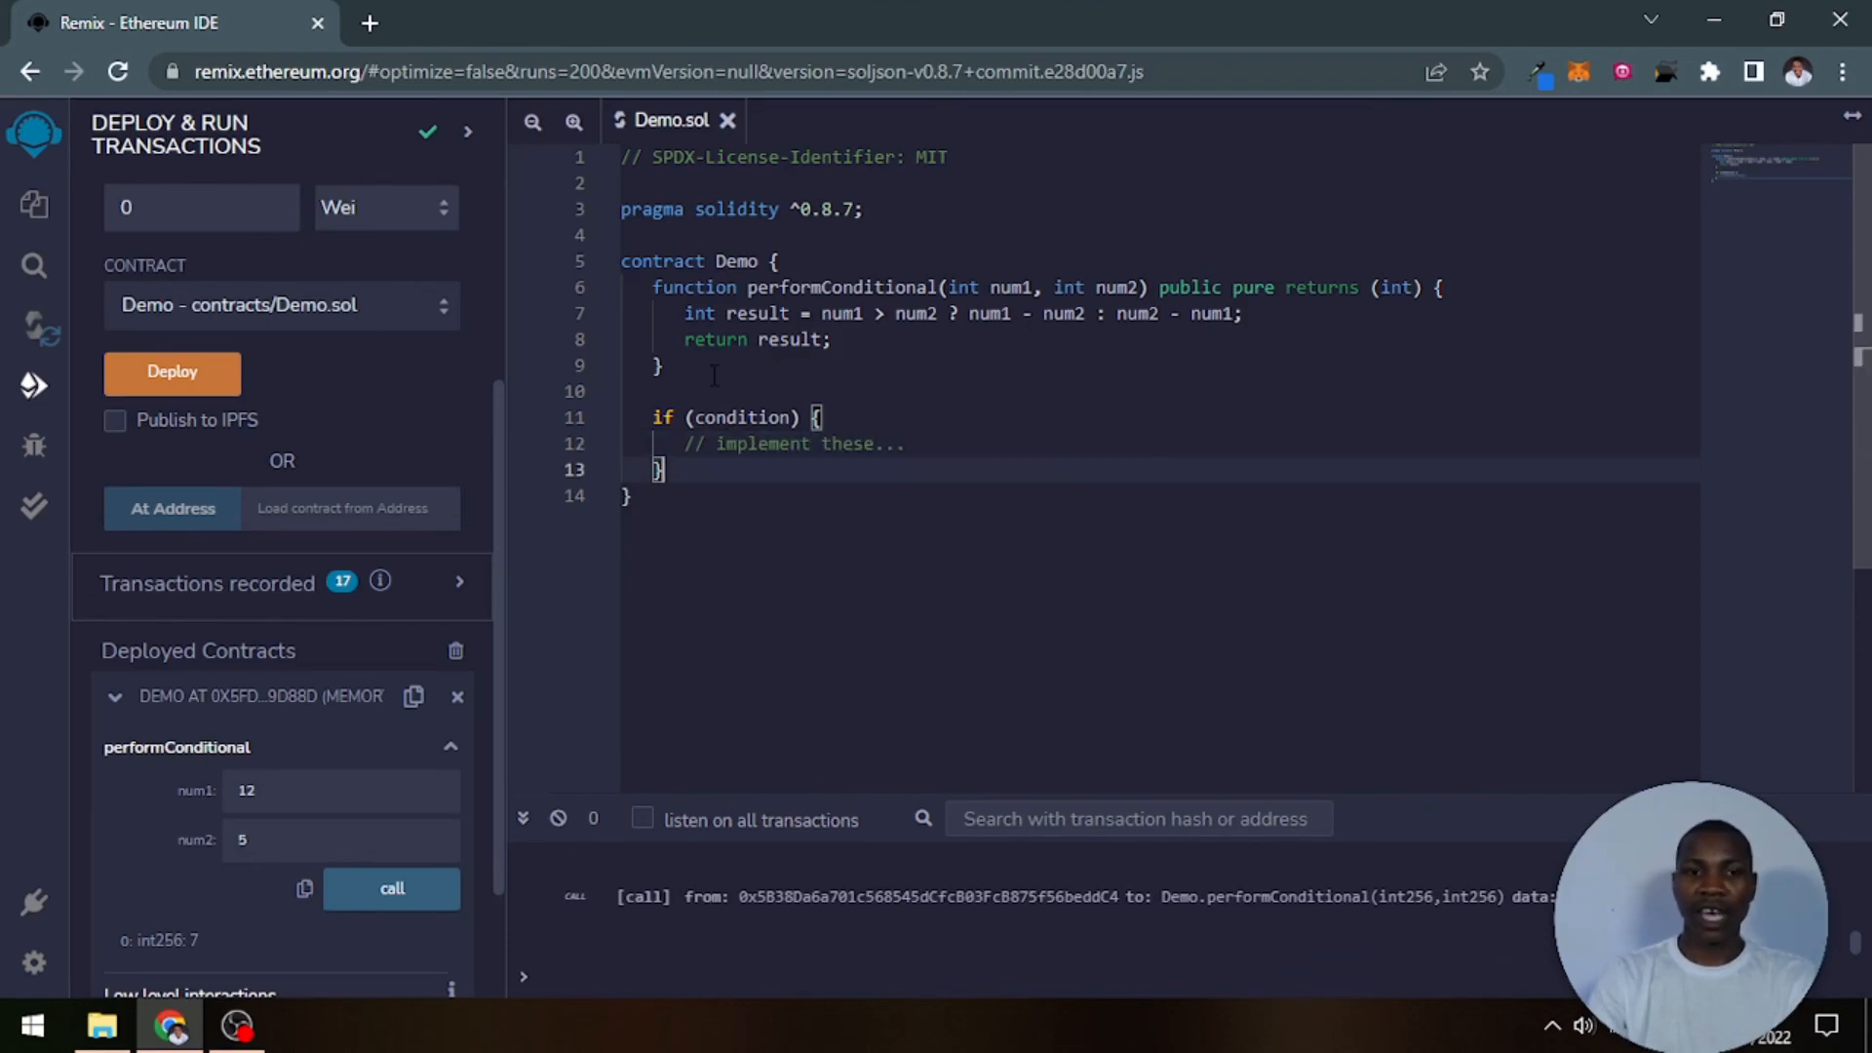
pyautogui.write('else {')
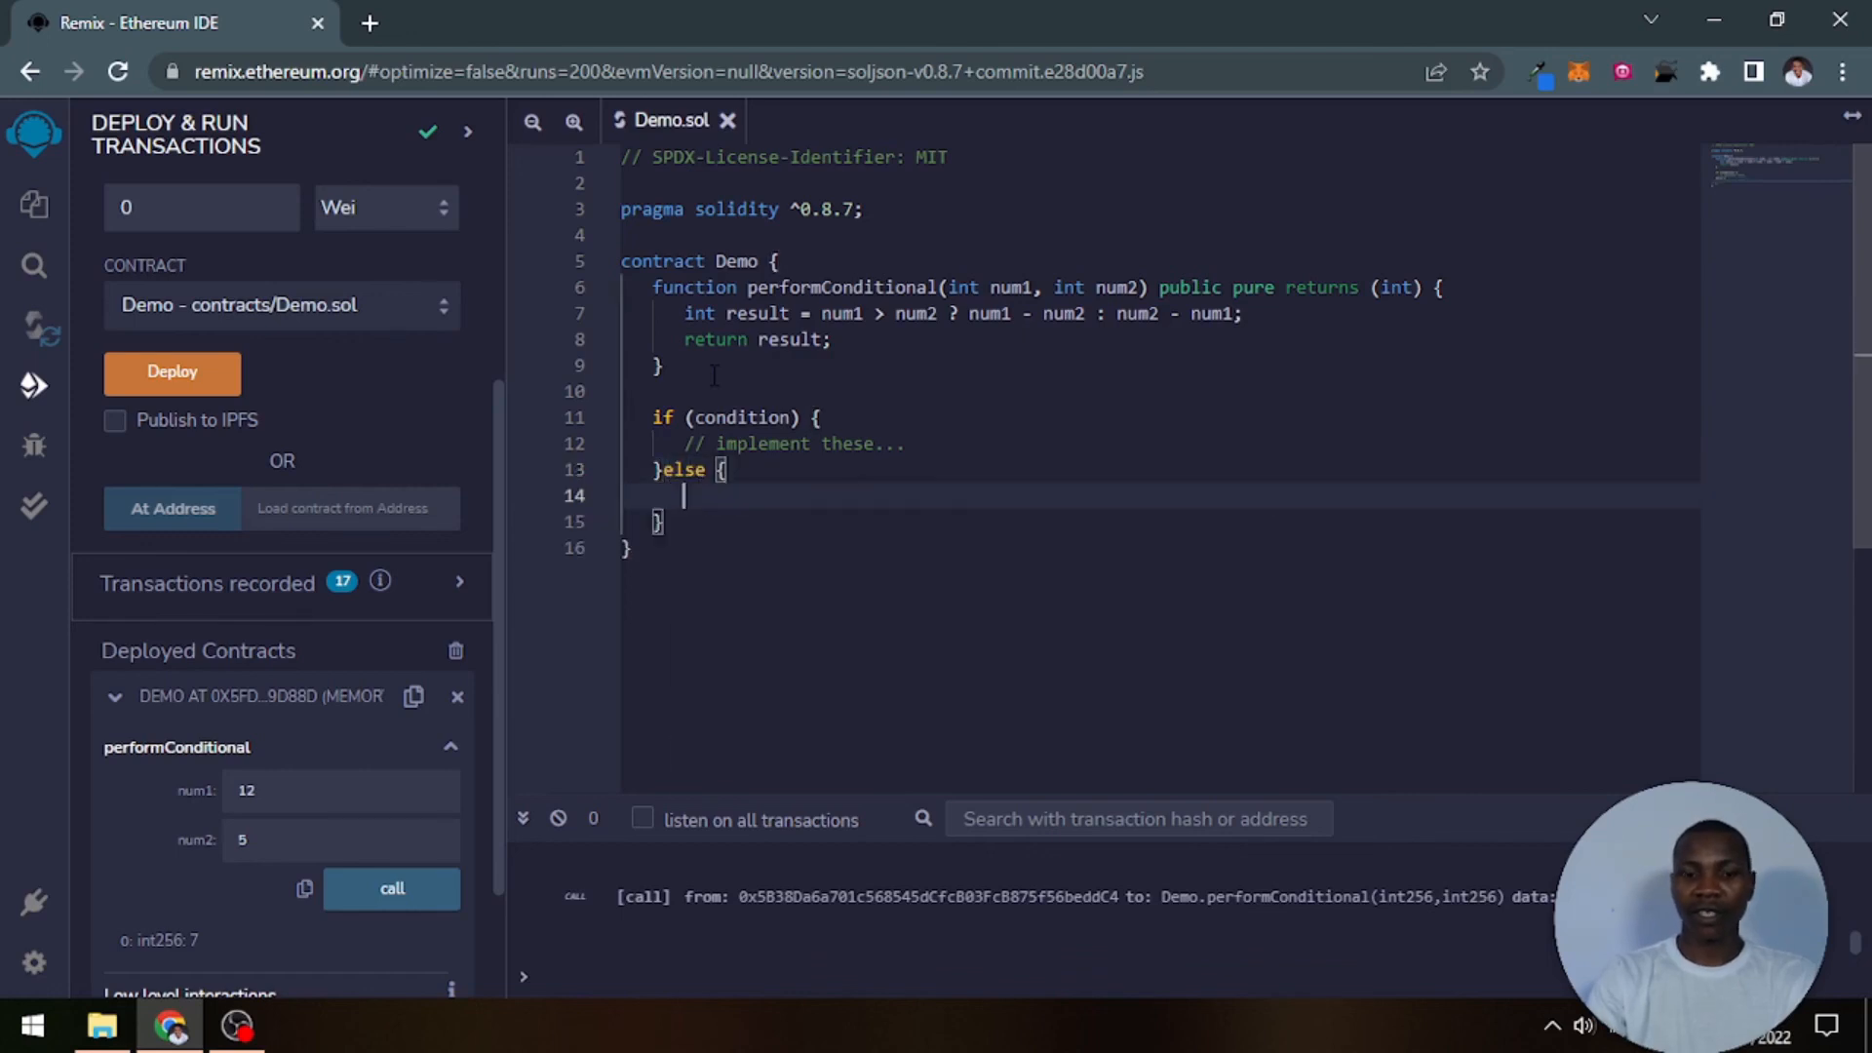
pyautogui.write('// im')
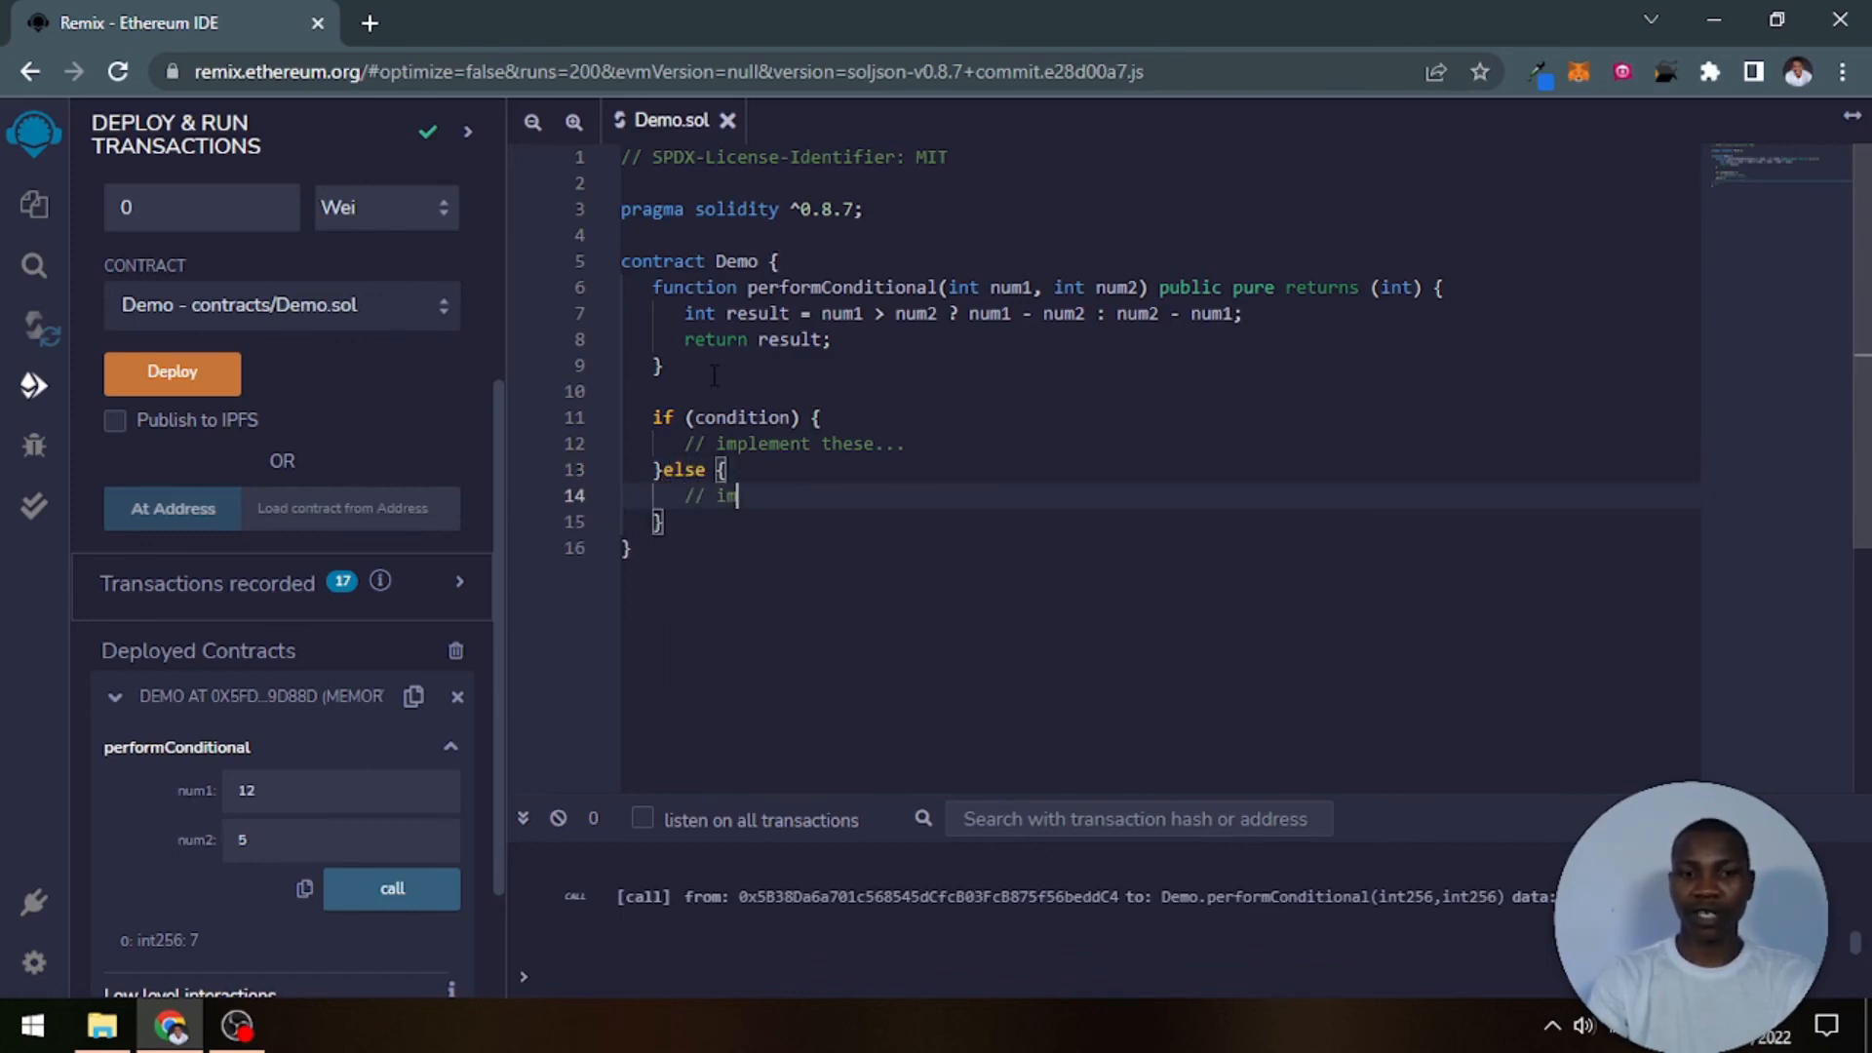
pyautogui.write('plene')
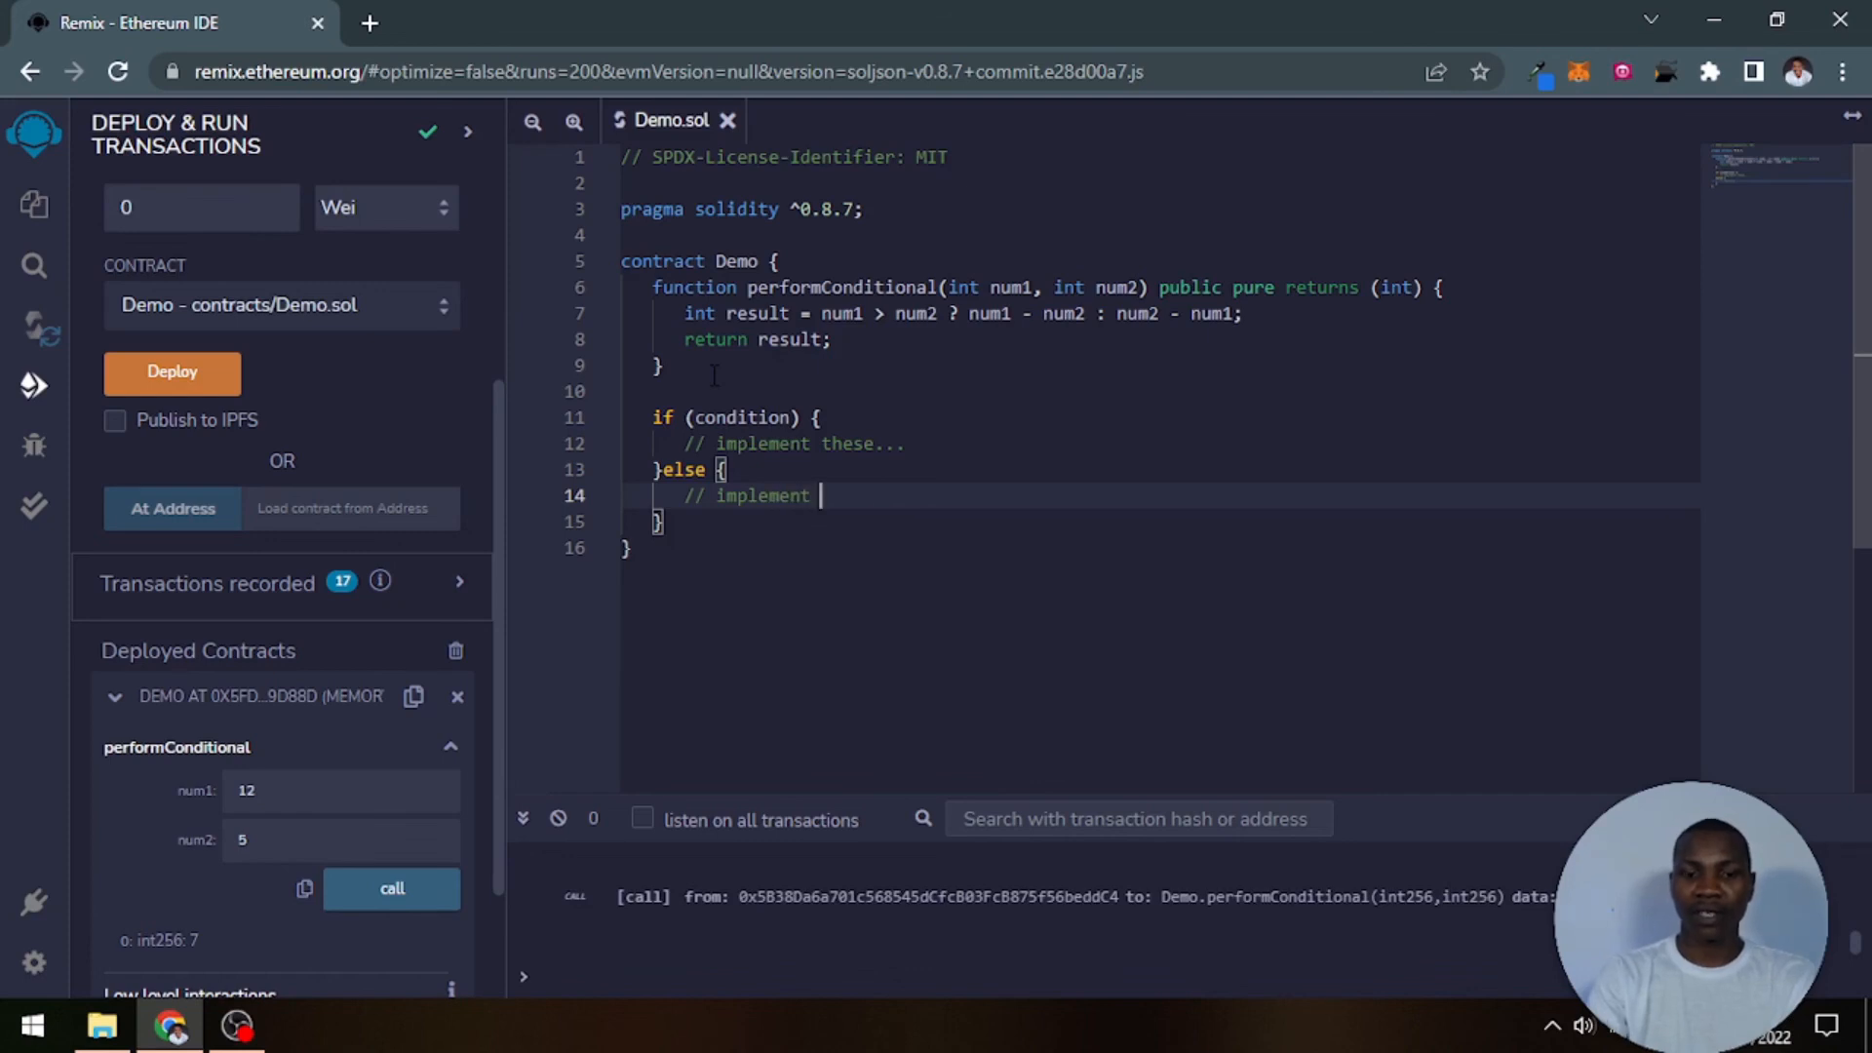
pyautogui.write('these')
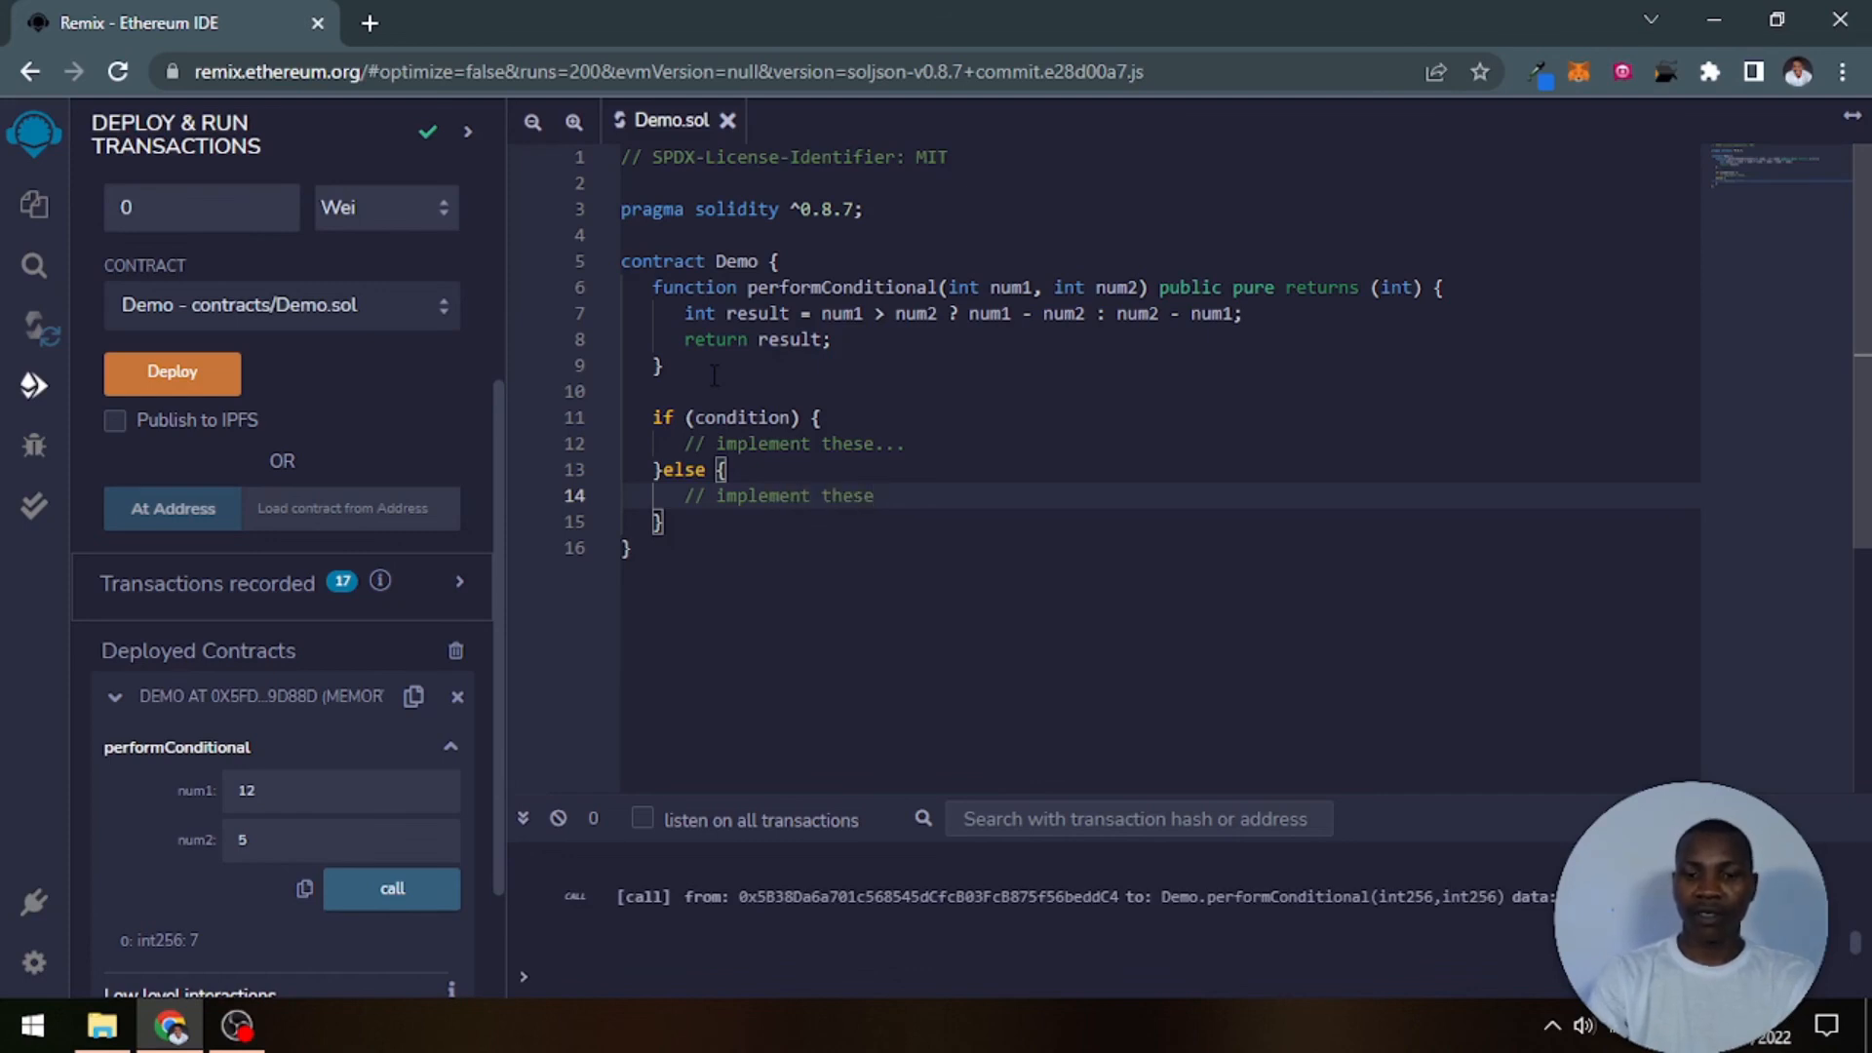